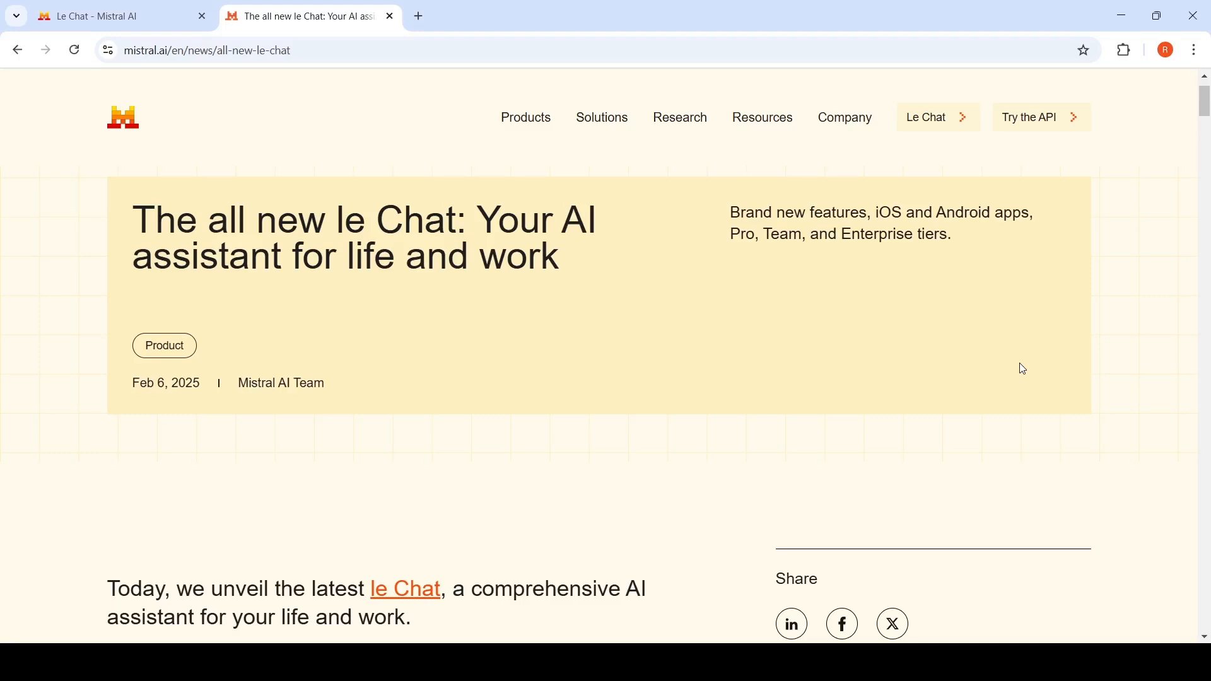
# - Scroll the 'all new le Chat' announcement down to its Fast as Flash speed section
pyautogui.scroll(-3)
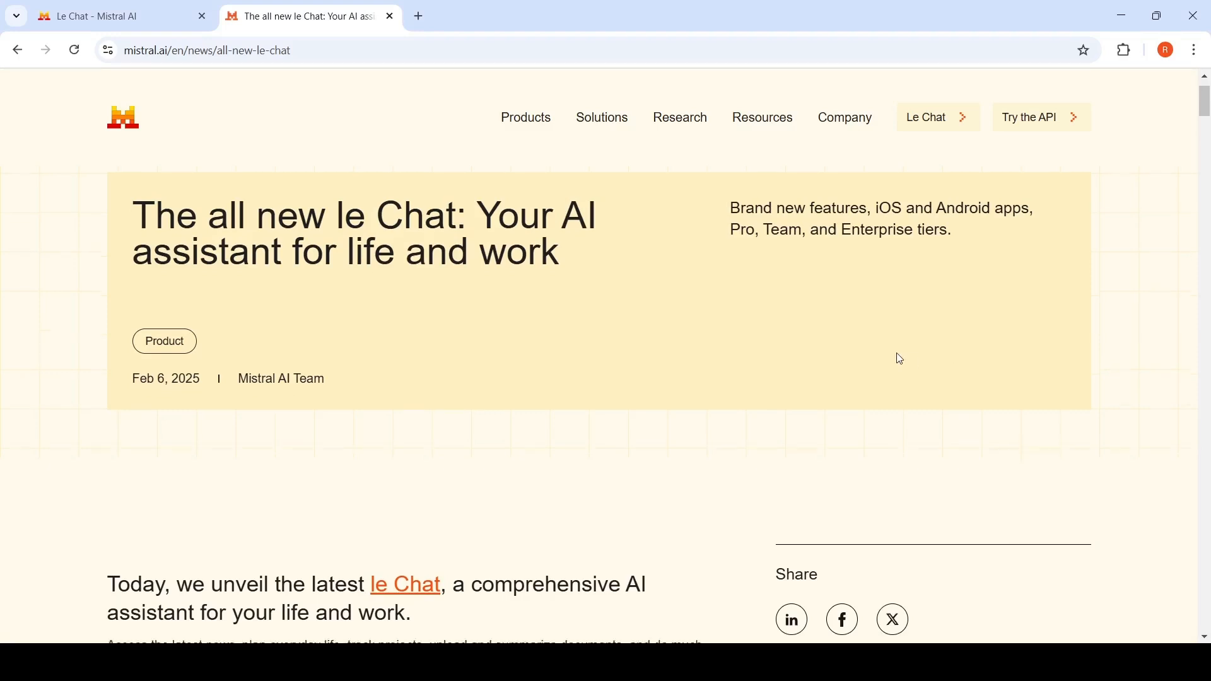
pyautogui.scroll(-3)
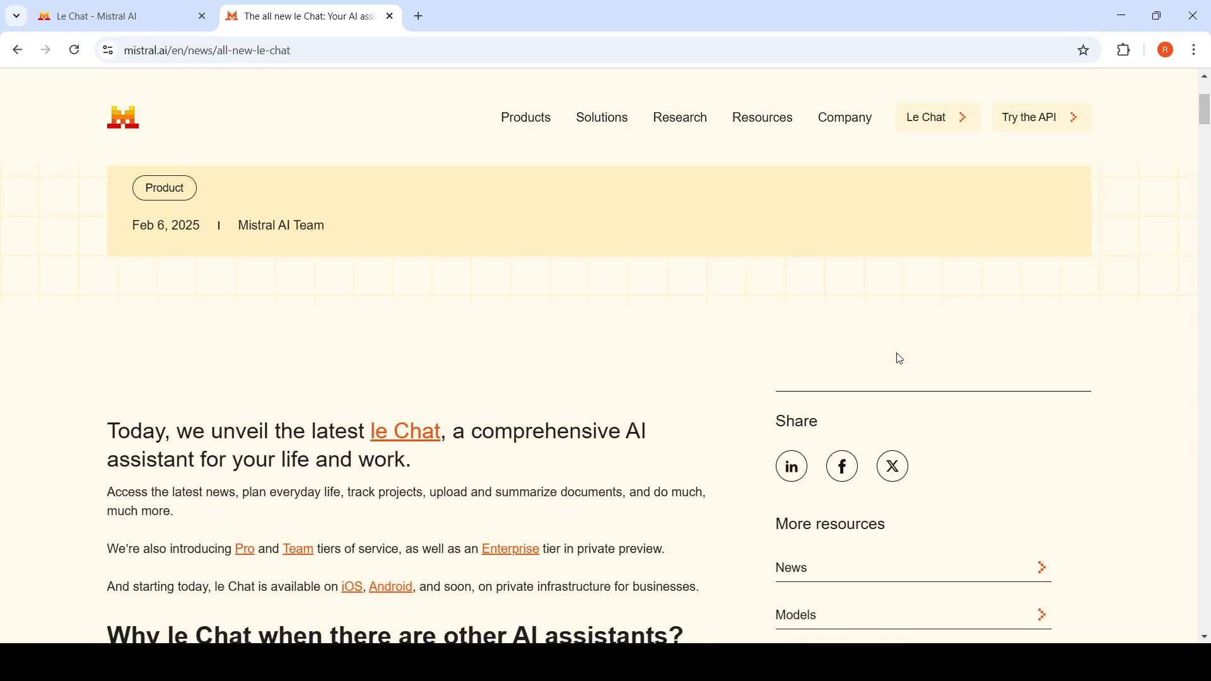
pyautogui.moveTo(849, 276)
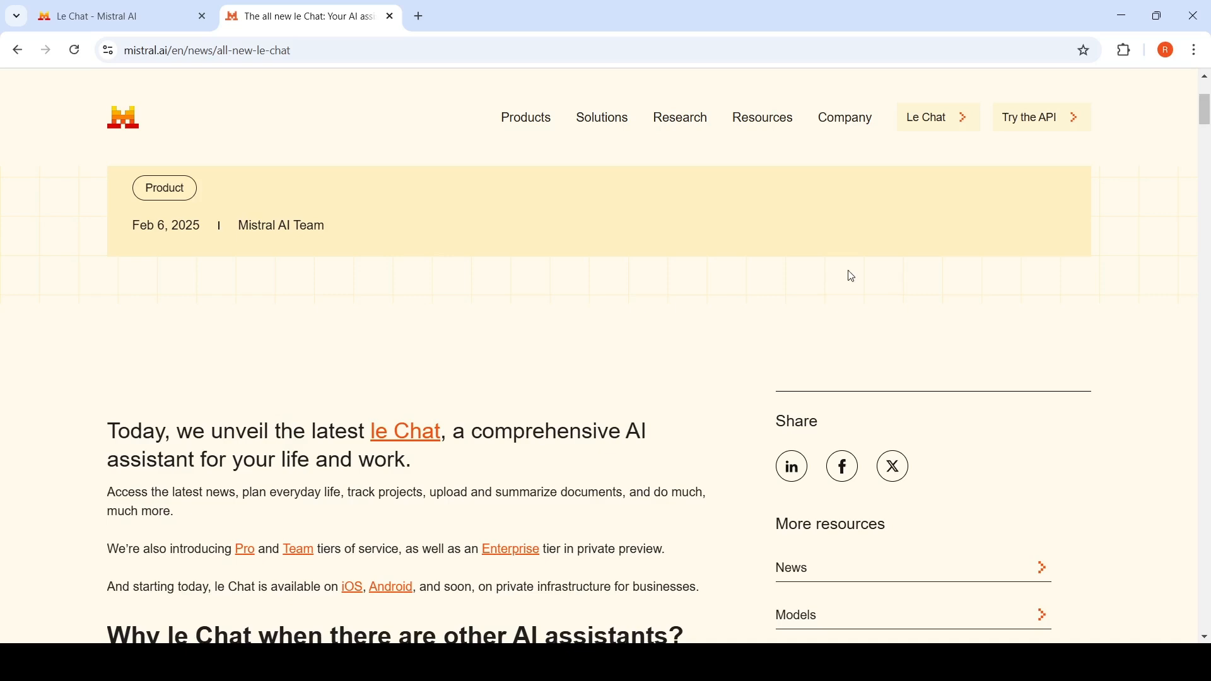
pyautogui.moveTo(776, 266)
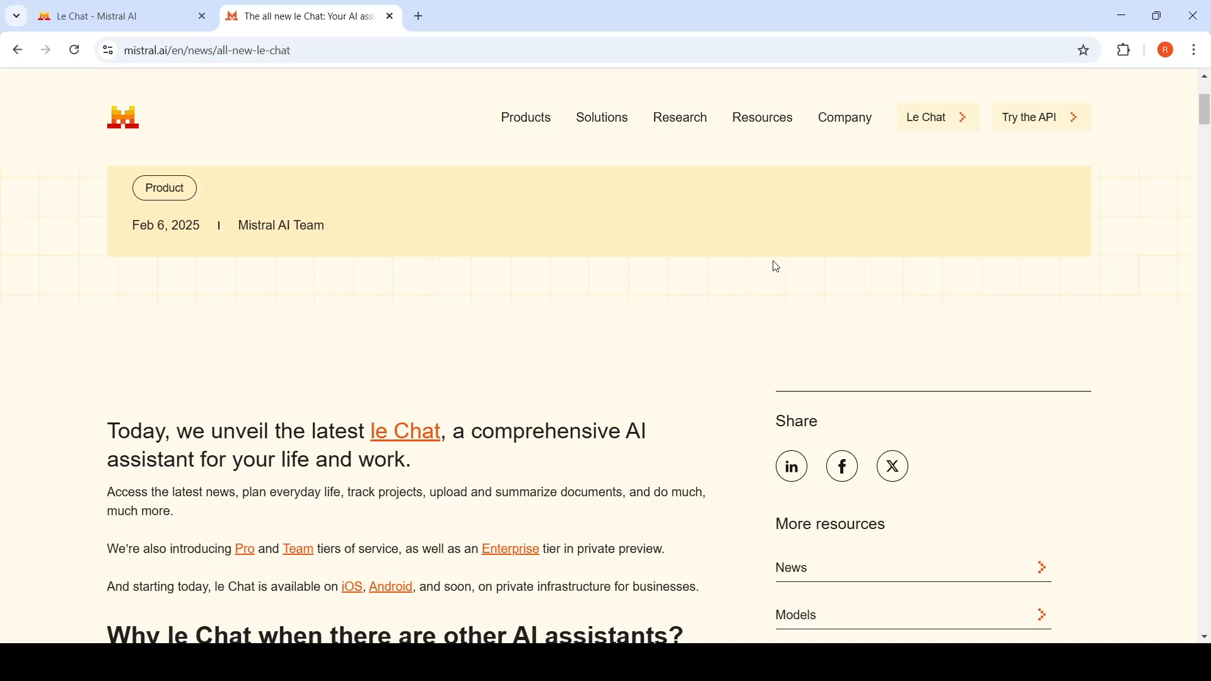
pyautogui.scroll(-3)
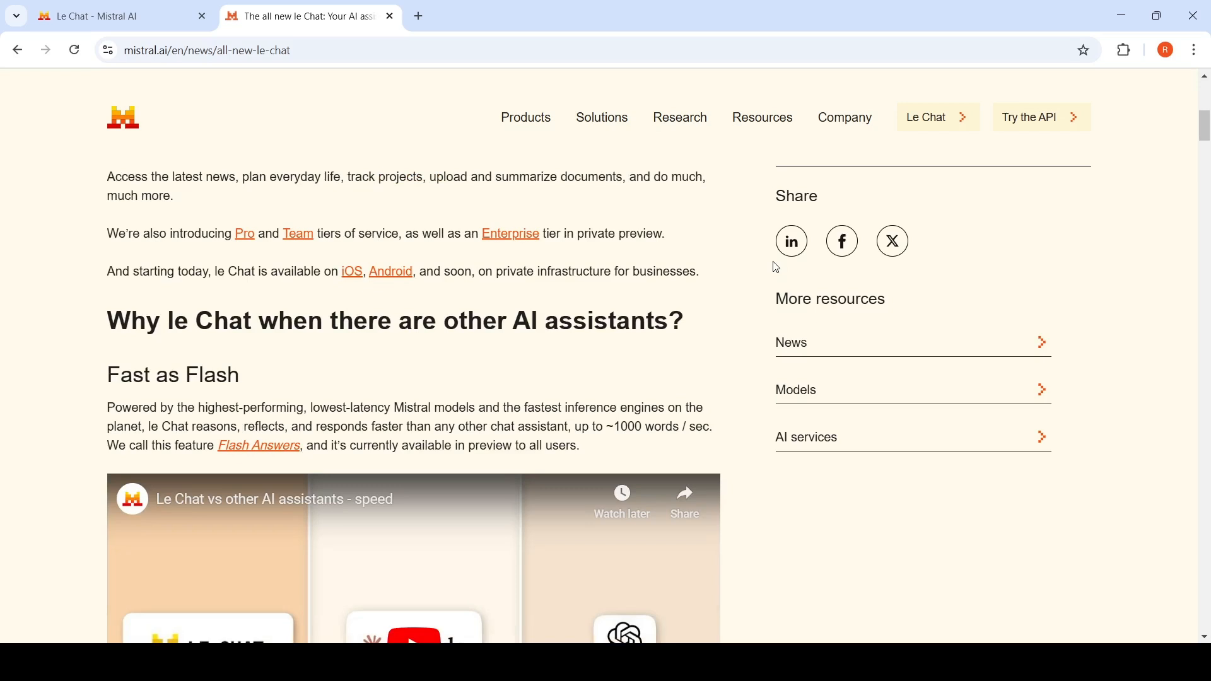
pyautogui.moveTo(422, 408)
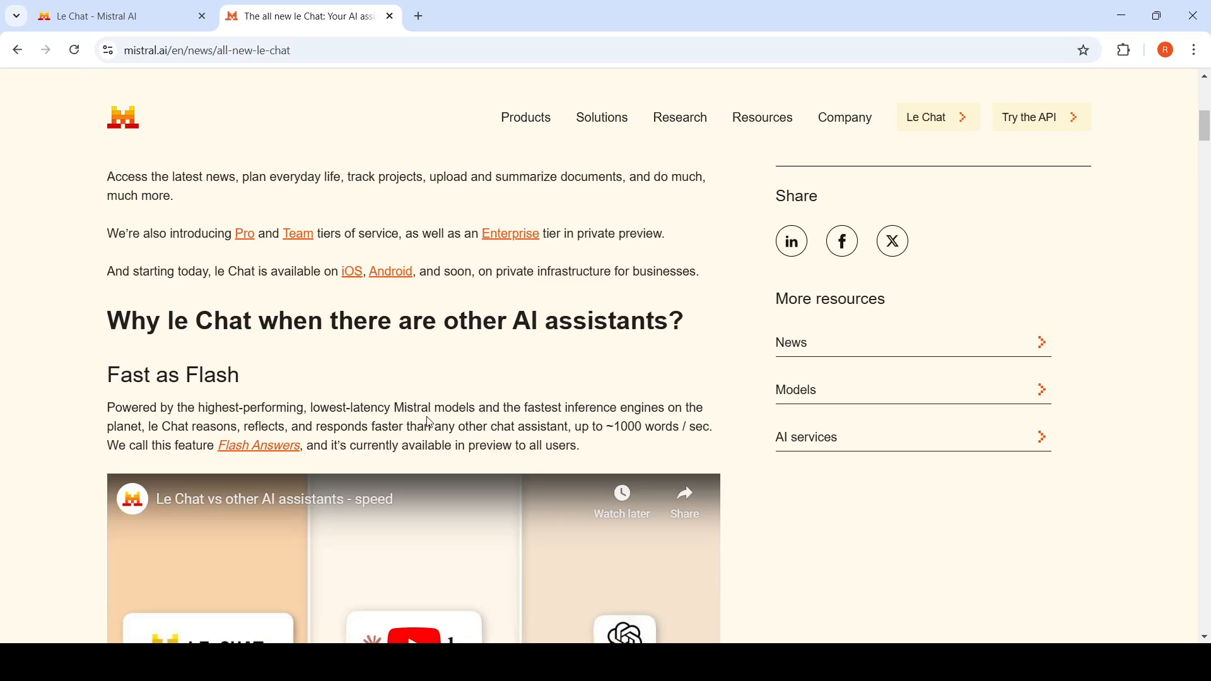
pyautogui.moveTo(551, 442)
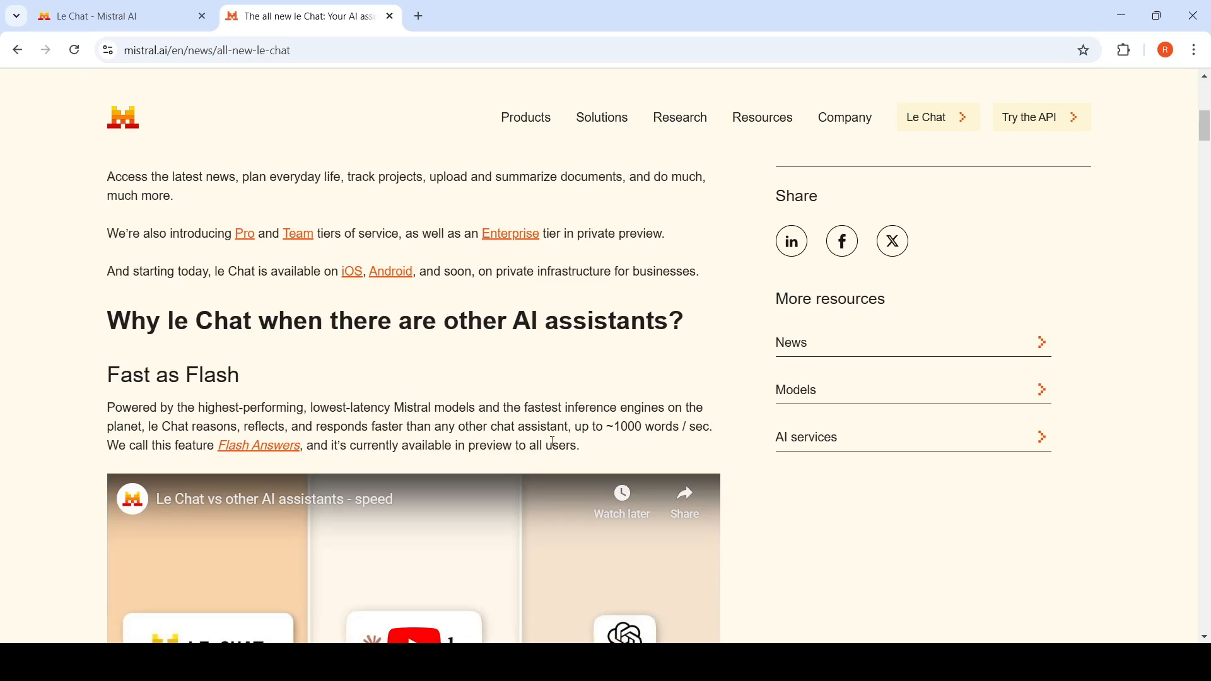
pyautogui.moveTo(653, 448)
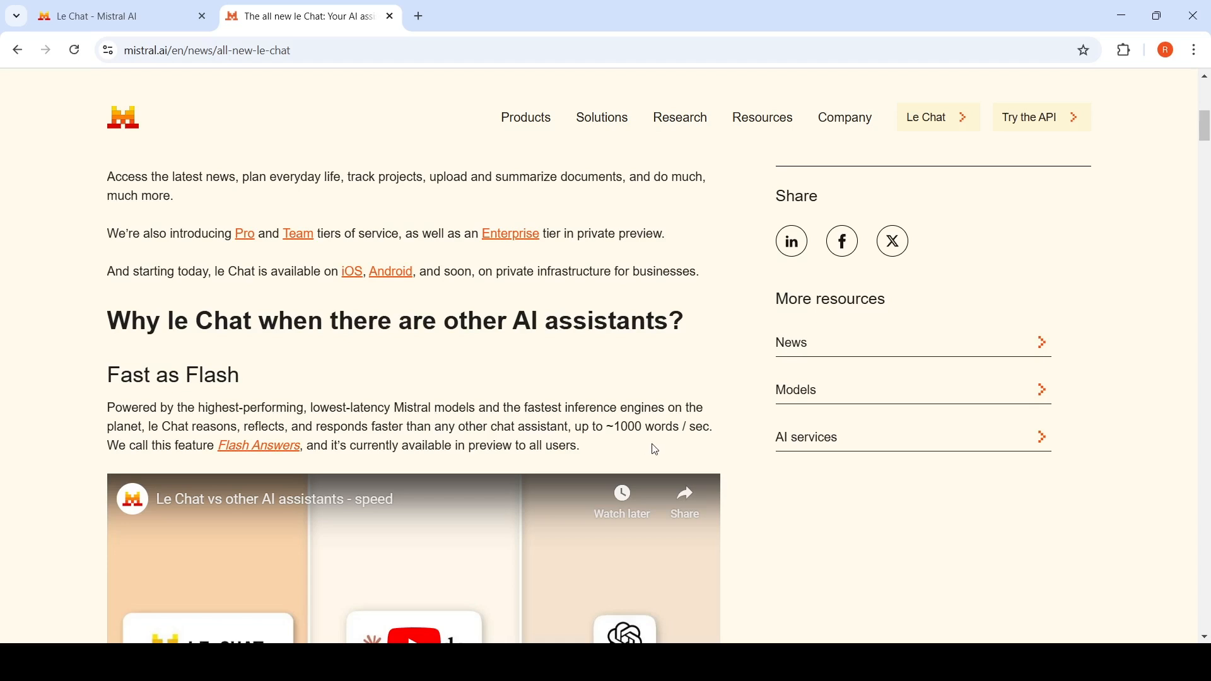
pyautogui.moveTo(324, 411)
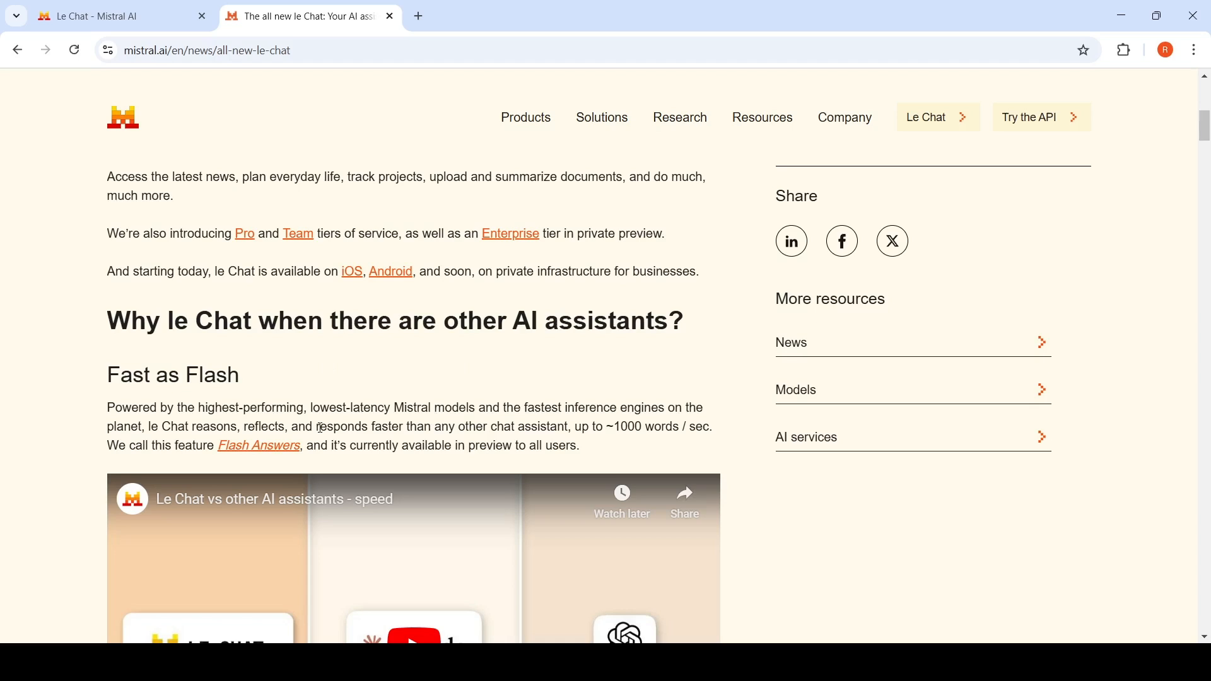
pyautogui.moveTo(477, 442)
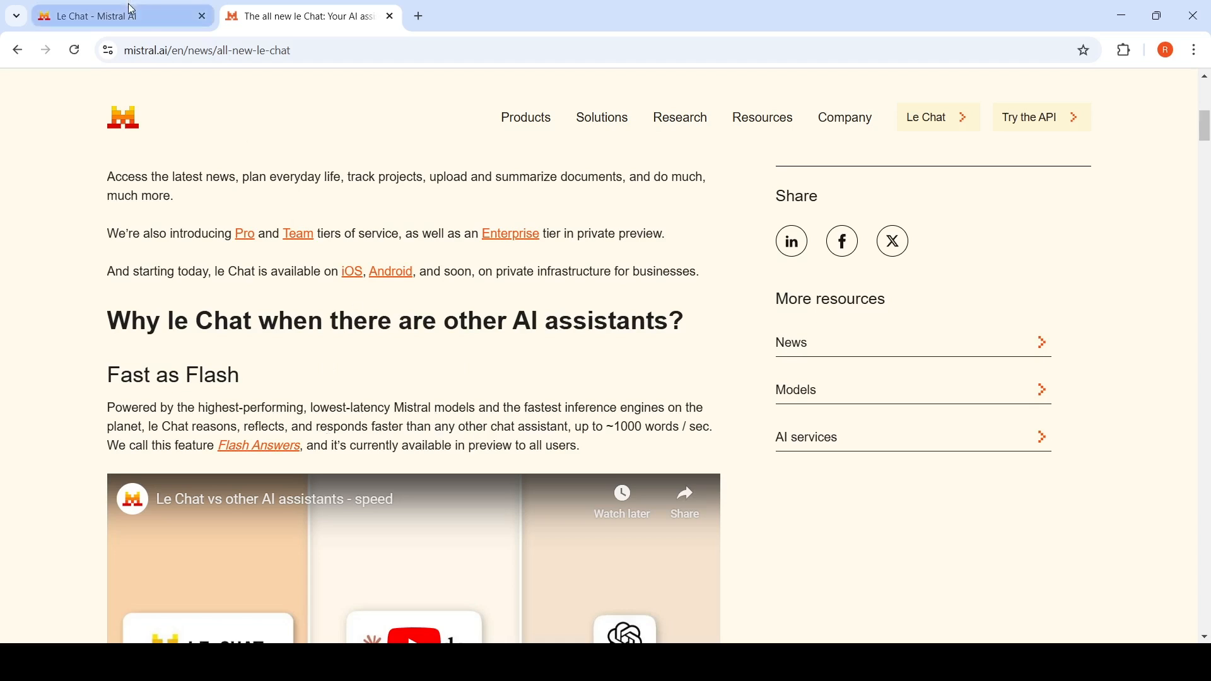
pyautogui.scroll(-3)
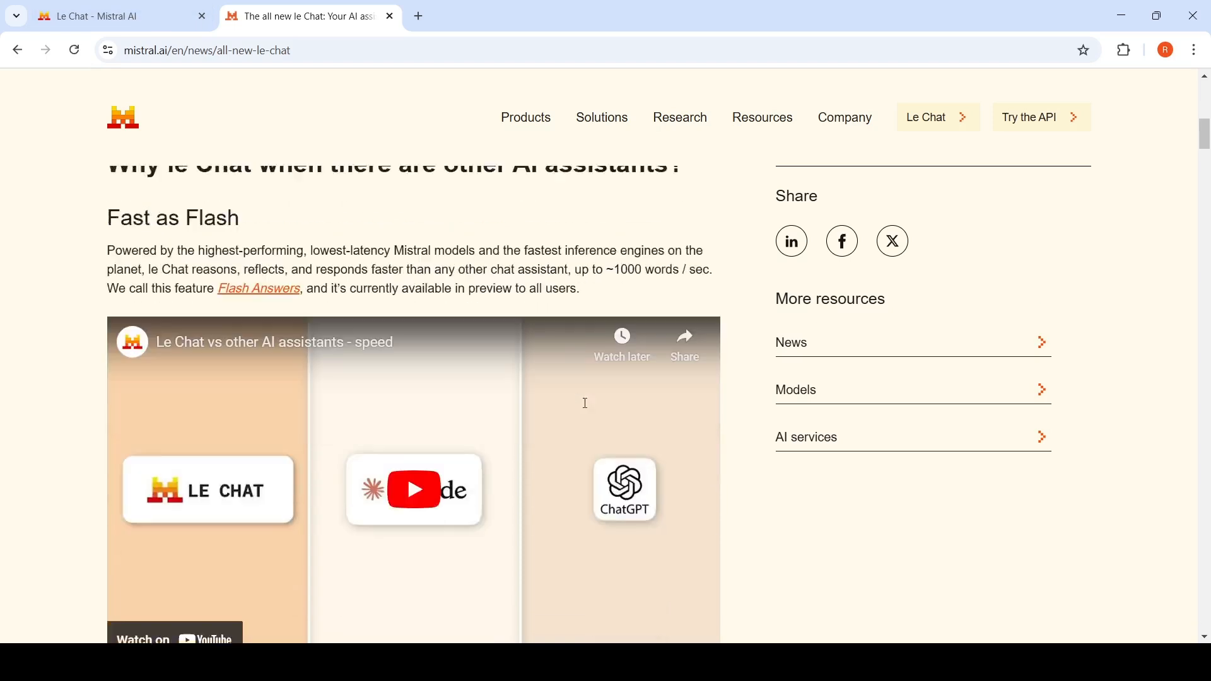
pyautogui.scroll(-3)
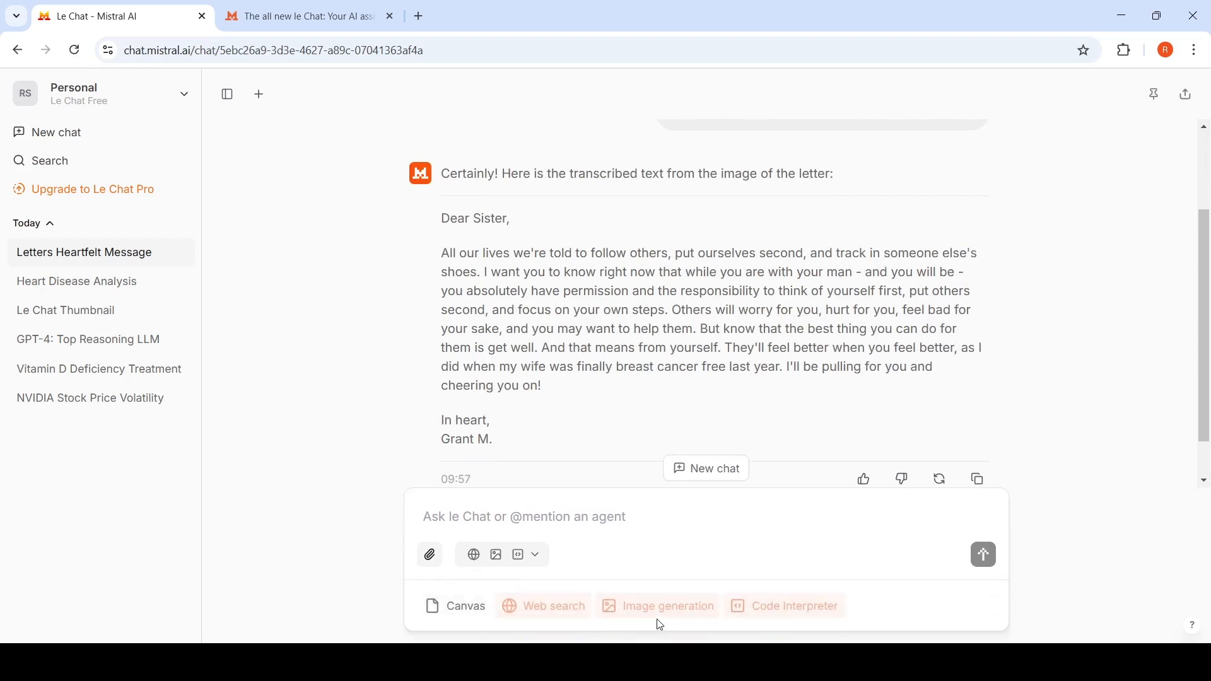
pyautogui.moveTo(829, 627)
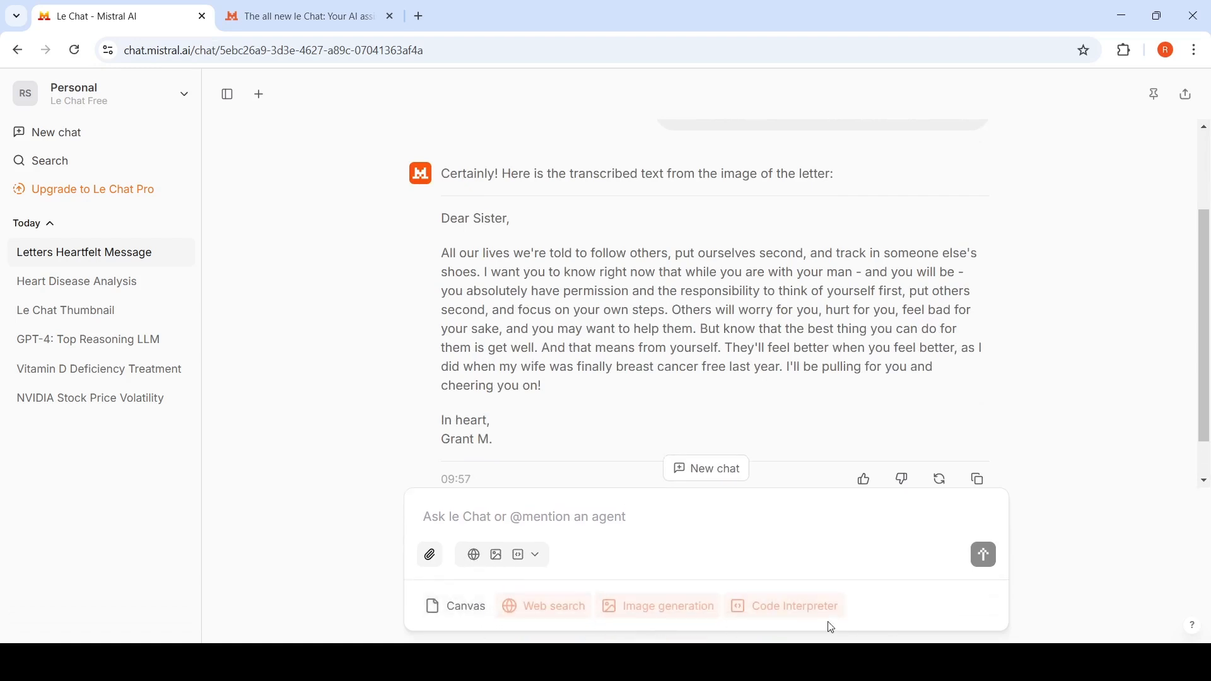
pyautogui.moveTo(101, 282)
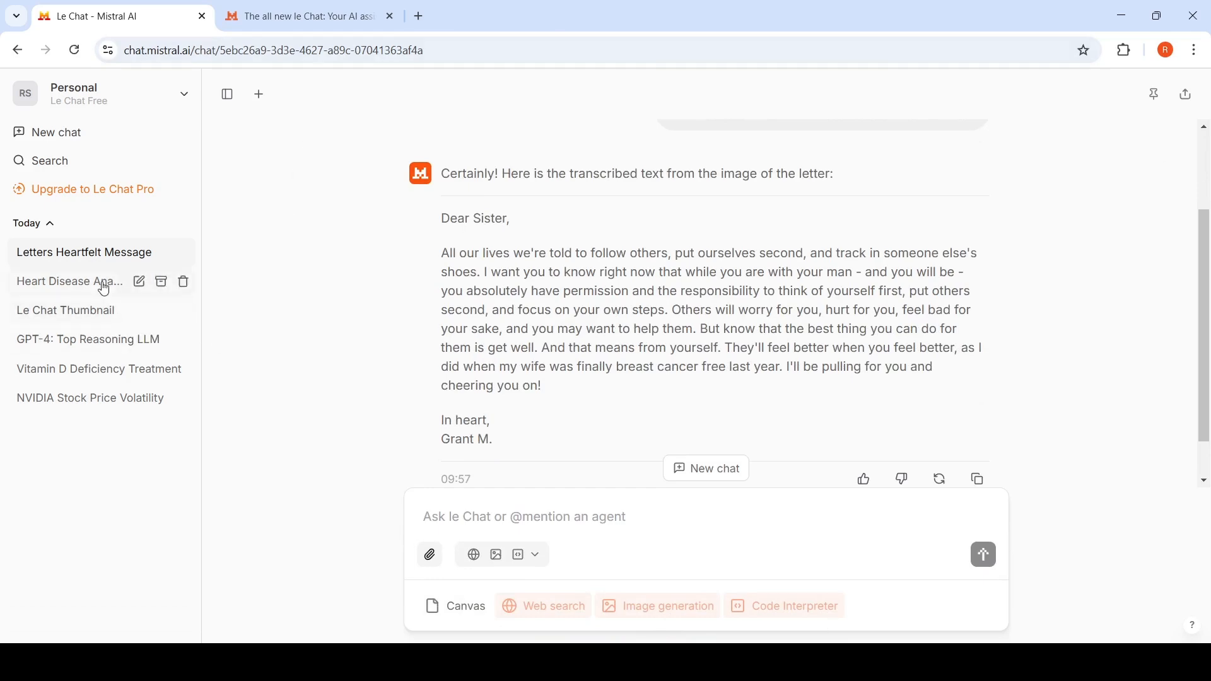
# - Review the Heart Disease Analysis chat's heart.csv column interpretation, summary statistics and correlation matrix
pyautogui.click(69, 280)
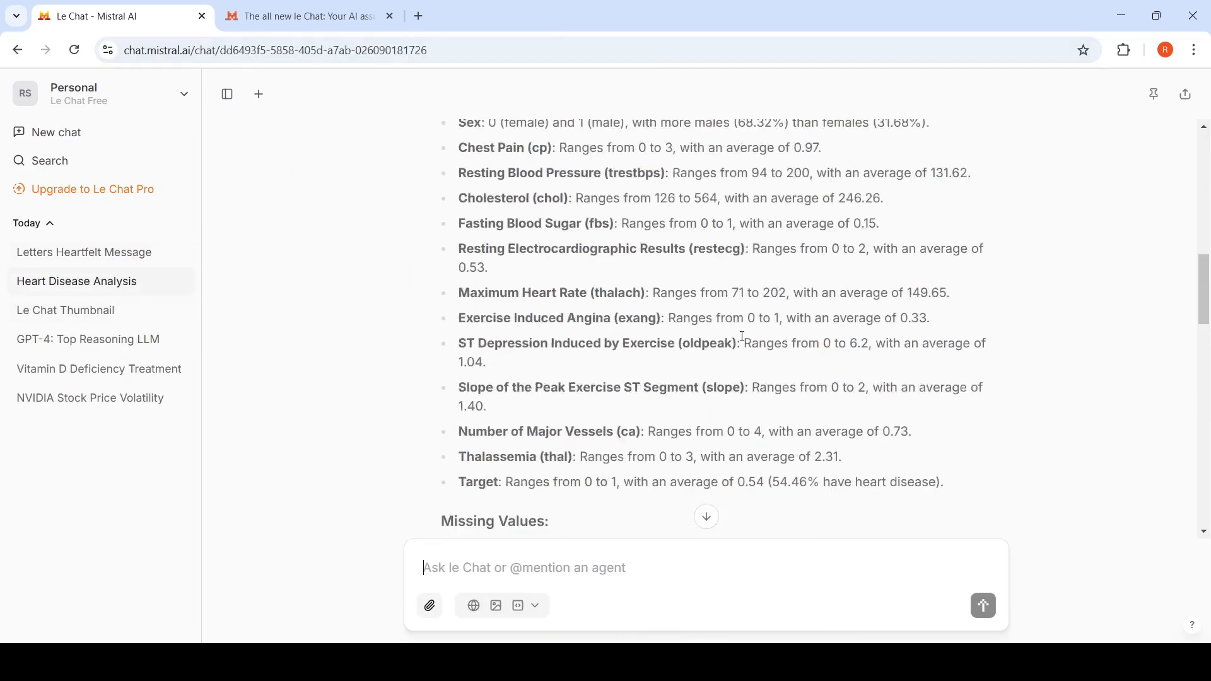
pyautogui.scroll(3)
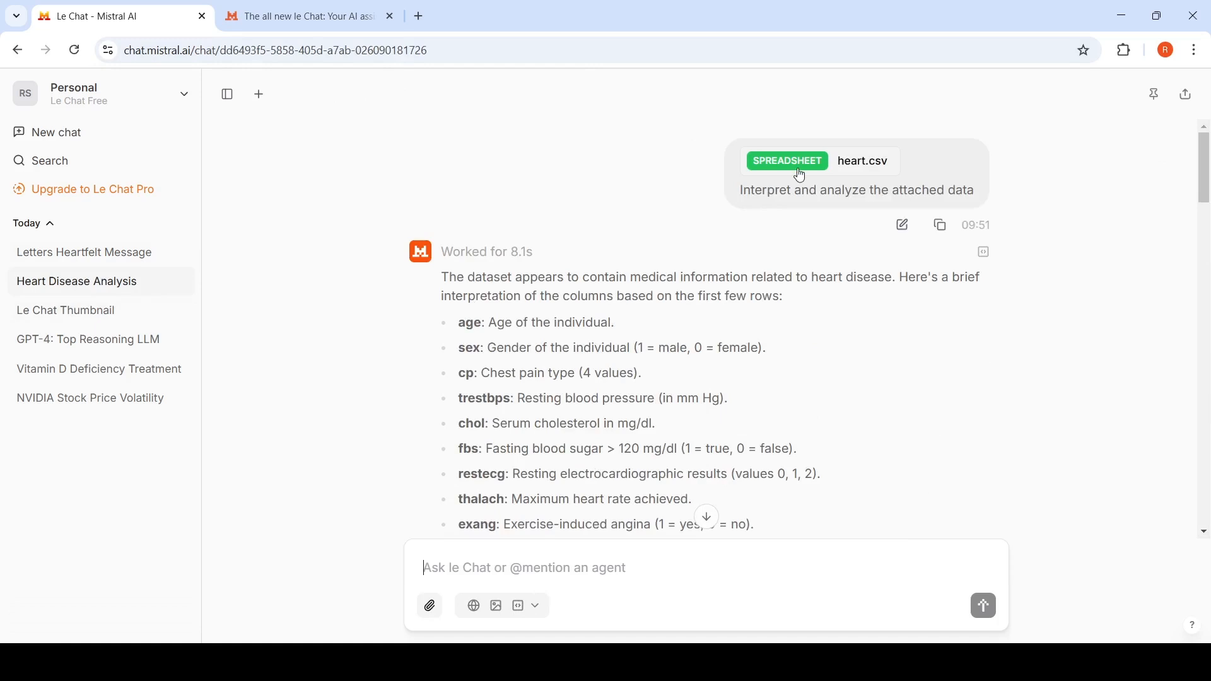
pyautogui.moveTo(872, 205)
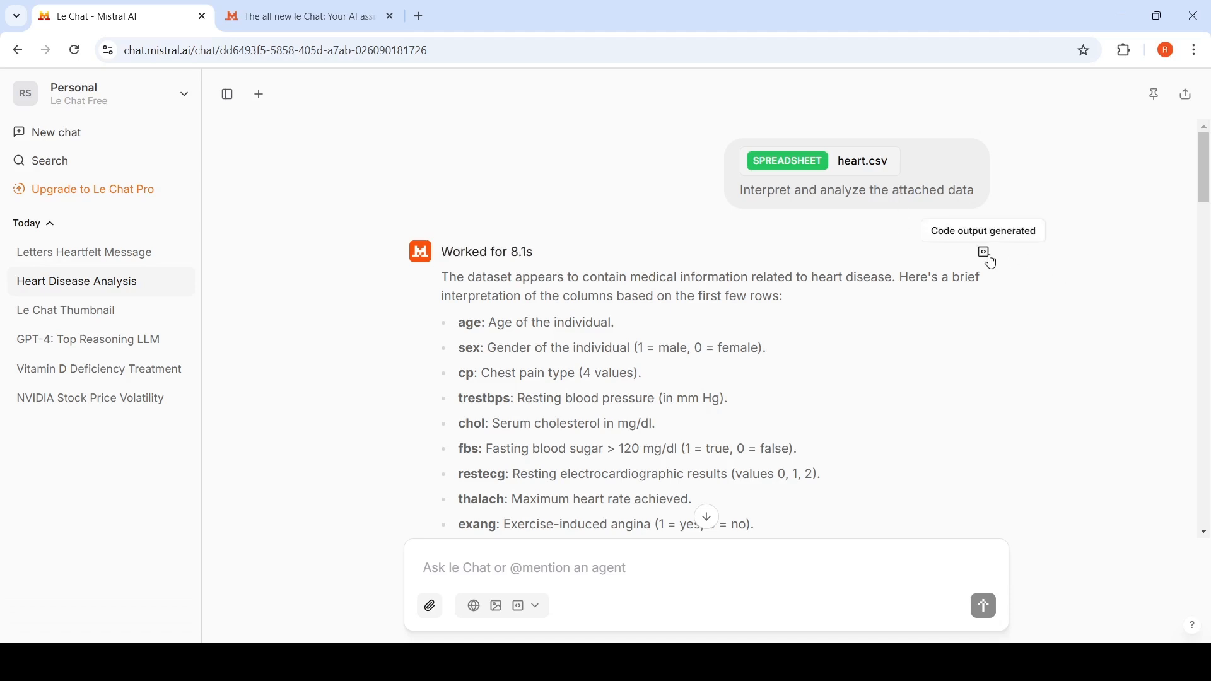
pyautogui.moveTo(684, 294)
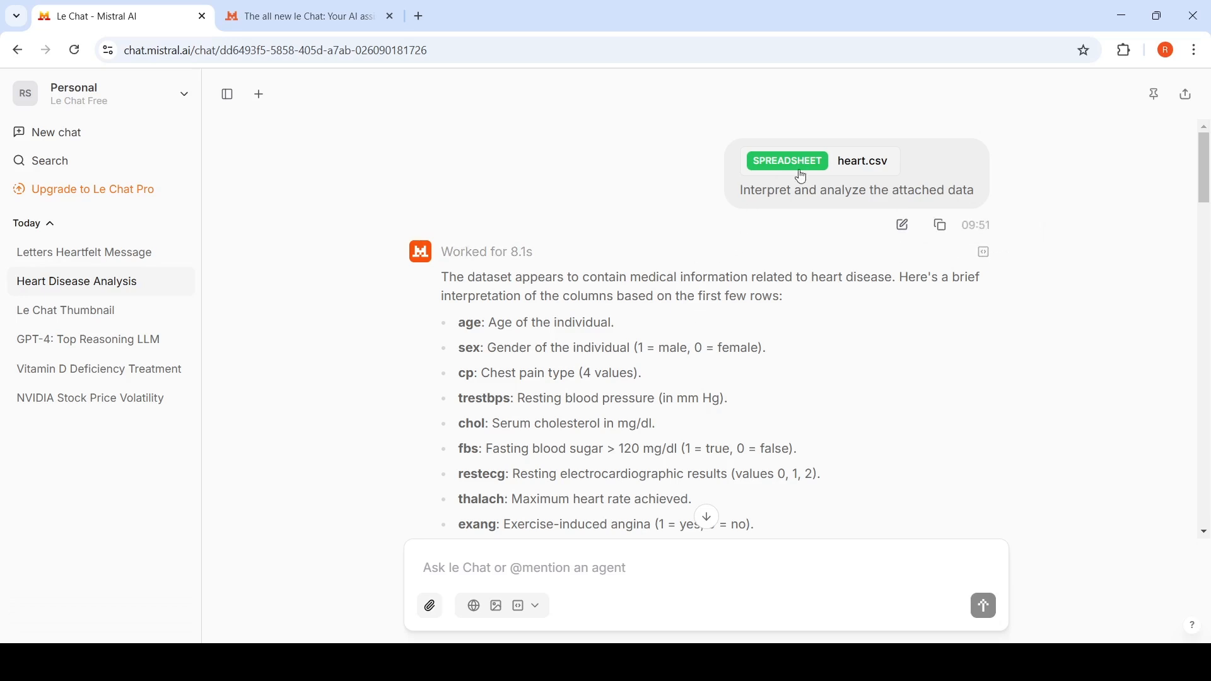
pyautogui.moveTo(613, 297)
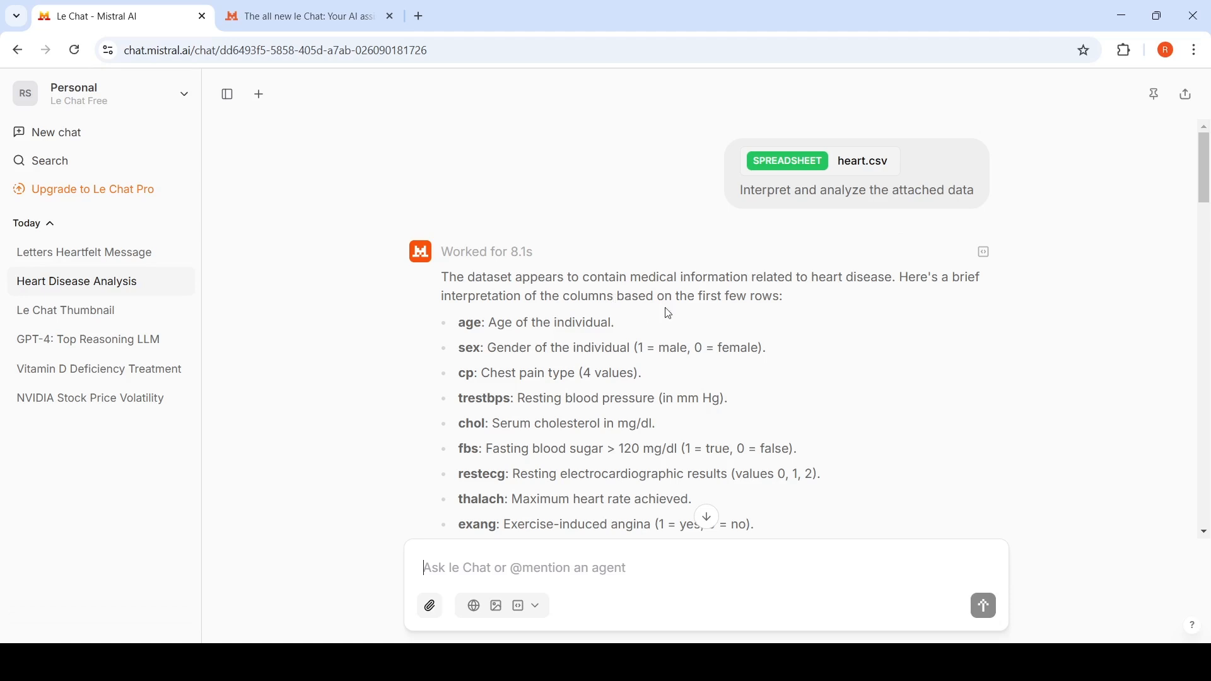
pyautogui.moveTo(742, 321)
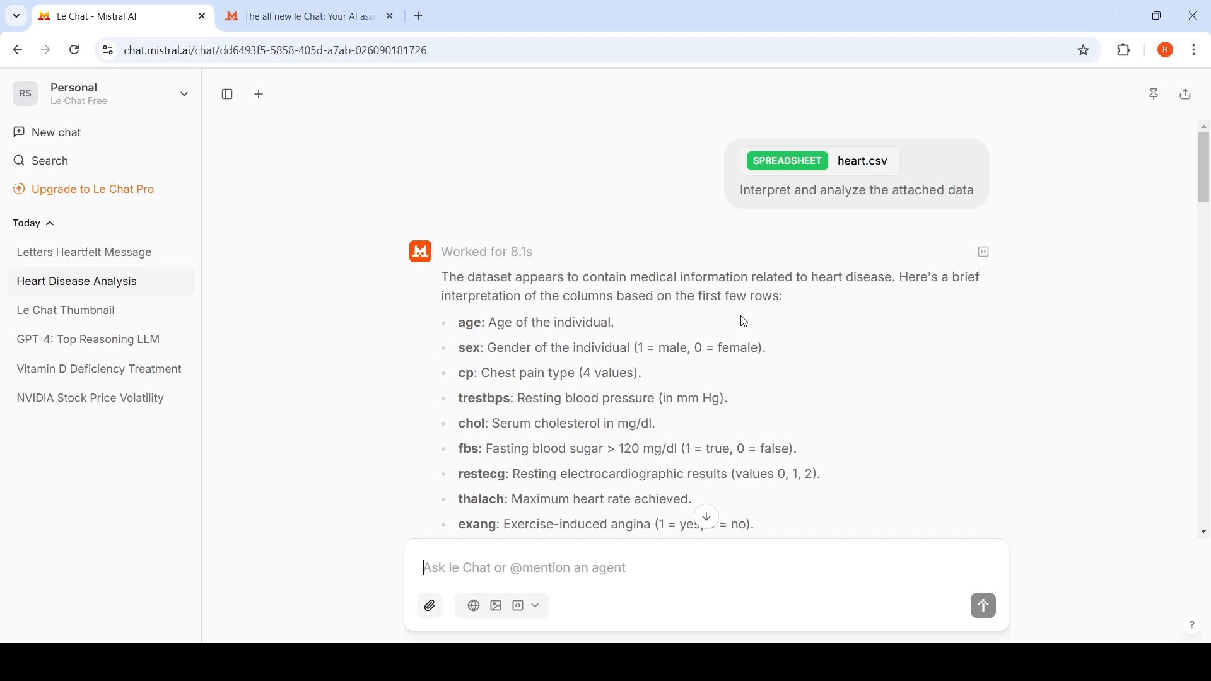
pyautogui.scroll(-3)
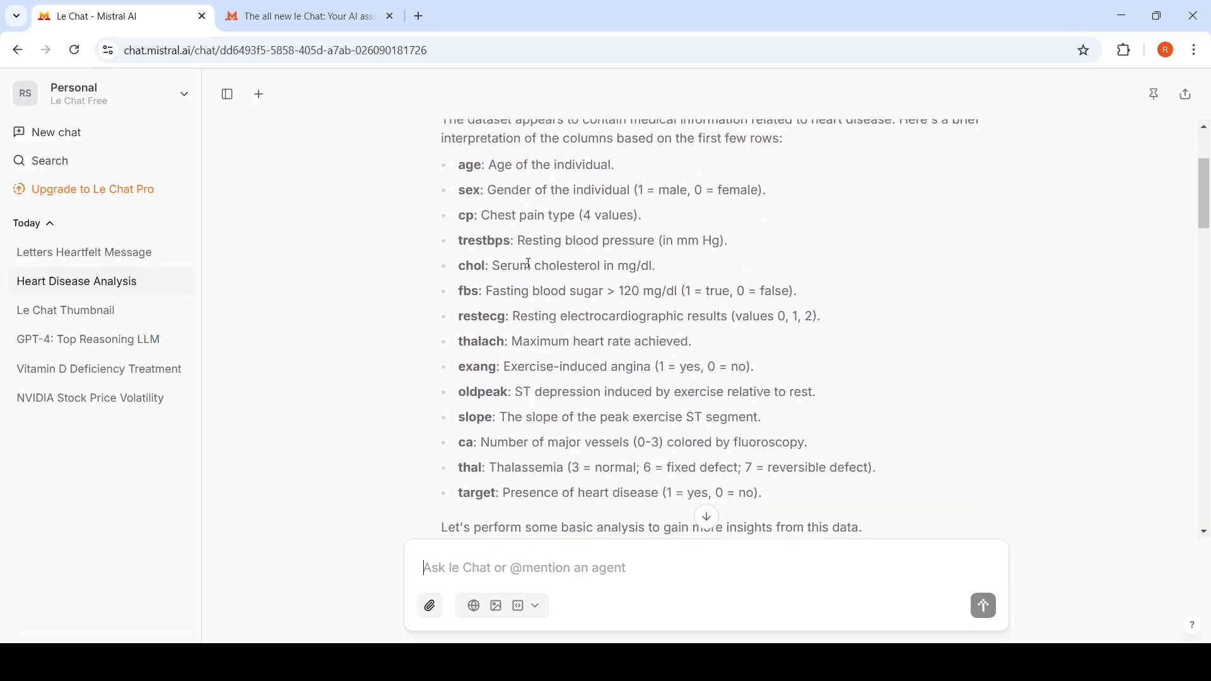
pyautogui.scroll(-3)
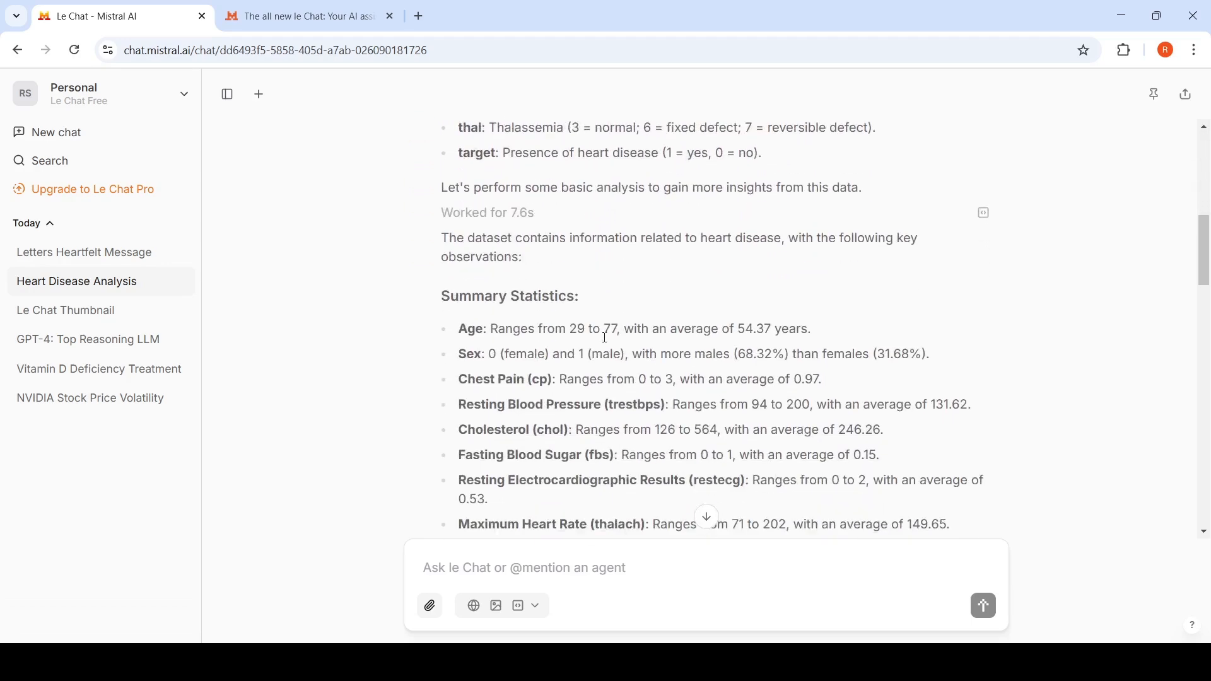
pyautogui.scroll(-3)
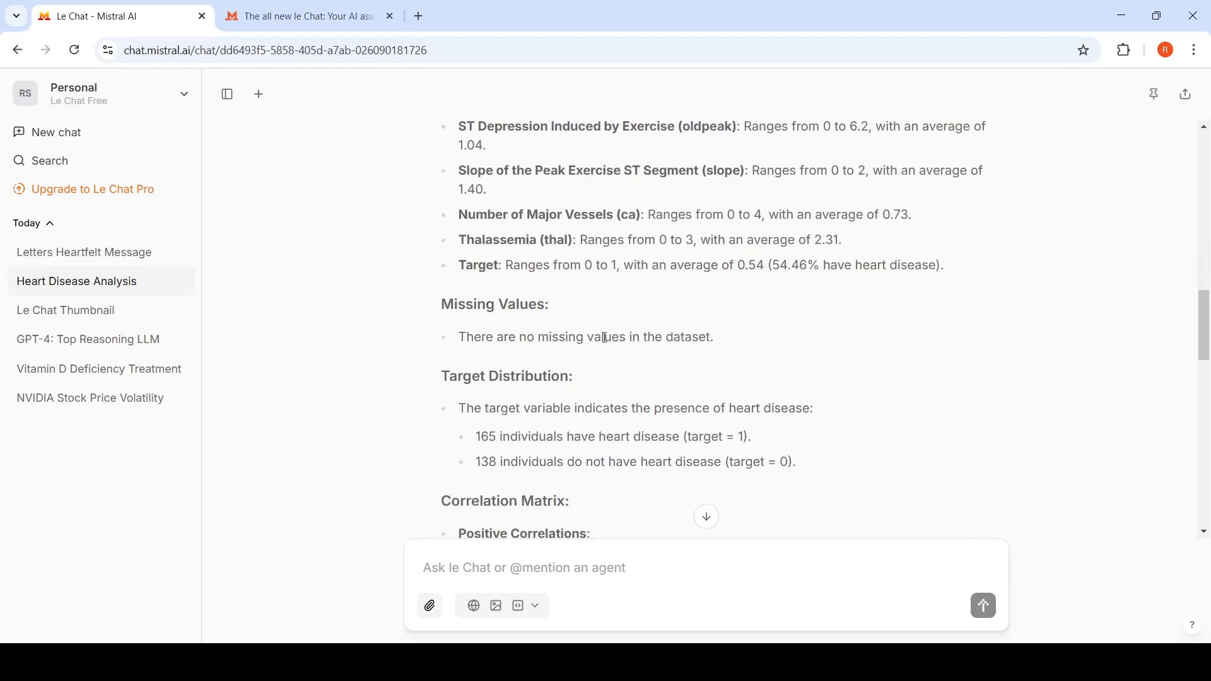
pyautogui.scroll(-3)
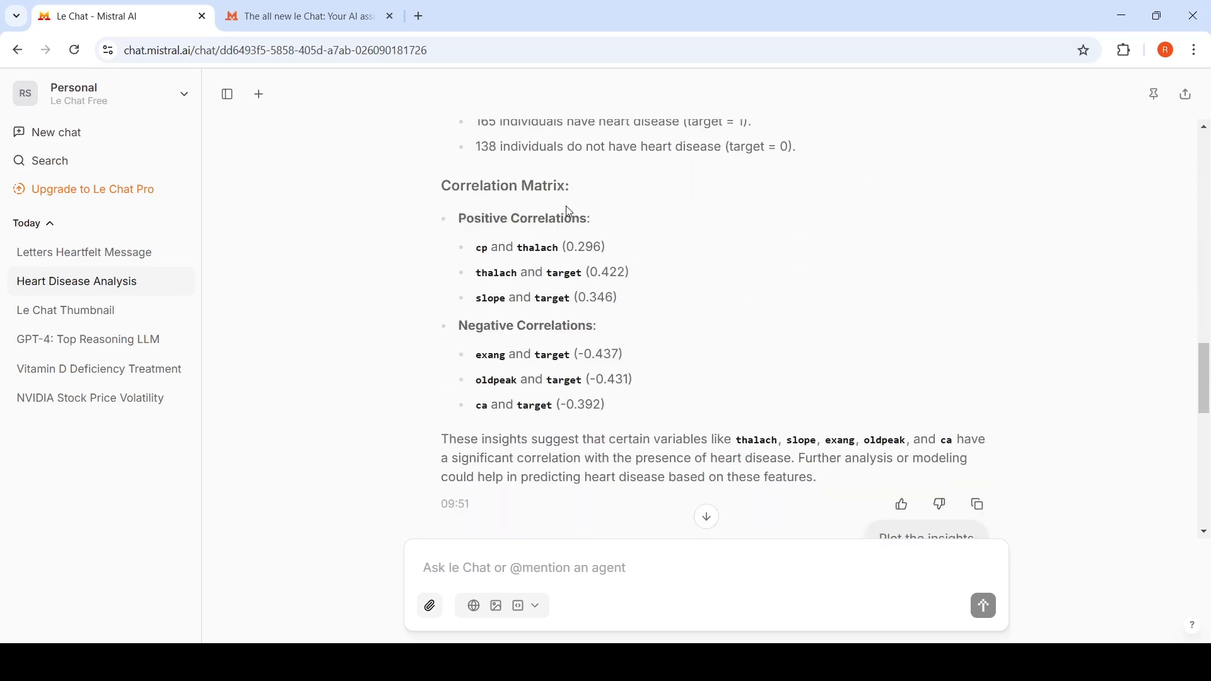
pyautogui.moveTo(754, 380)
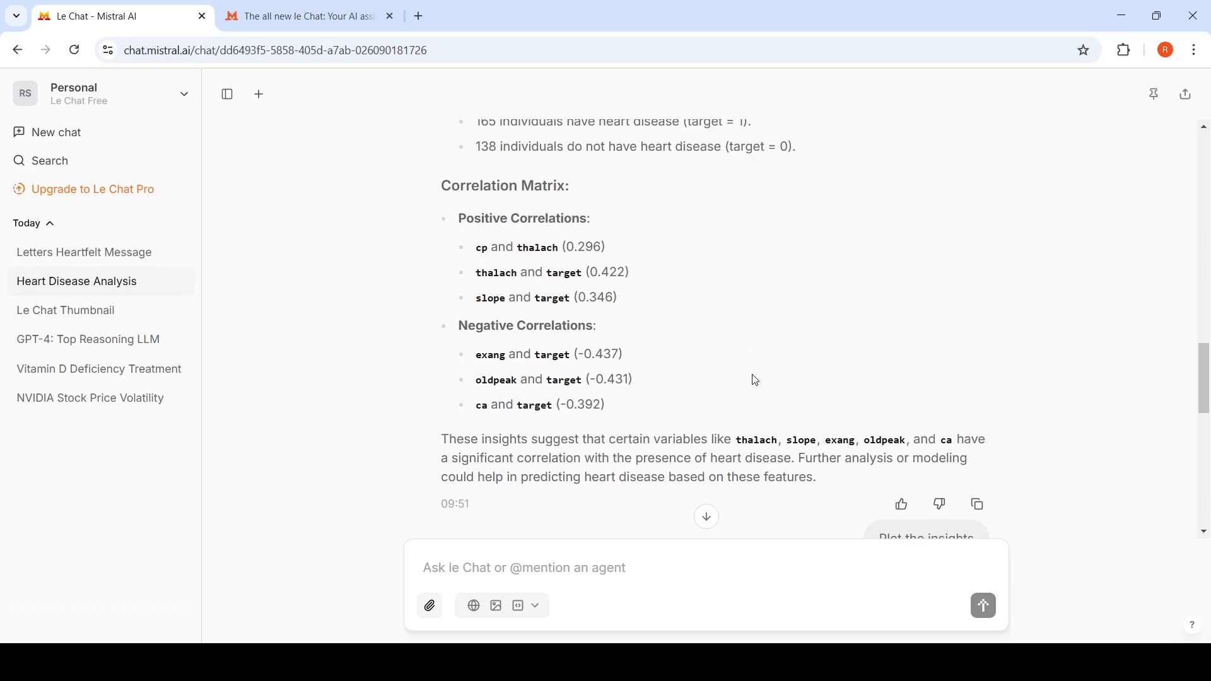
pyautogui.scroll(3)
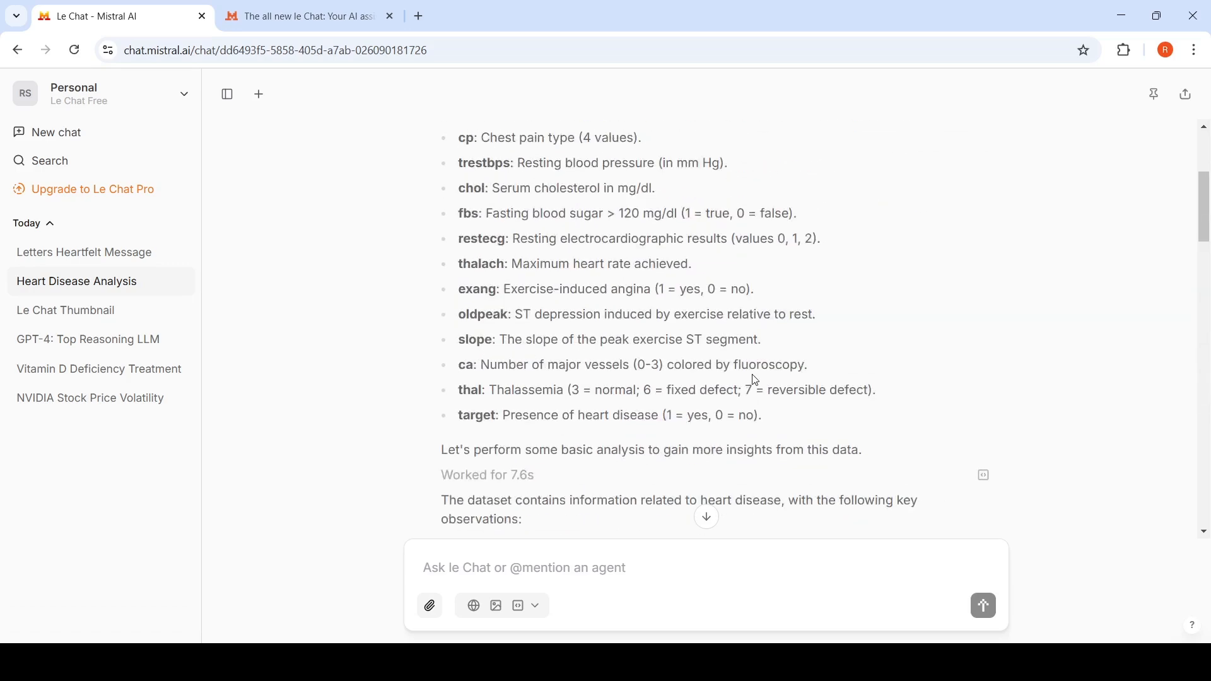
# - Return to the announcement article and read its upload processing and code execution sections
pyautogui.click(302, 16)
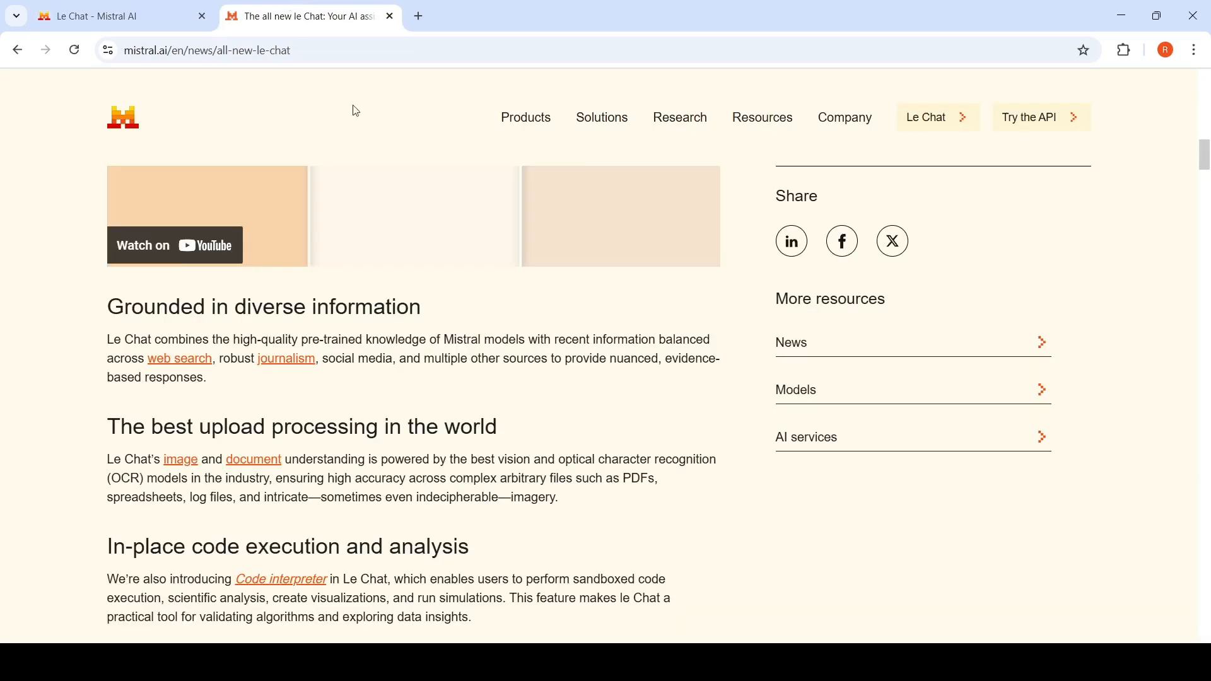
pyautogui.scroll(-3)
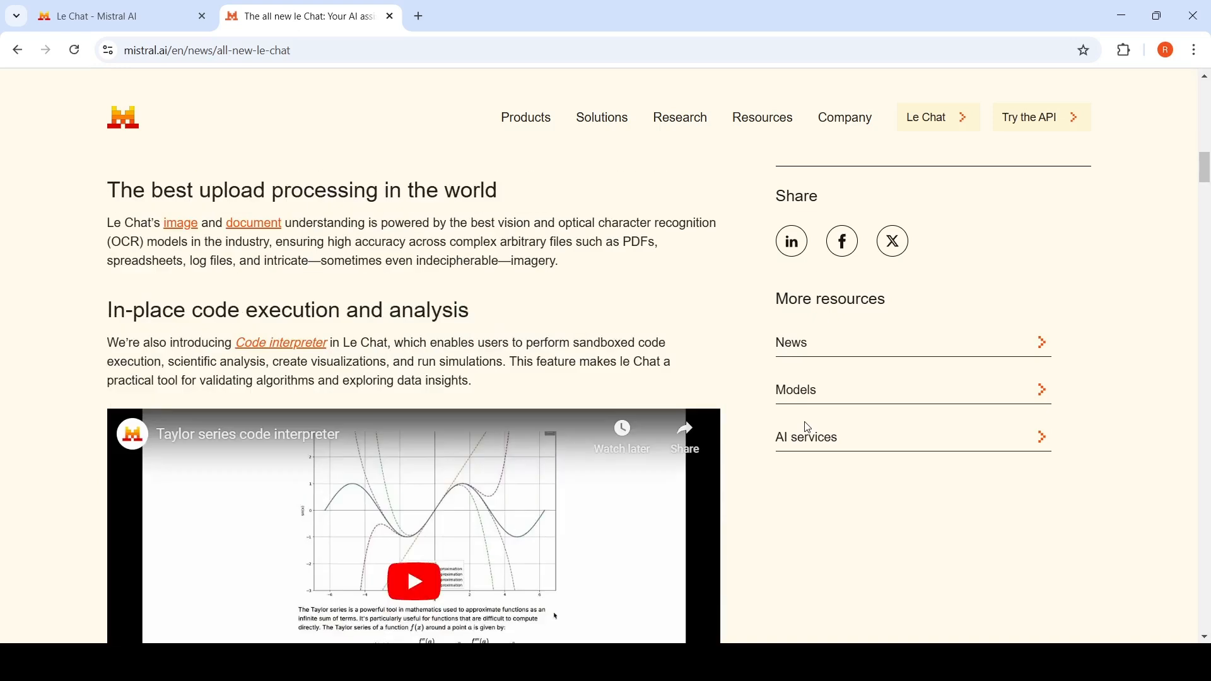
pyautogui.moveTo(266, 368)
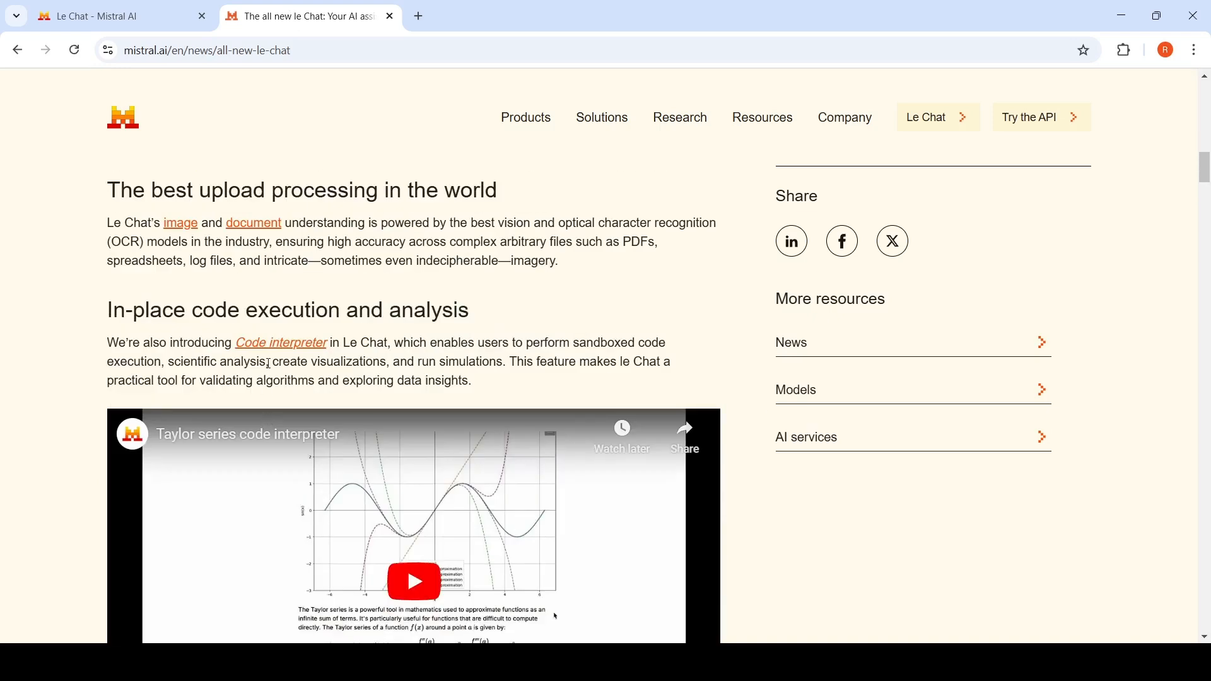
pyautogui.moveTo(563, 395)
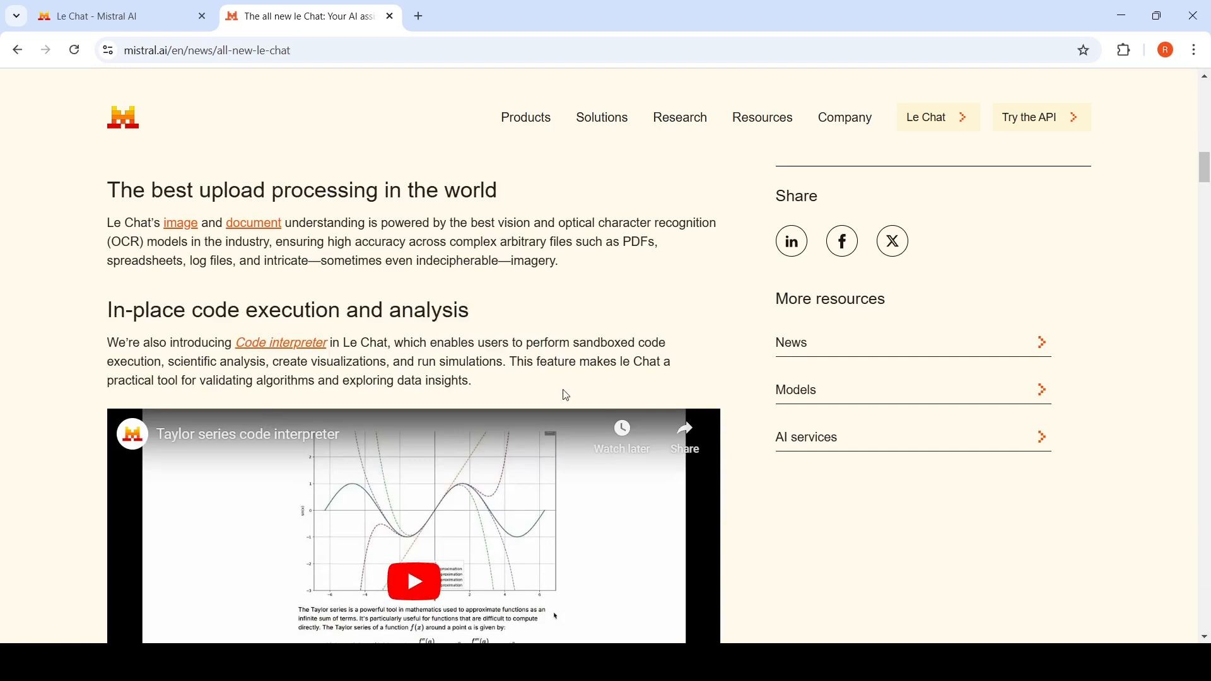
pyautogui.moveTo(294, 342)
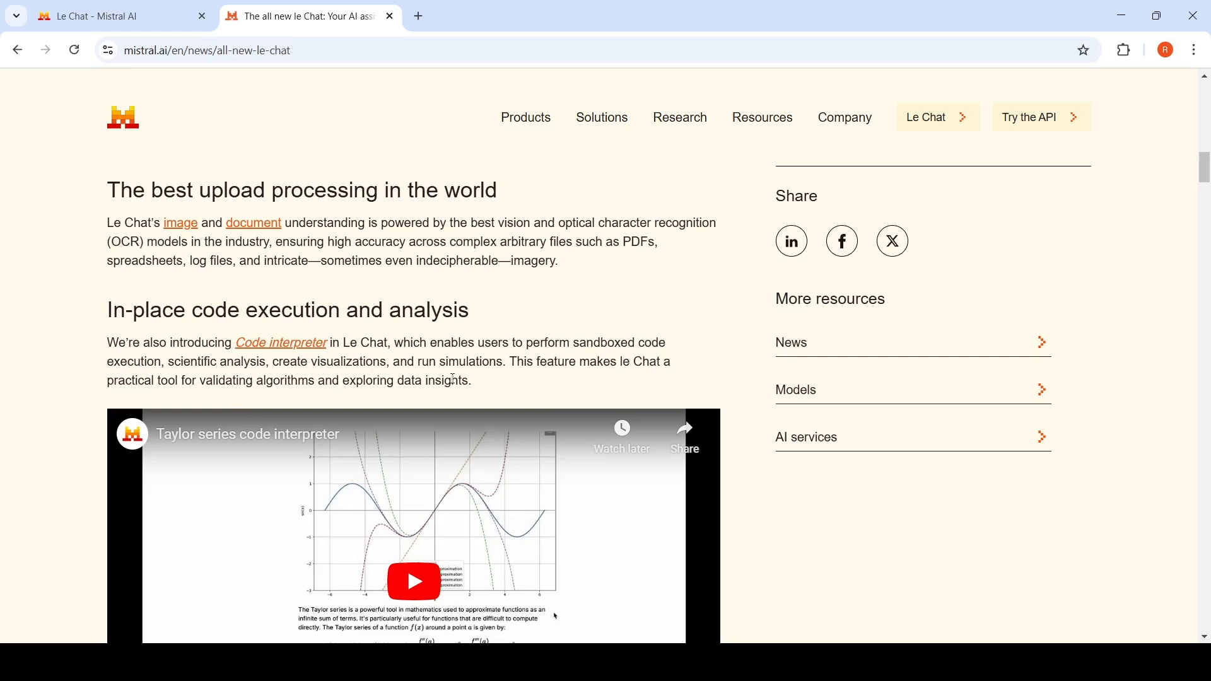
pyautogui.moveTo(211, 235)
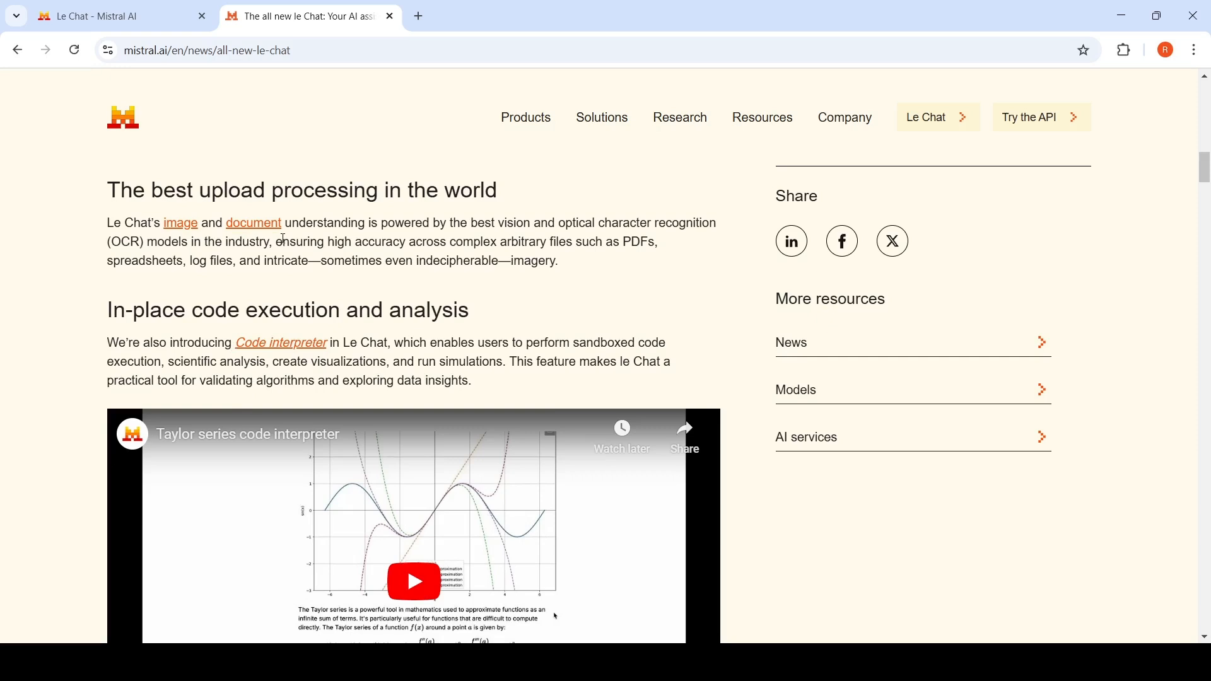
pyautogui.moveTo(518, 244)
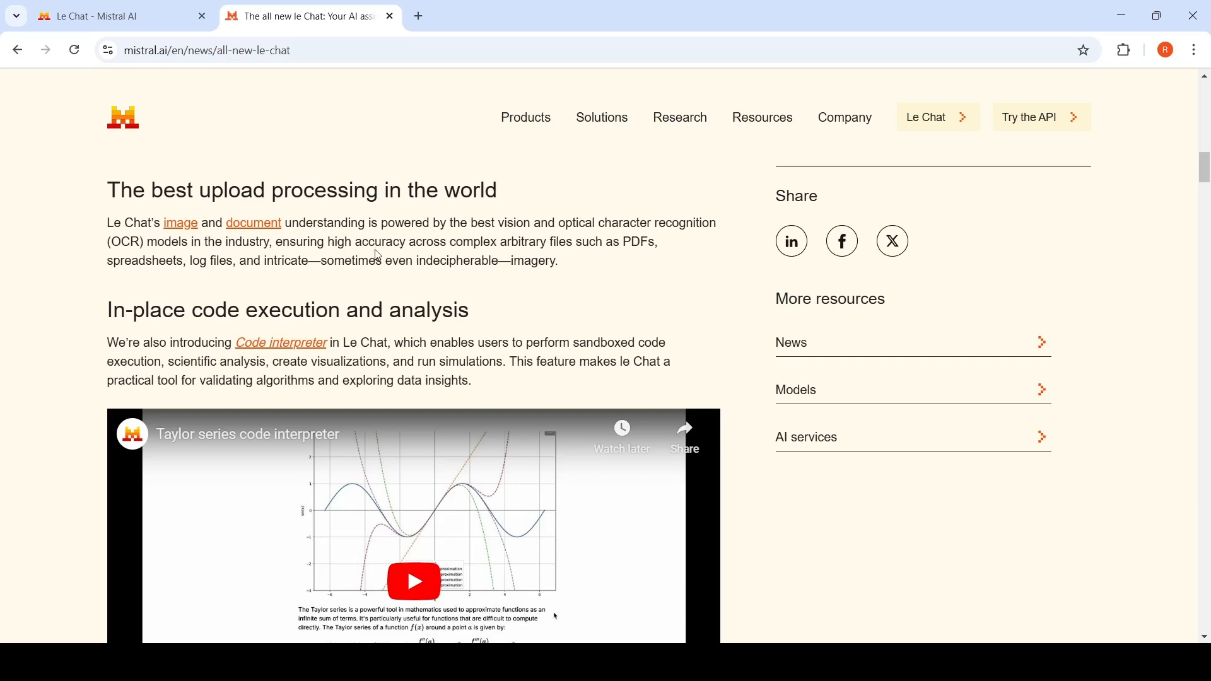
pyautogui.moveTo(583, 277)
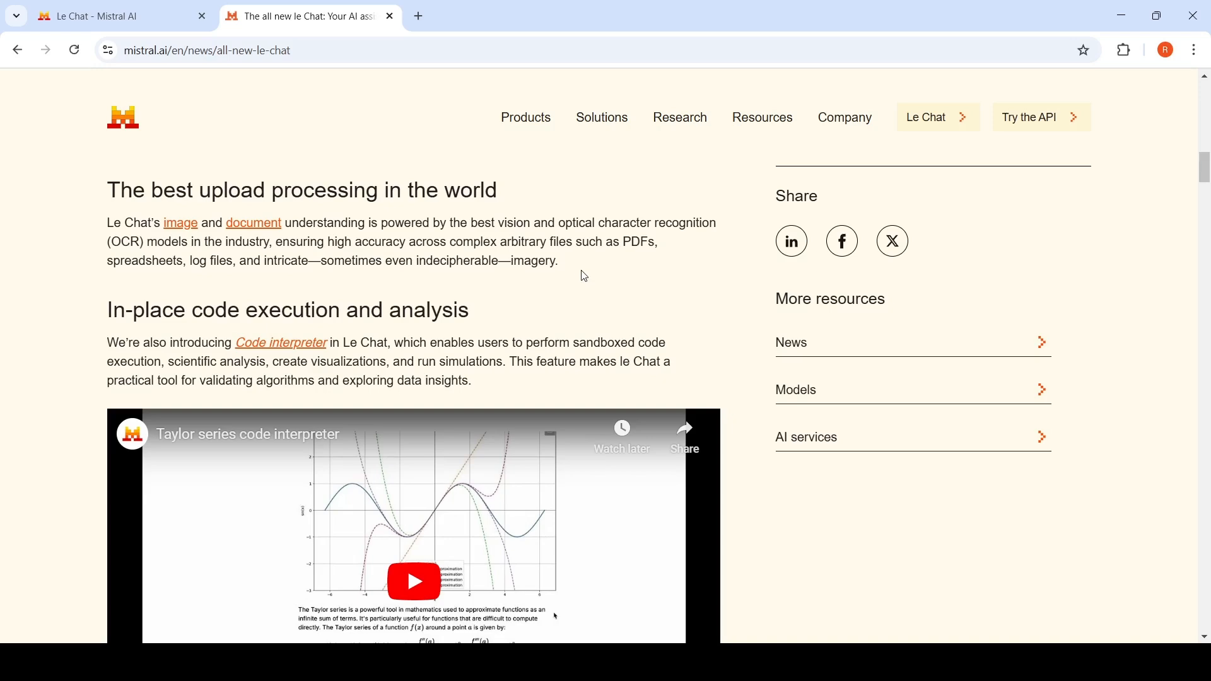
# - Switch to Le Chat and bring up the Letters Heartfelt Message conversation from the sidebar
pyautogui.click(116, 16)
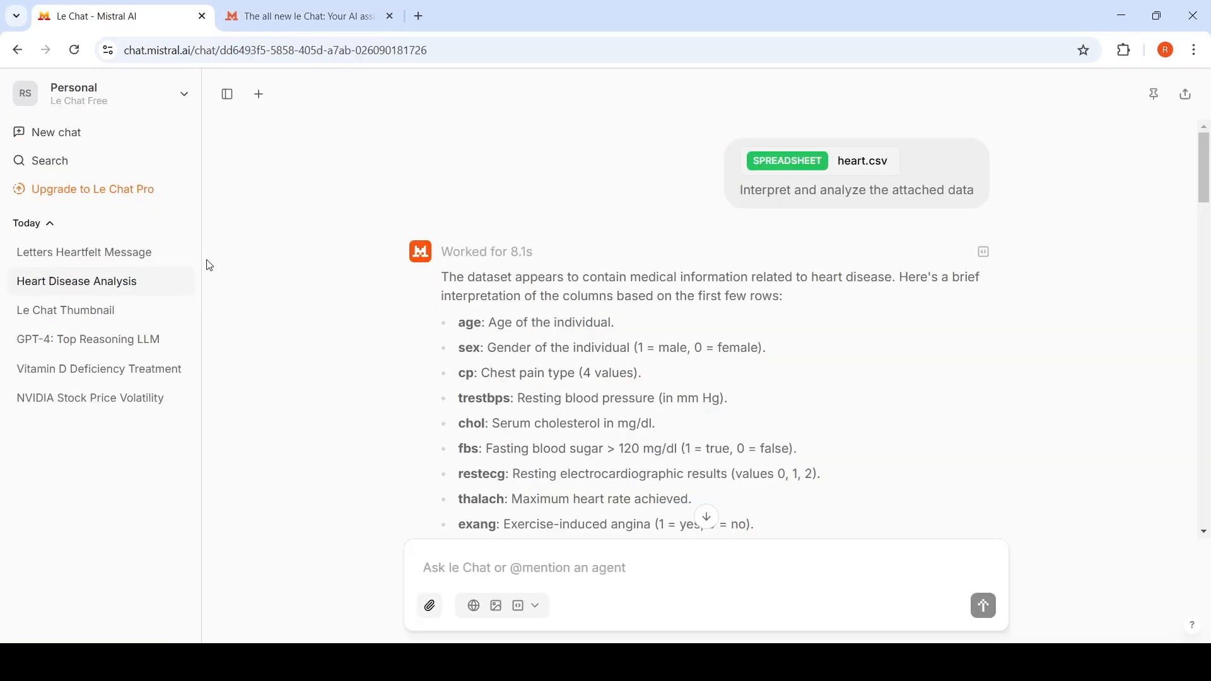
pyautogui.click(84, 253)
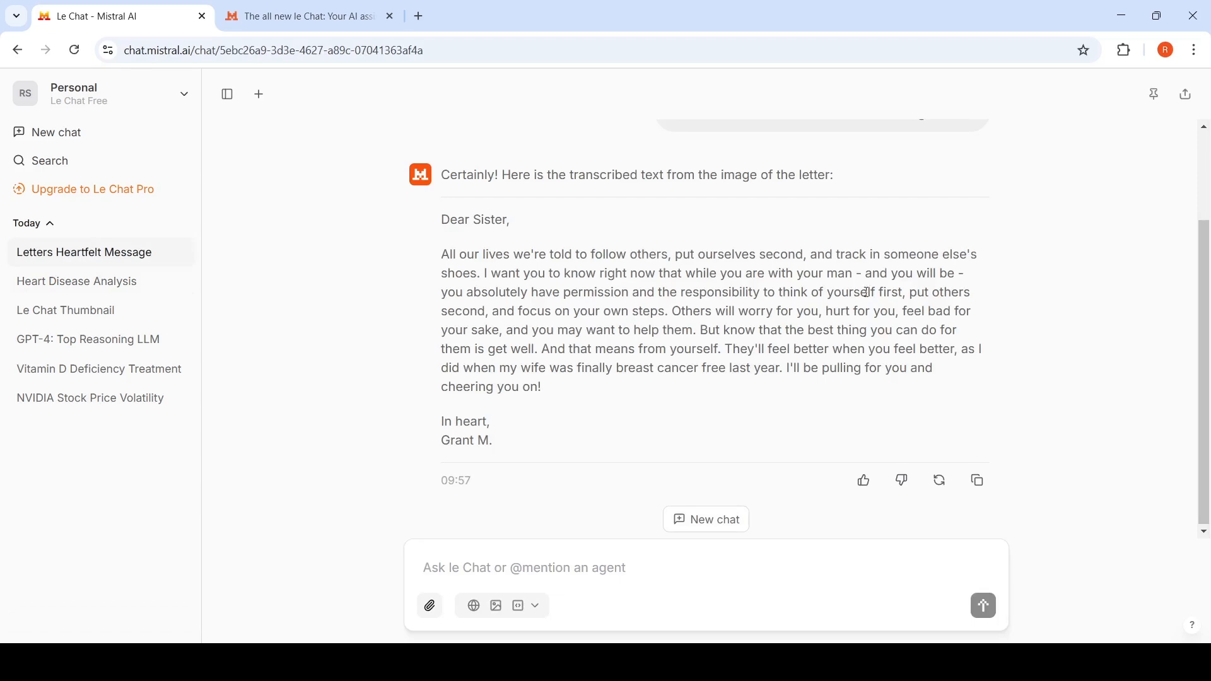
pyautogui.scroll(3)
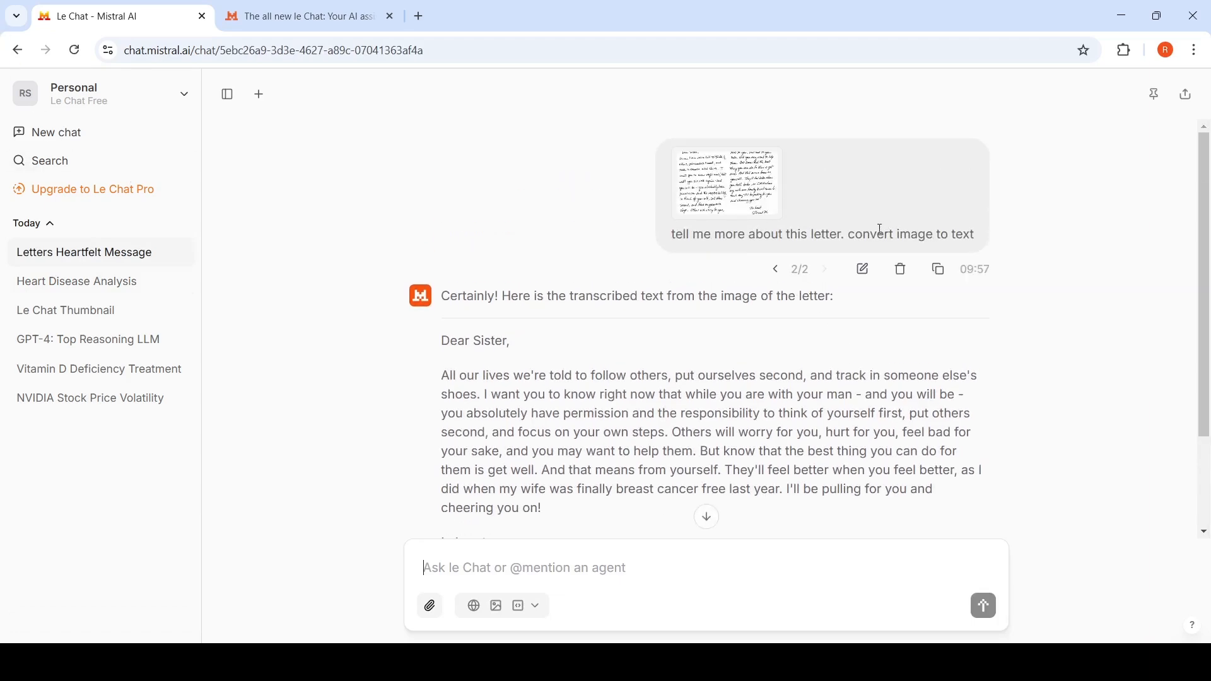
# - Enlarge the attached handwritten letter image twice to inspect it, then close the preview
pyautogui.click(727, 182)
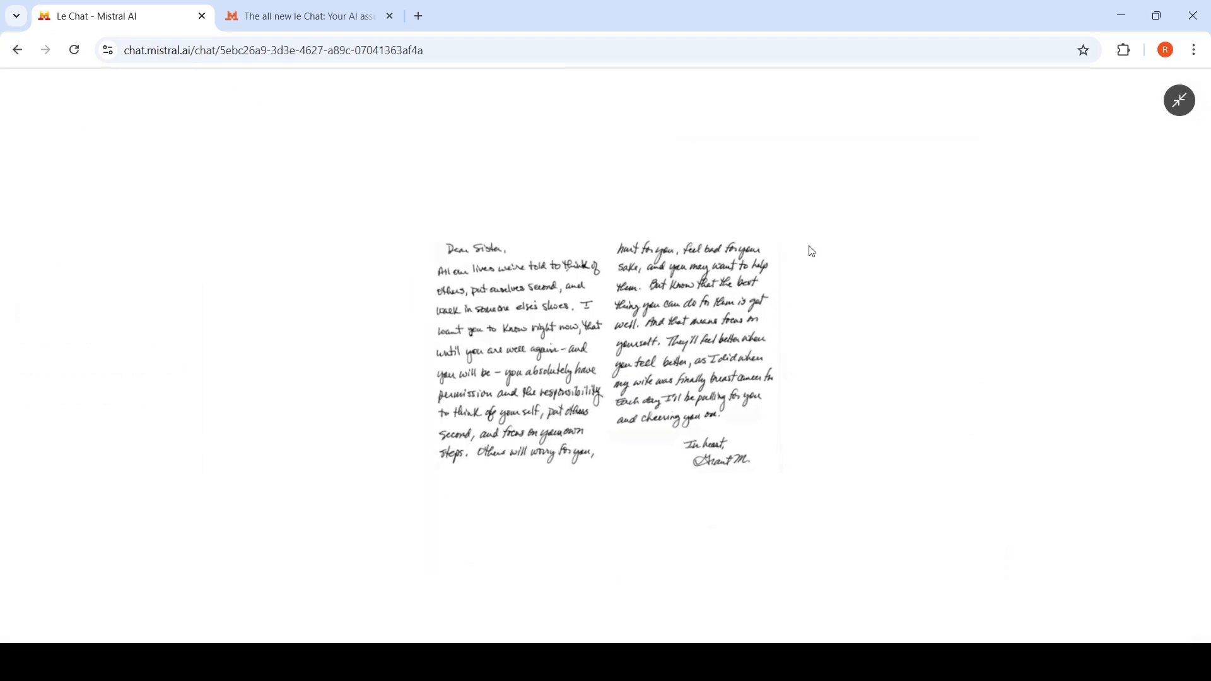
pyautogui.click(1179, 100)
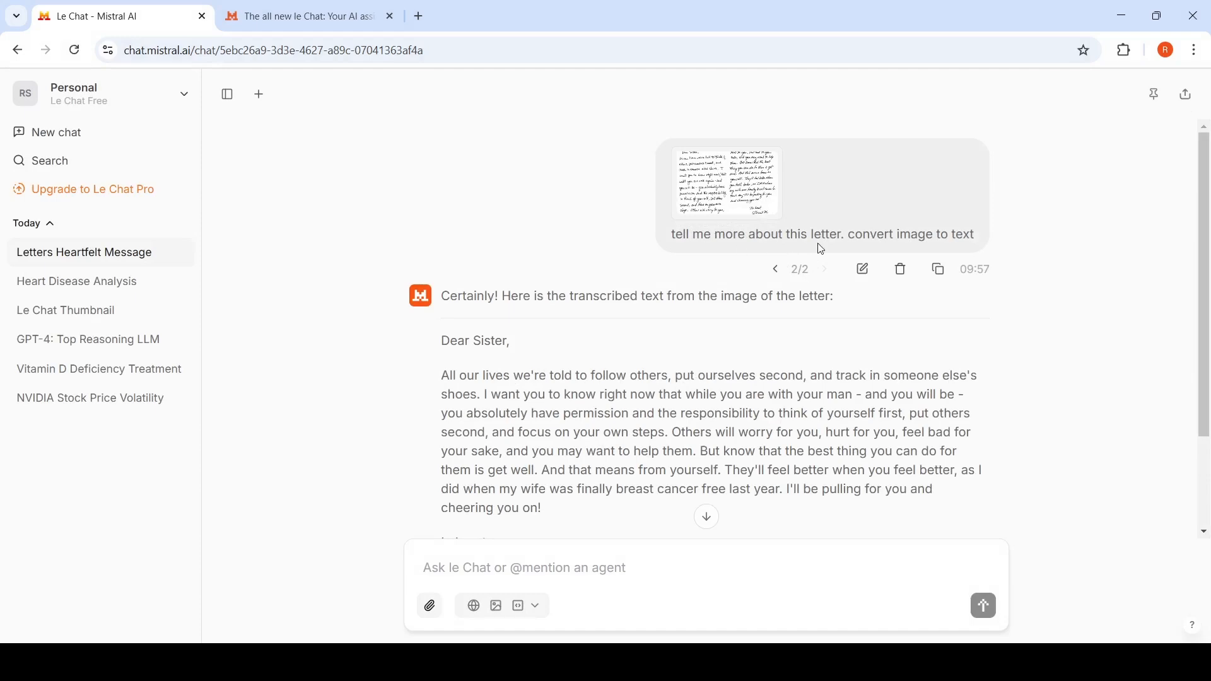
pyautogui.moveTo(863, 269)
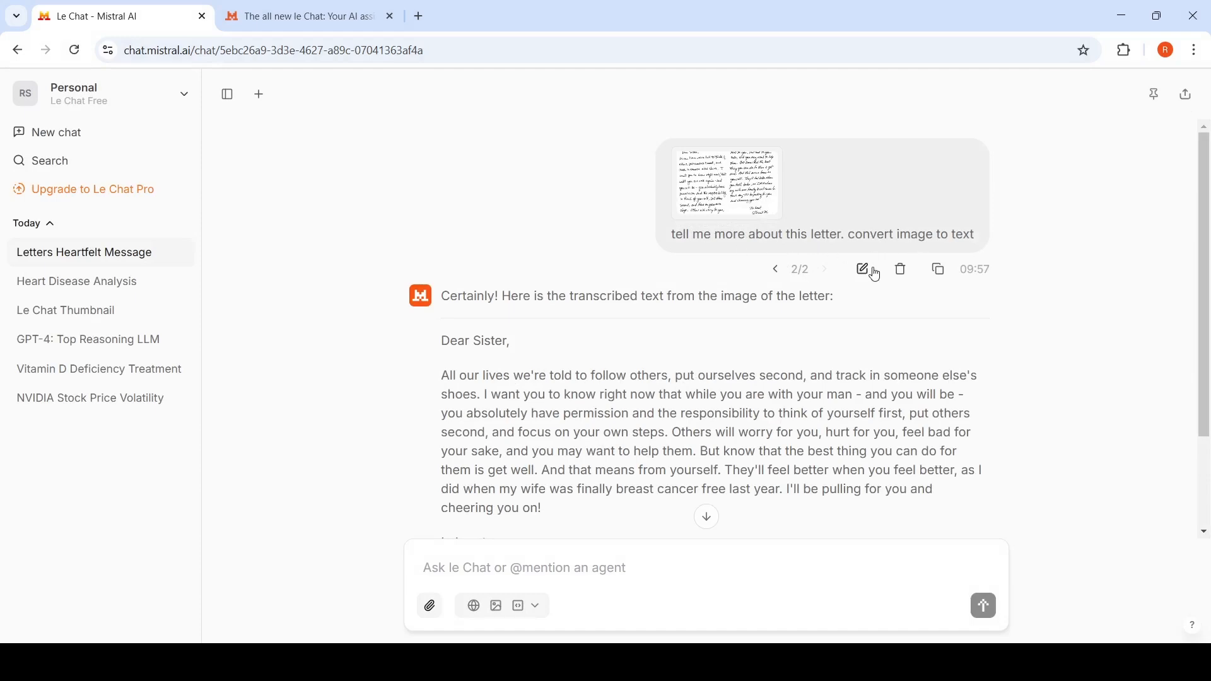
pyautogui.click(704, 183)
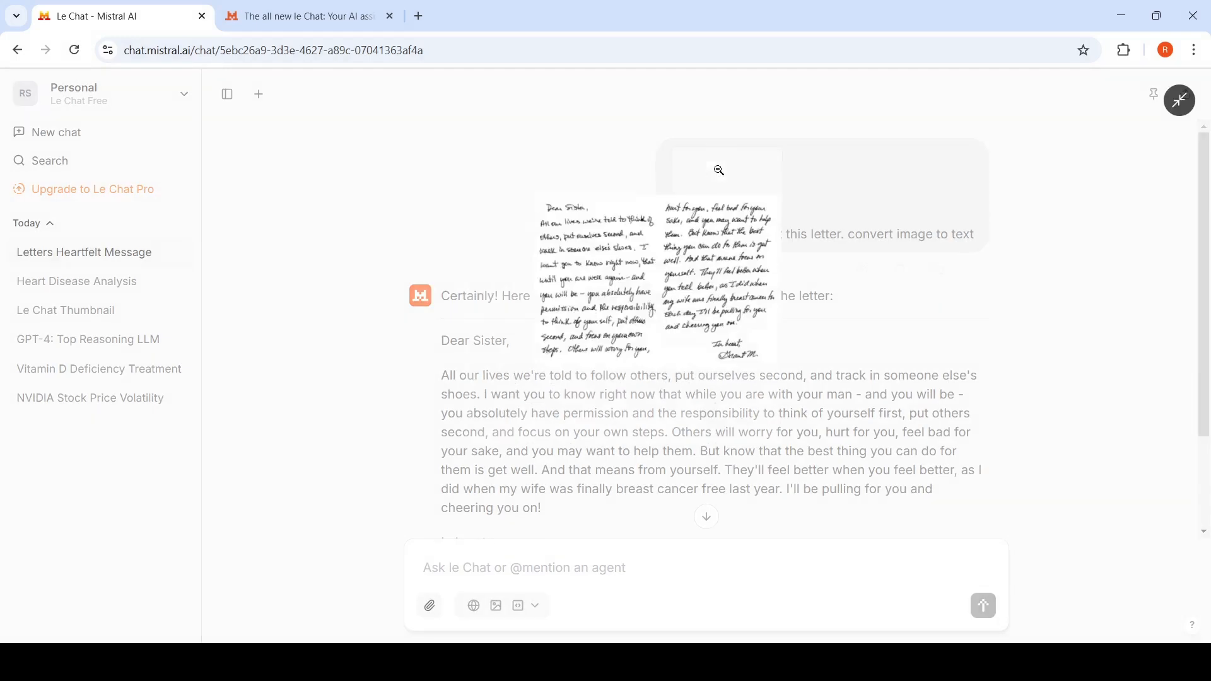
pyautogui.click(717, 170)
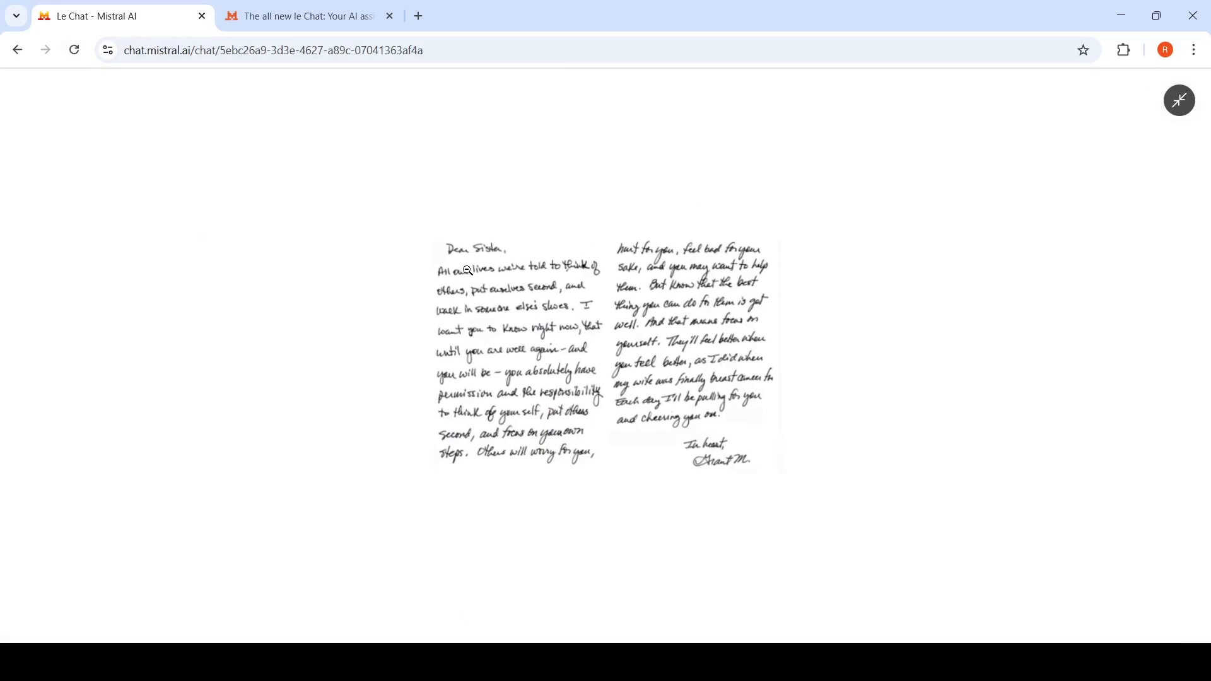
pyautogui.moveTo(800, 302)
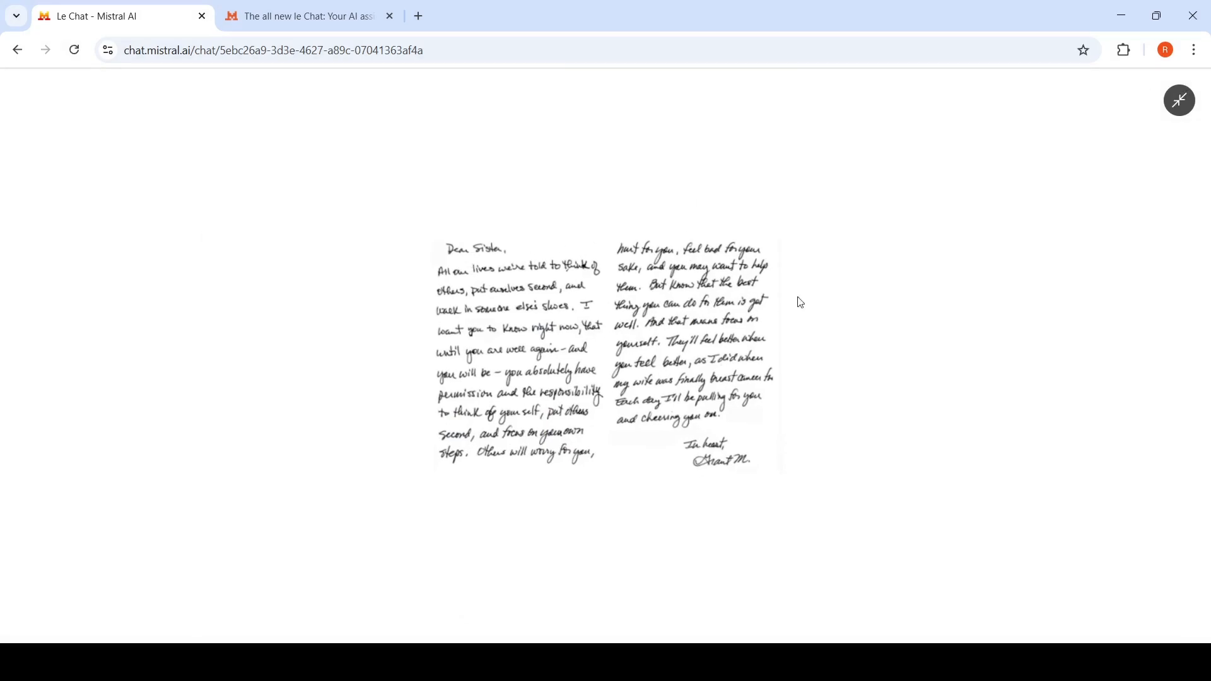
pyautogui.click(1180, 100)
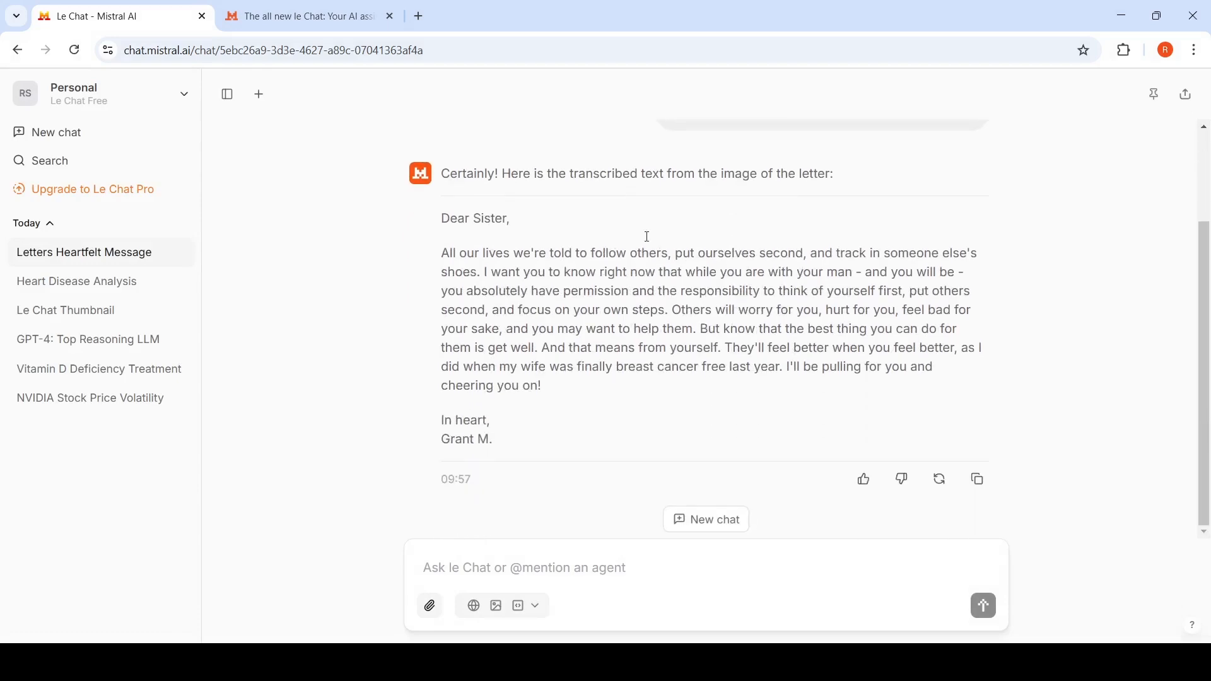
pyautogui.moveTo(740, 389)
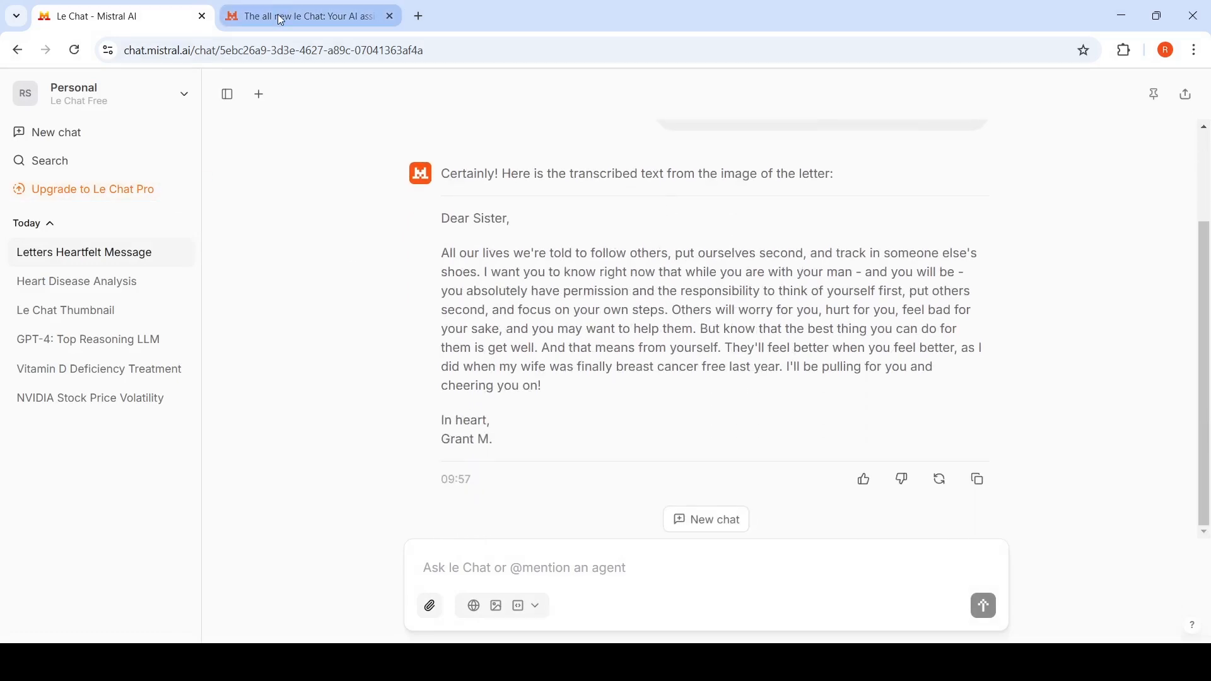
# - Glance at the article's image generation section, then return to the Le Chat conversations tab
pyautogui.click(307, 15)
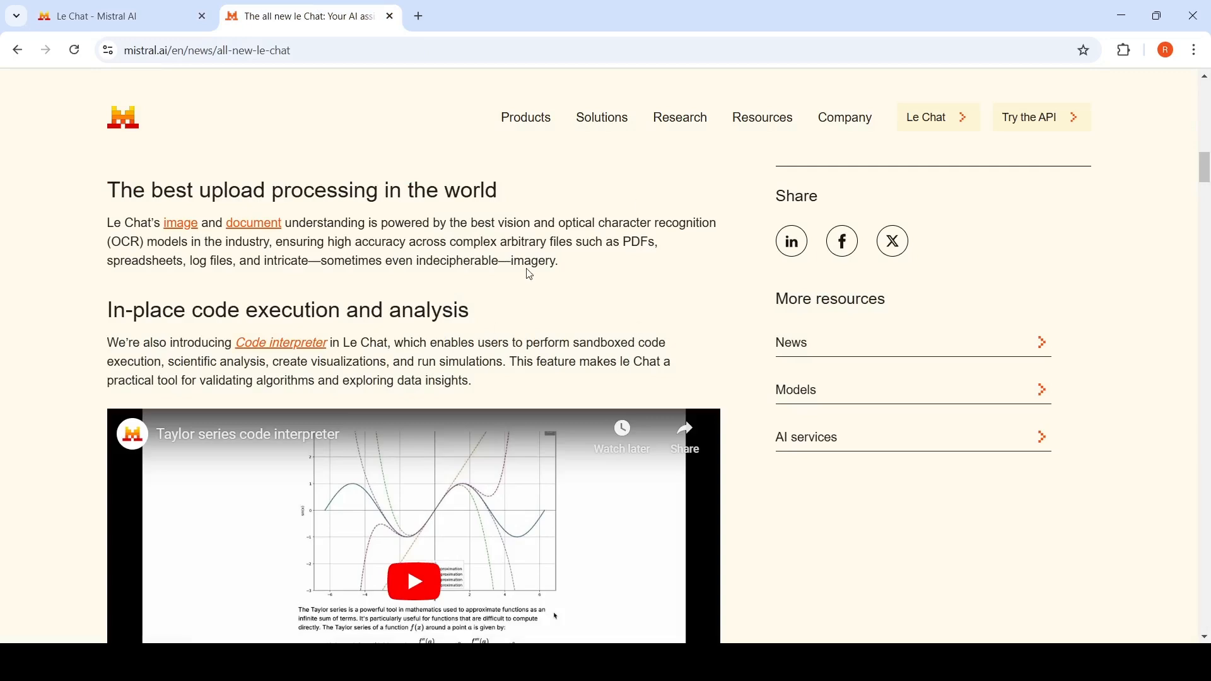
pyautogui.scroll(-3)
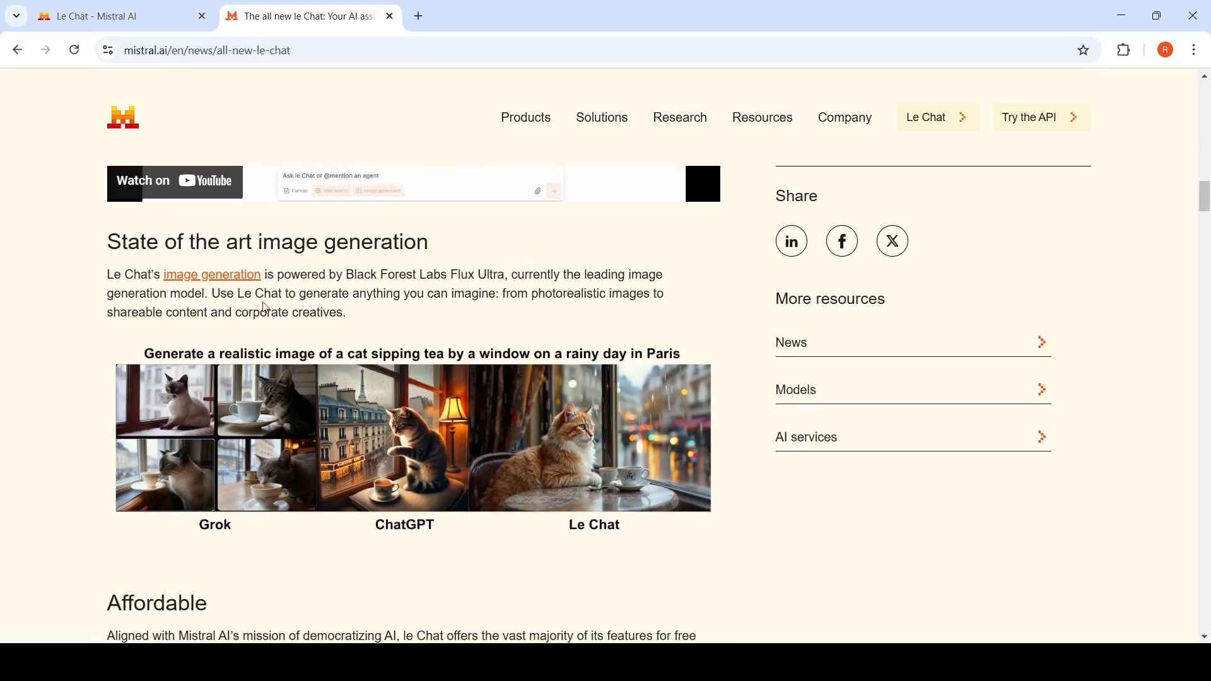
pyautogui.click(101, 15)
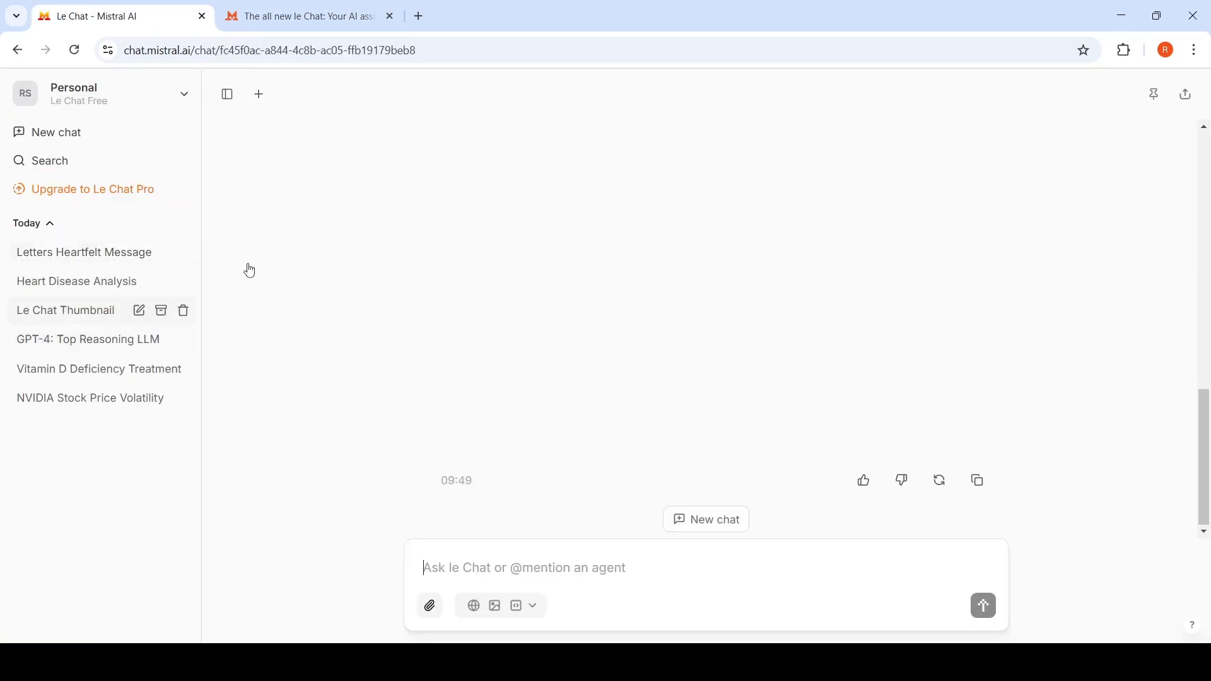
pyautogui.click(64, 310)
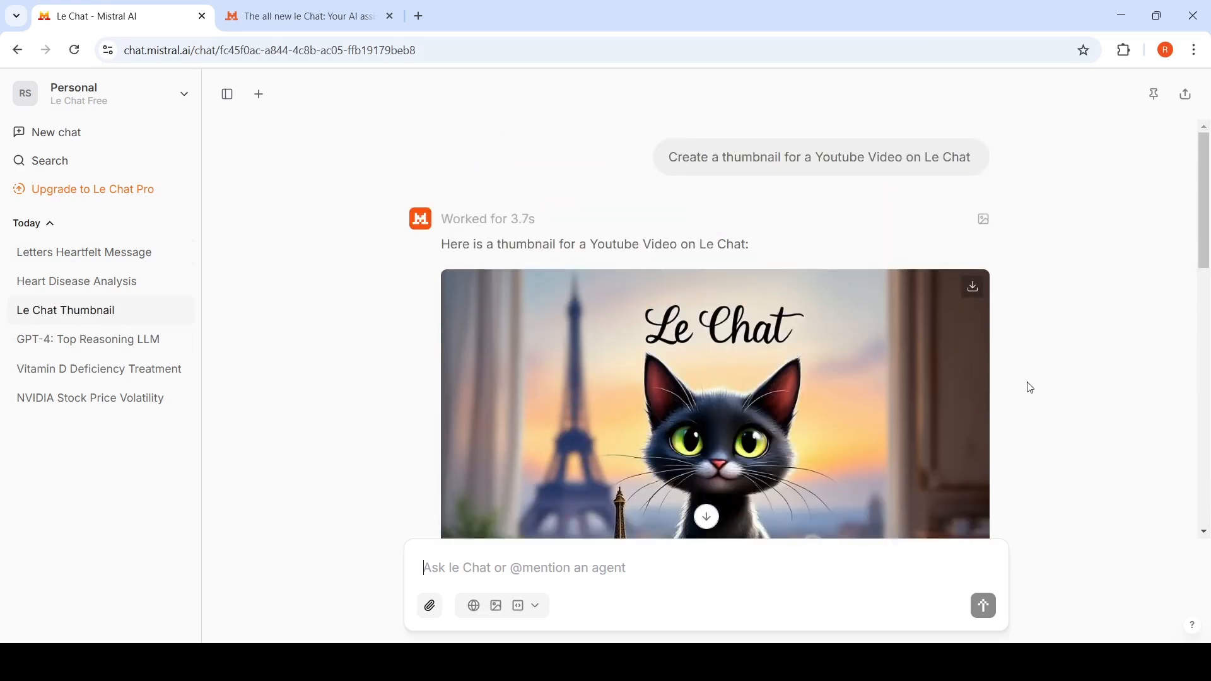
pyautogui.moveTo(846, 163)
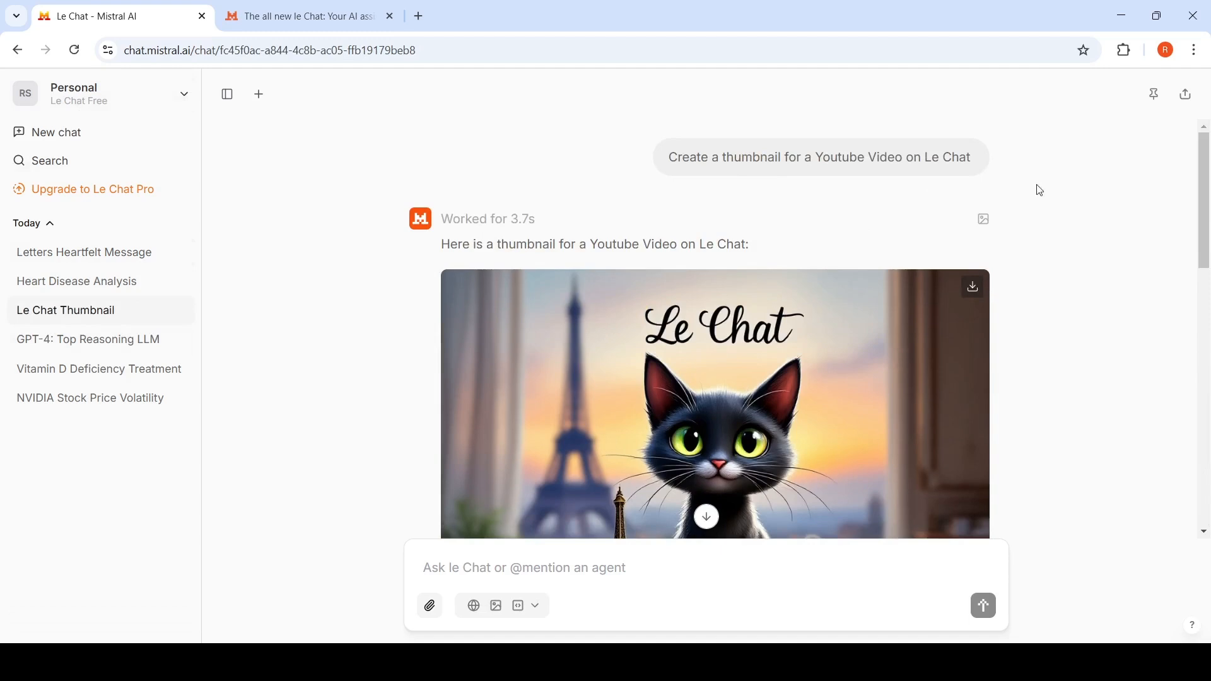
pyautogui.moveTo(863, 319)
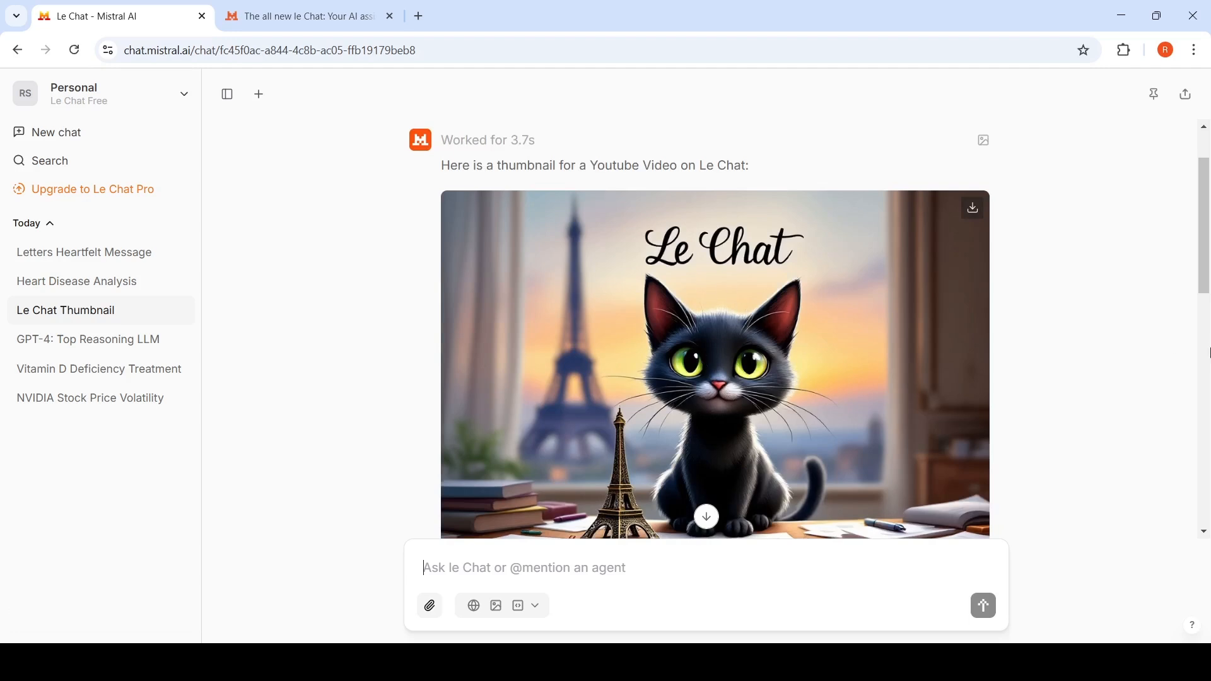
pyautogui.moveTo(703, 164)
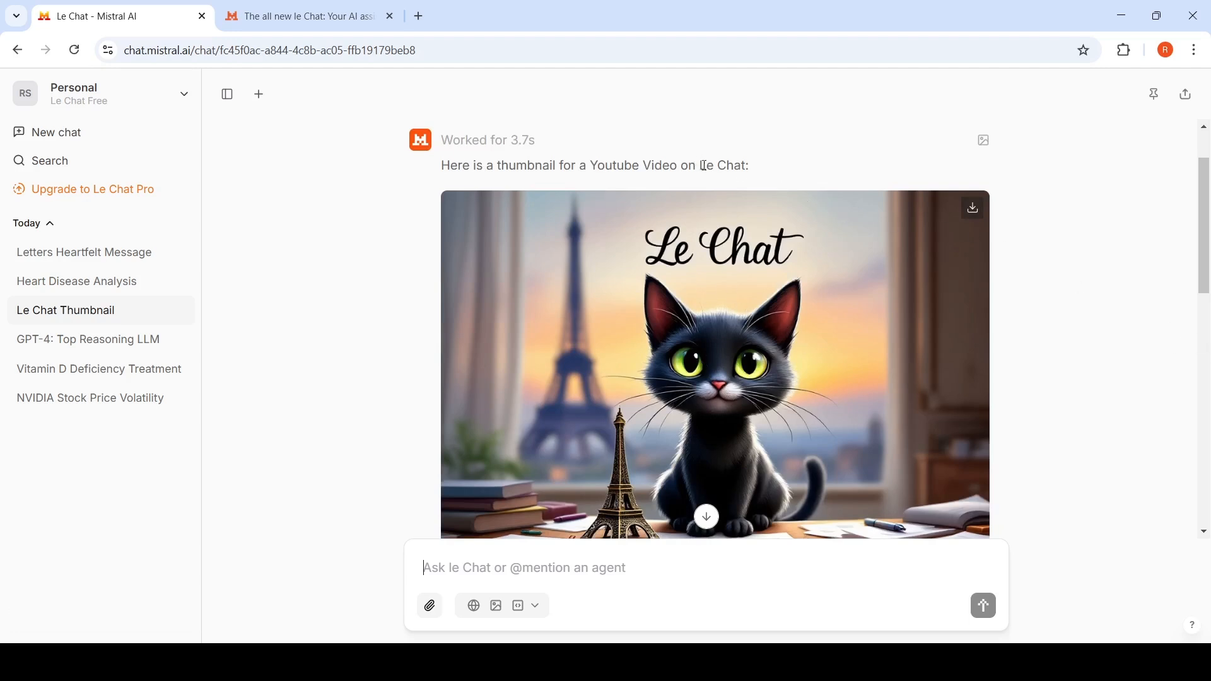
pyautogui.scroll(-3)
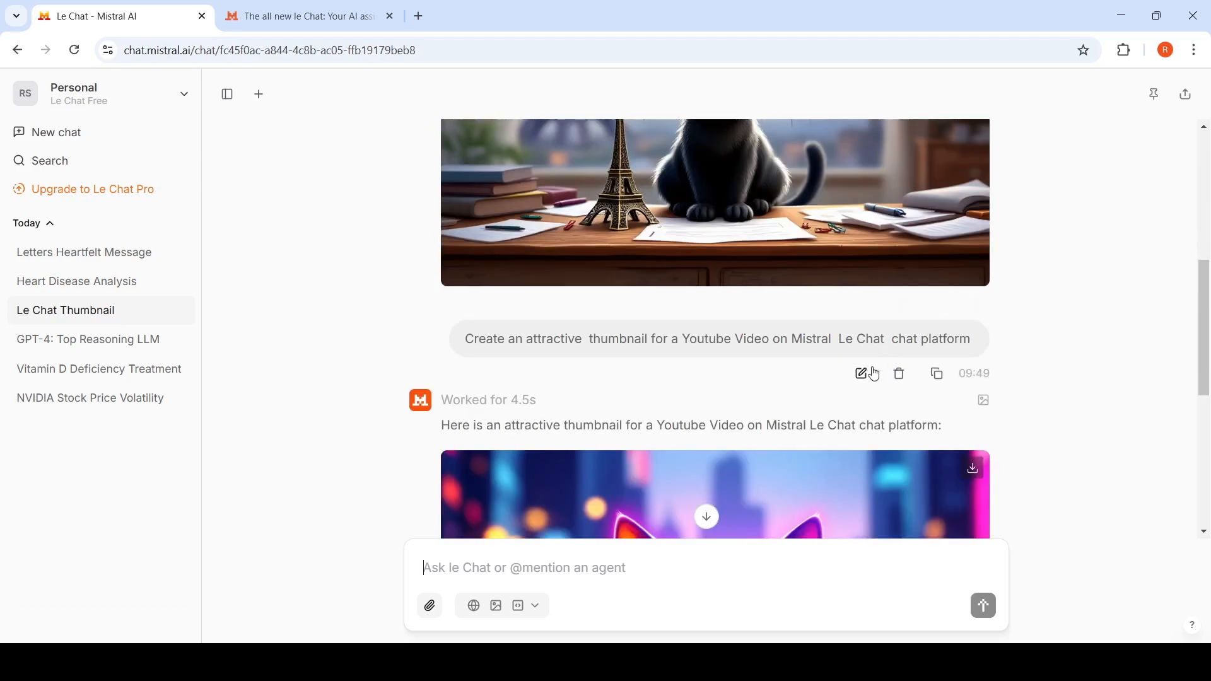
pyautogui.scroll(-3)
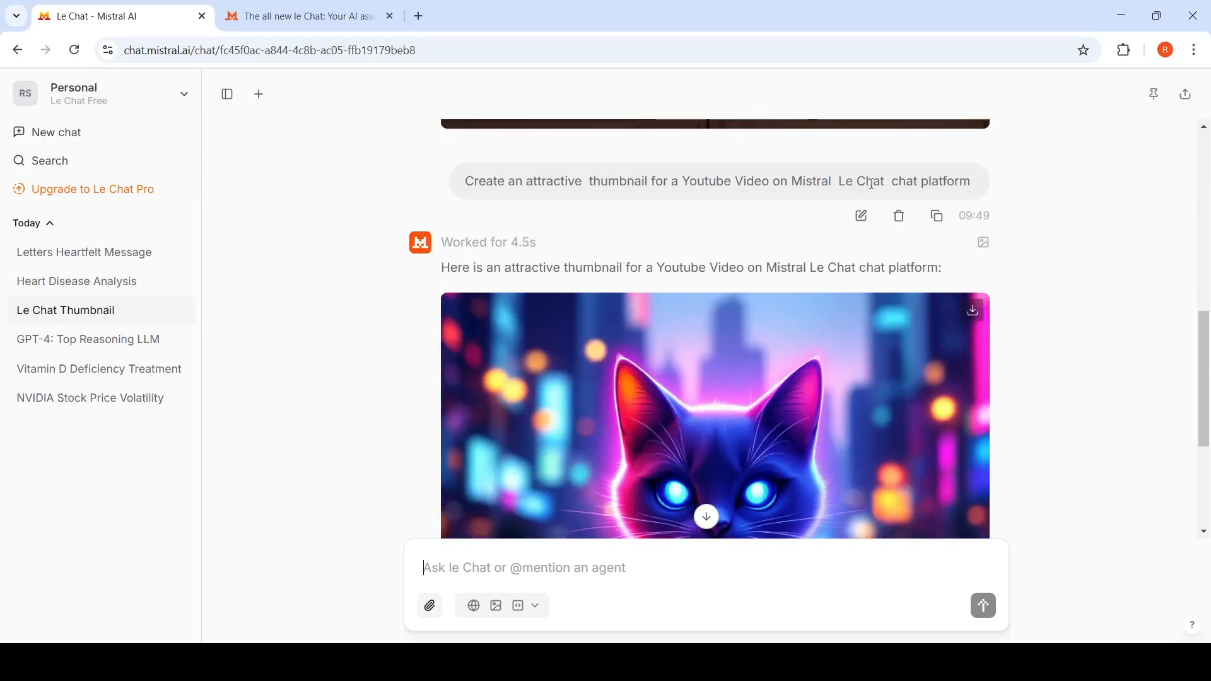
pyautogui.scroll(-3)
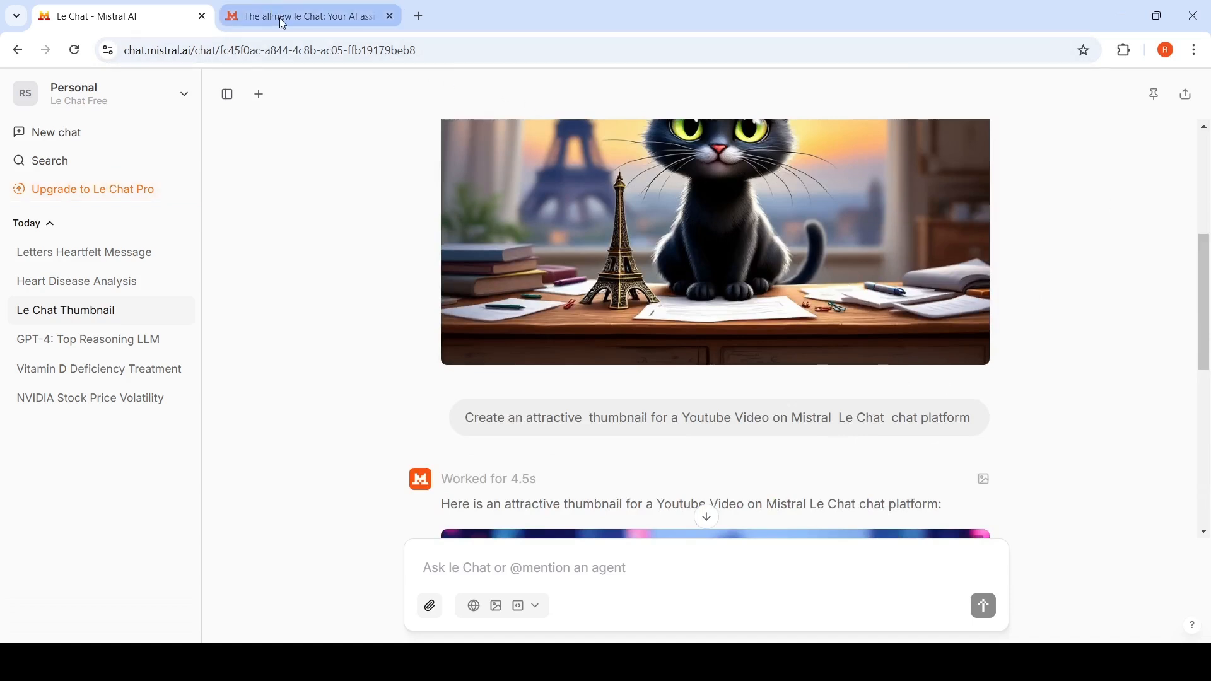
# - Read the article's 'Get high quality answers' section down to 'Use it for personal growth' with Memories
pyautogui.click(310, 15)
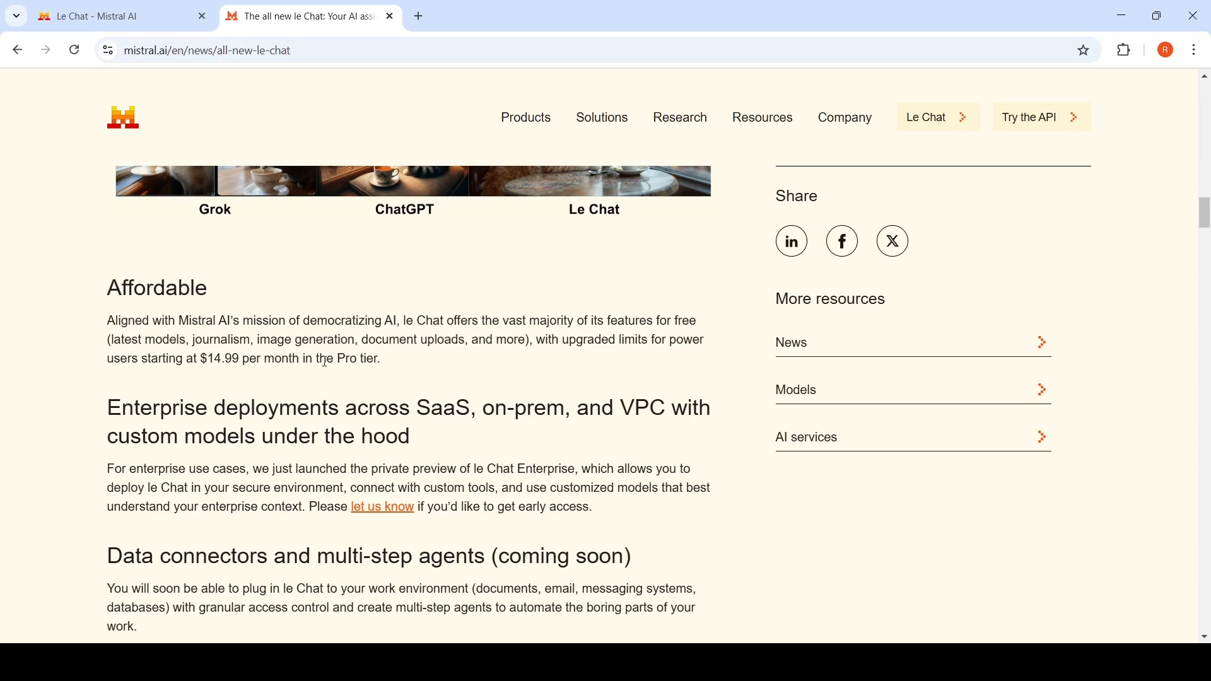
pyautogui.scroll(3)
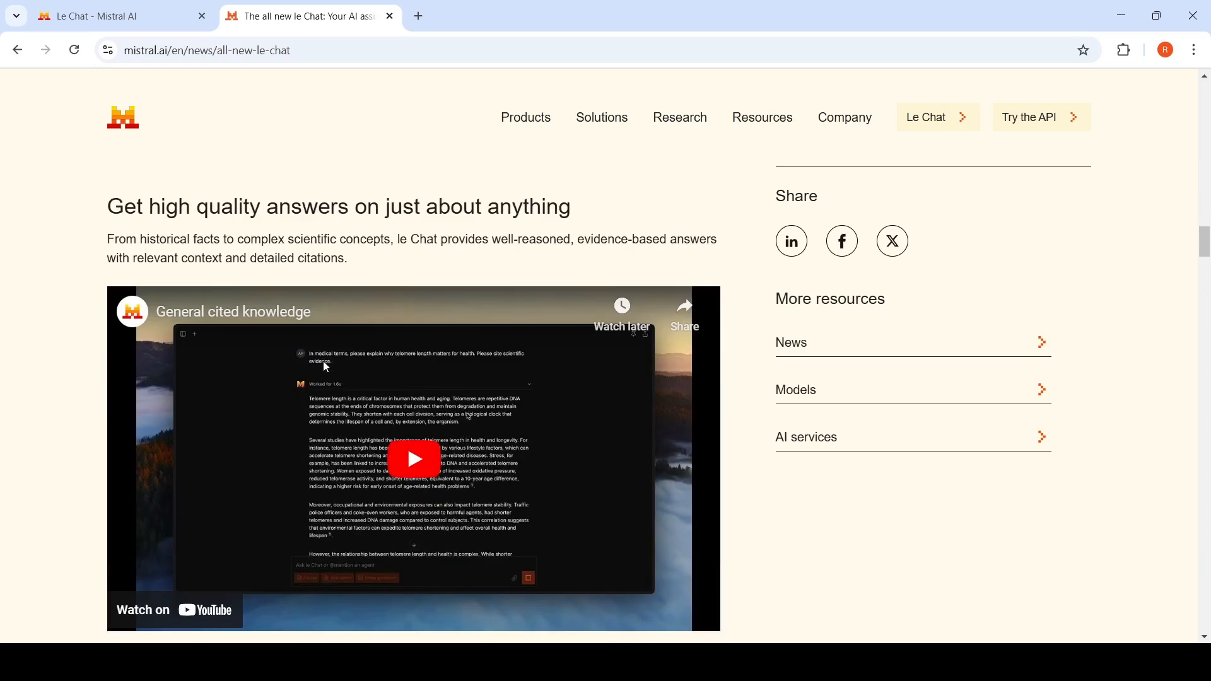
pyautogui.moveTo(460, 400)
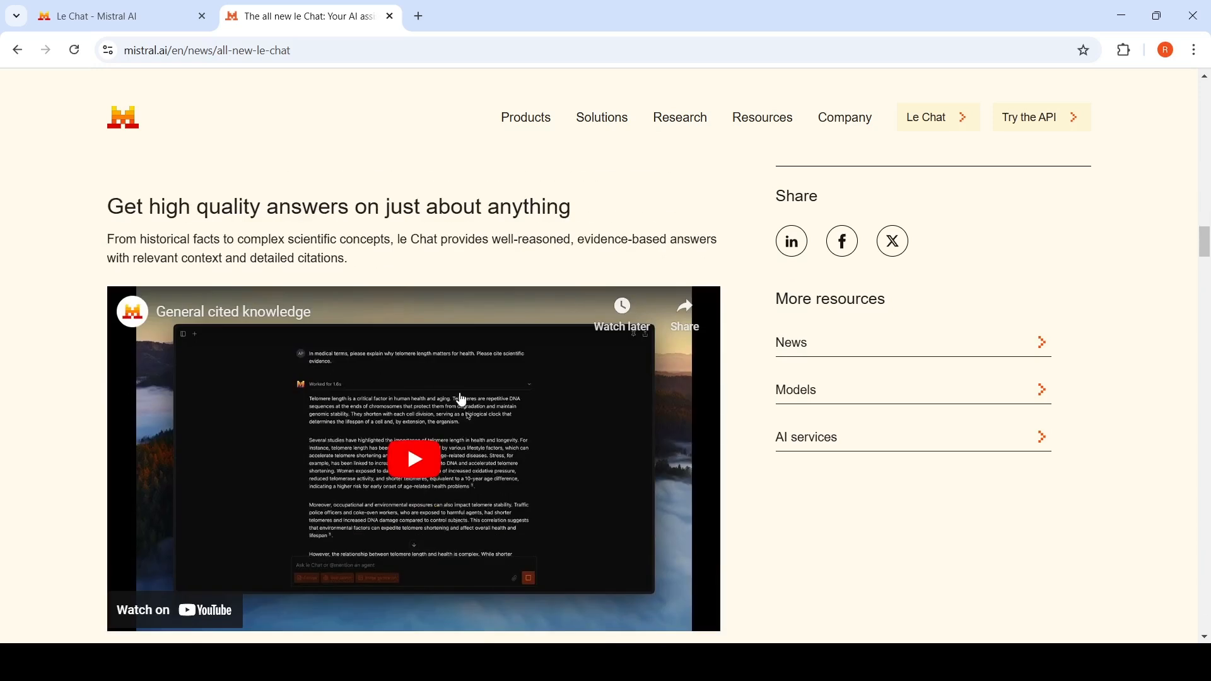
pyautogui.moveTo(387, 261)
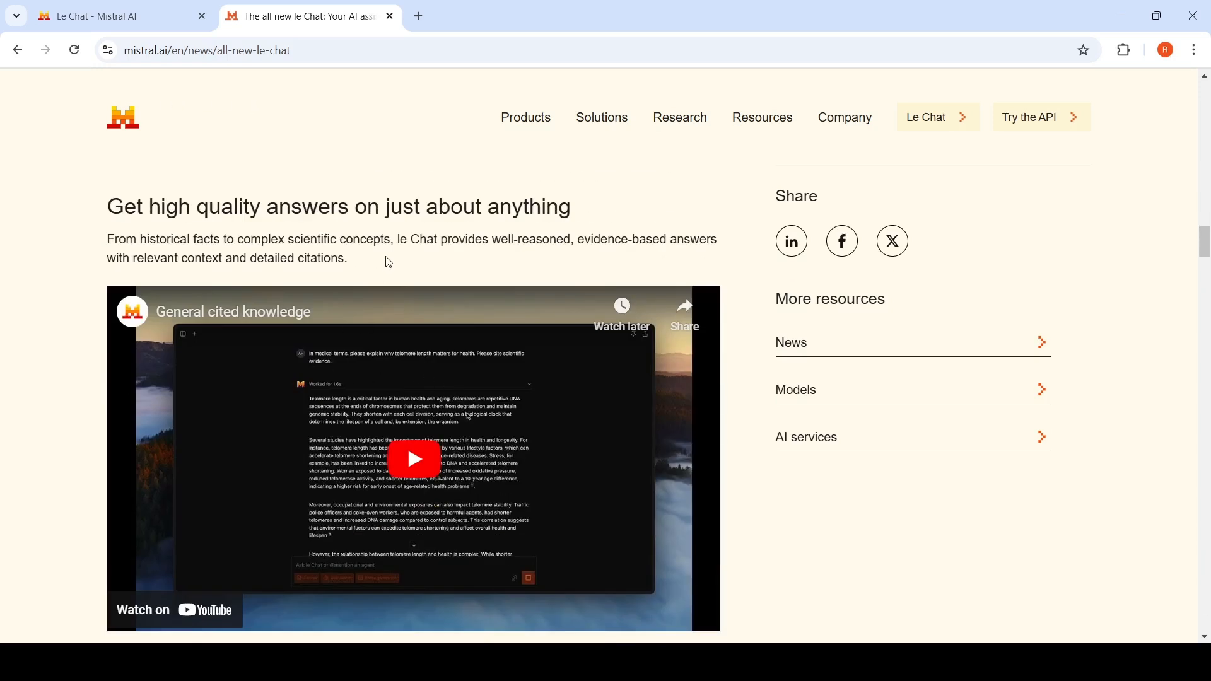
pyautogui.moveTo(396, 260)
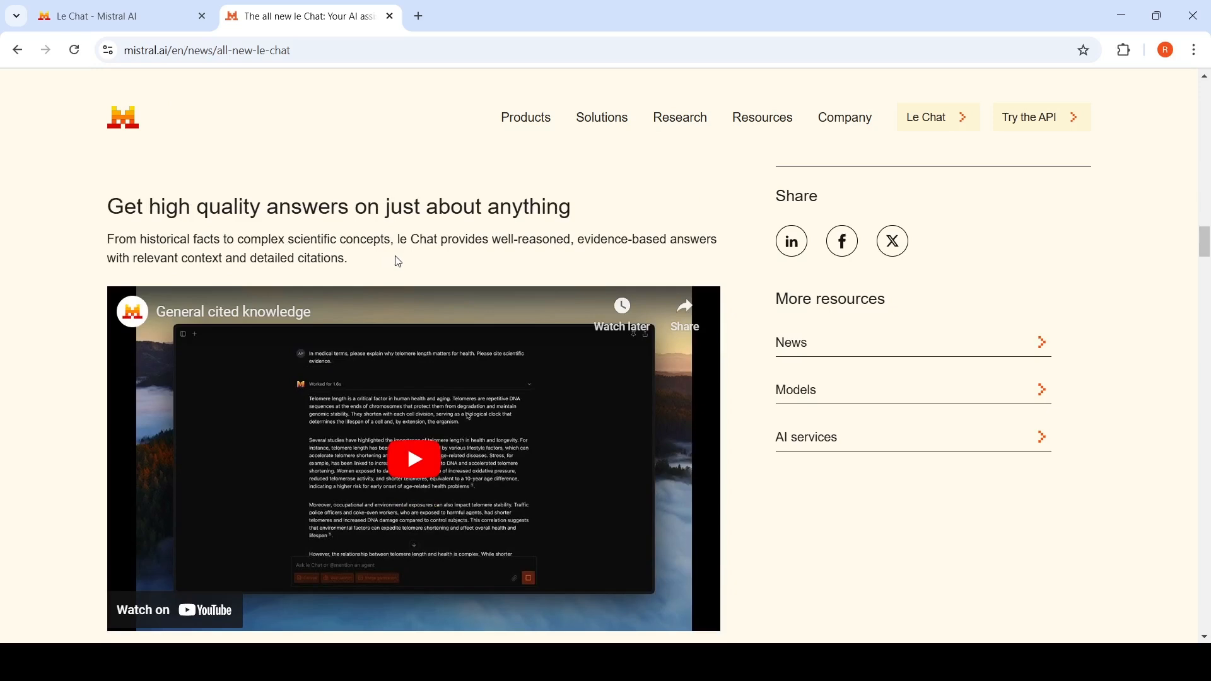
pyautogui.scroll(-3)
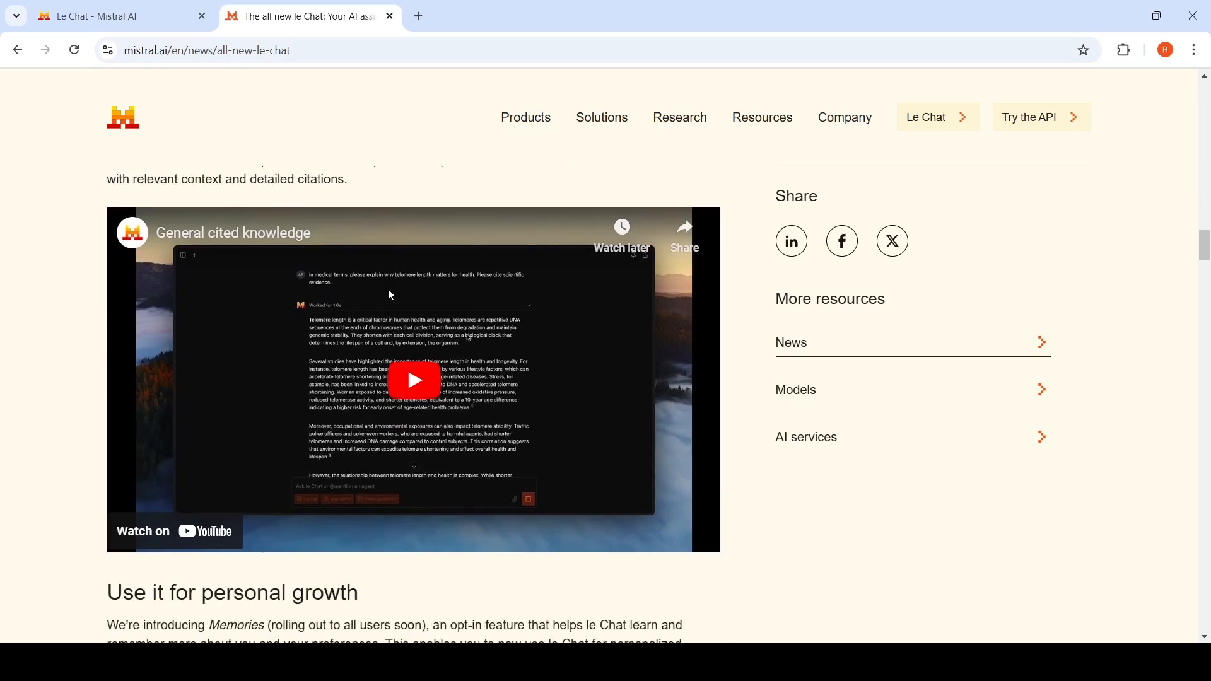
pyautogui.scroll(3)
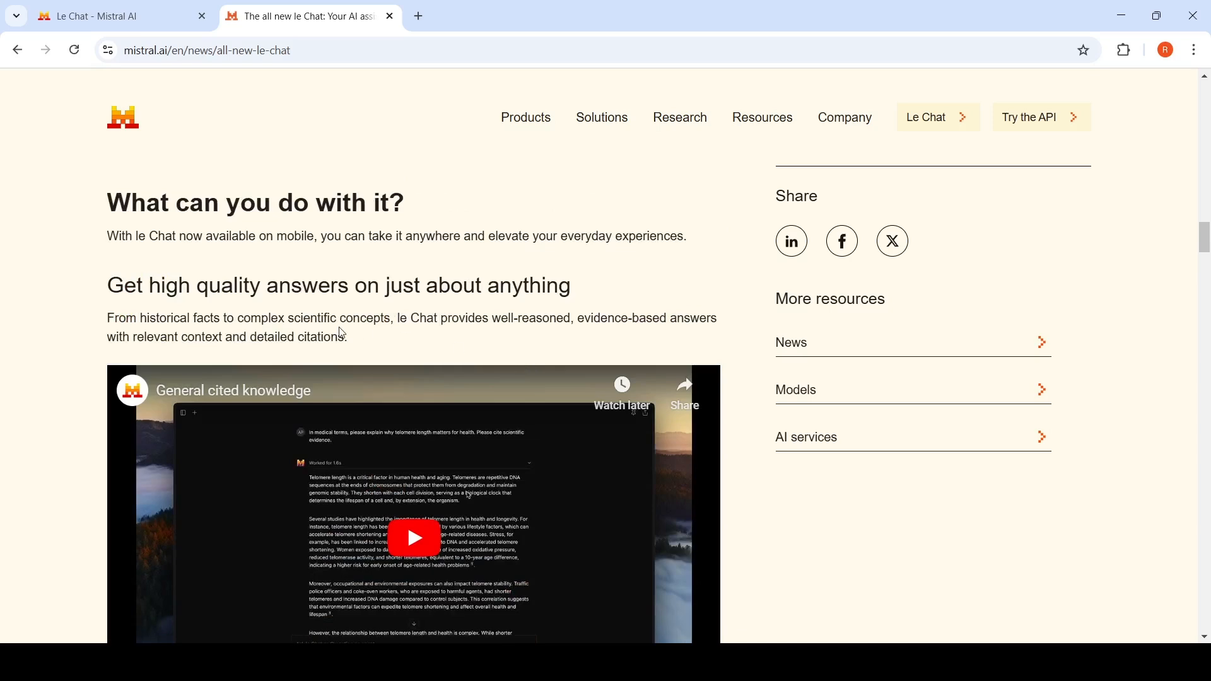
pyautogui.scroll(-3)
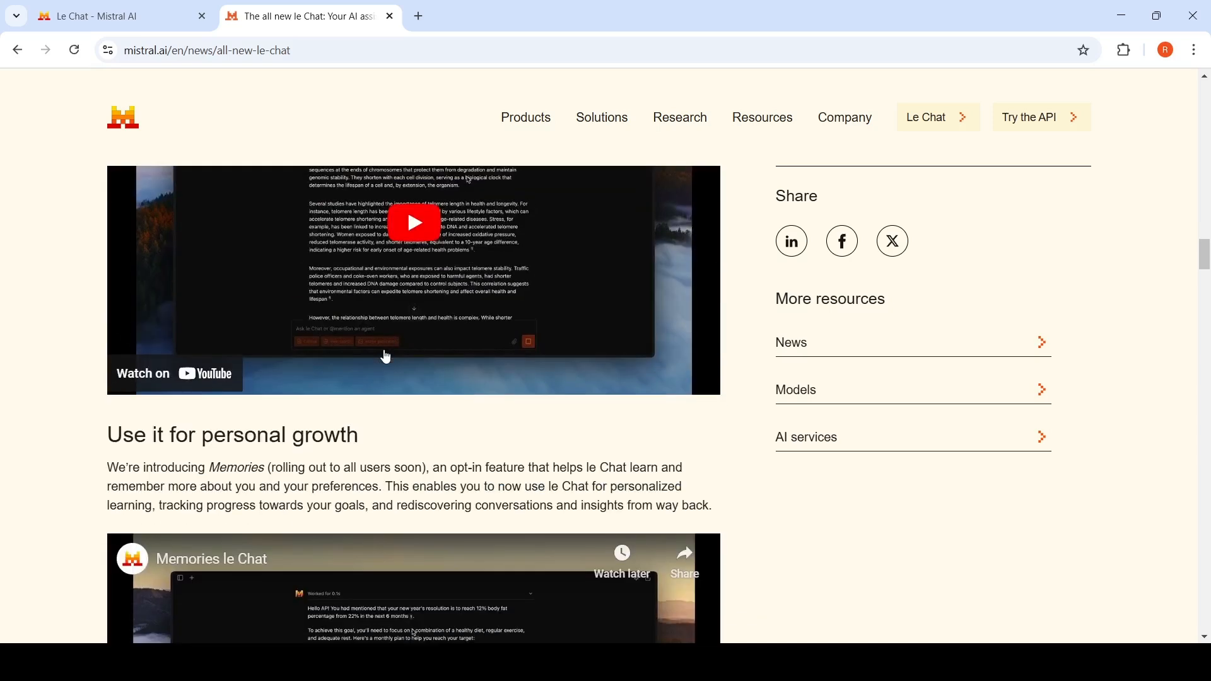
pyautogui.scroll(-3)
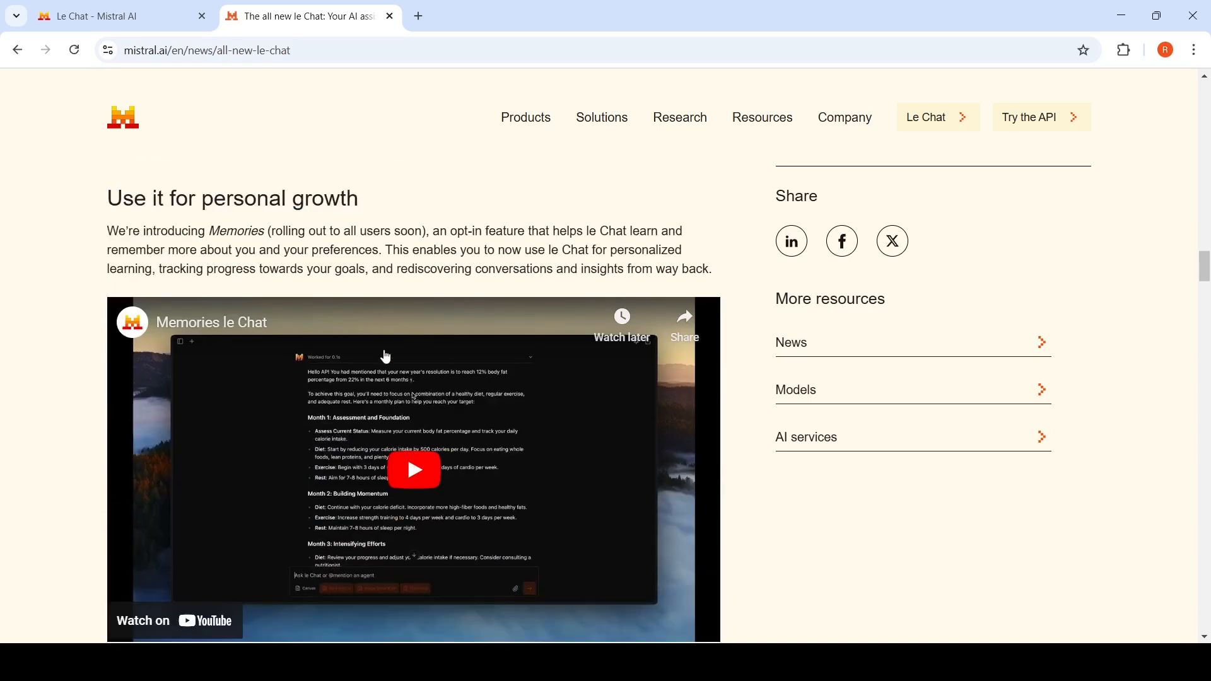
pyautogui.moveTo(249, 226)
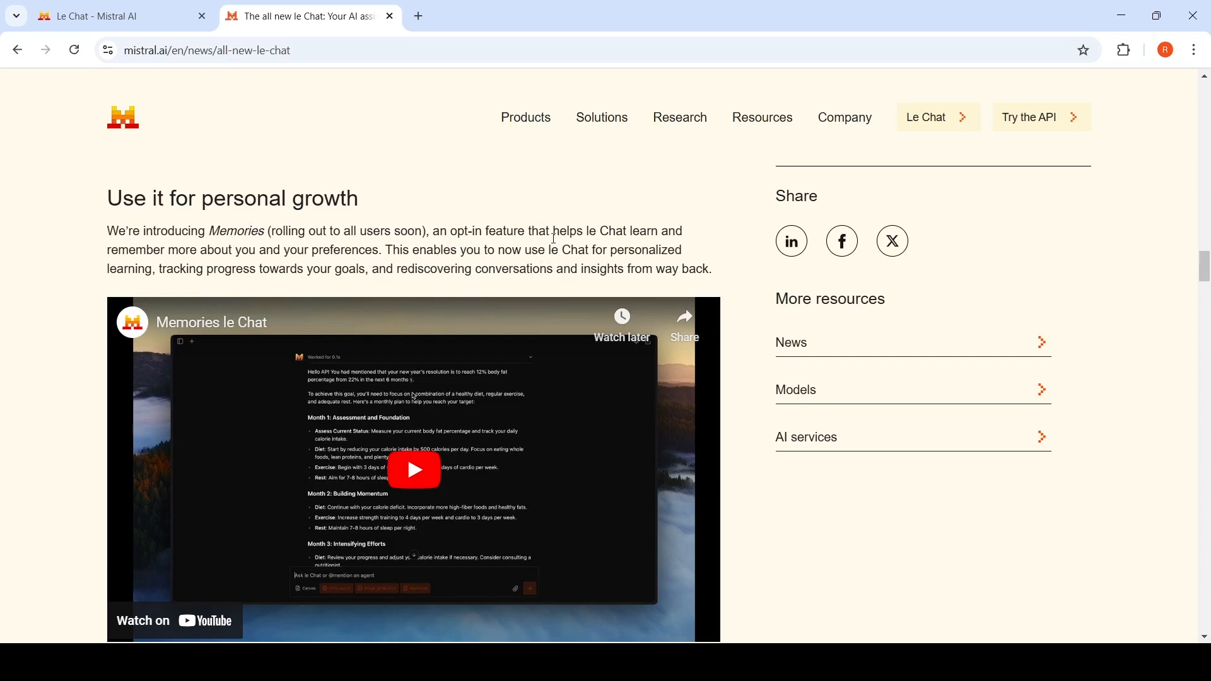
# - Scroll through Simplify planning, Stay up to date, Create freely, Take le Chat to work and Corporate functions
pyautogui.scroll(-3)
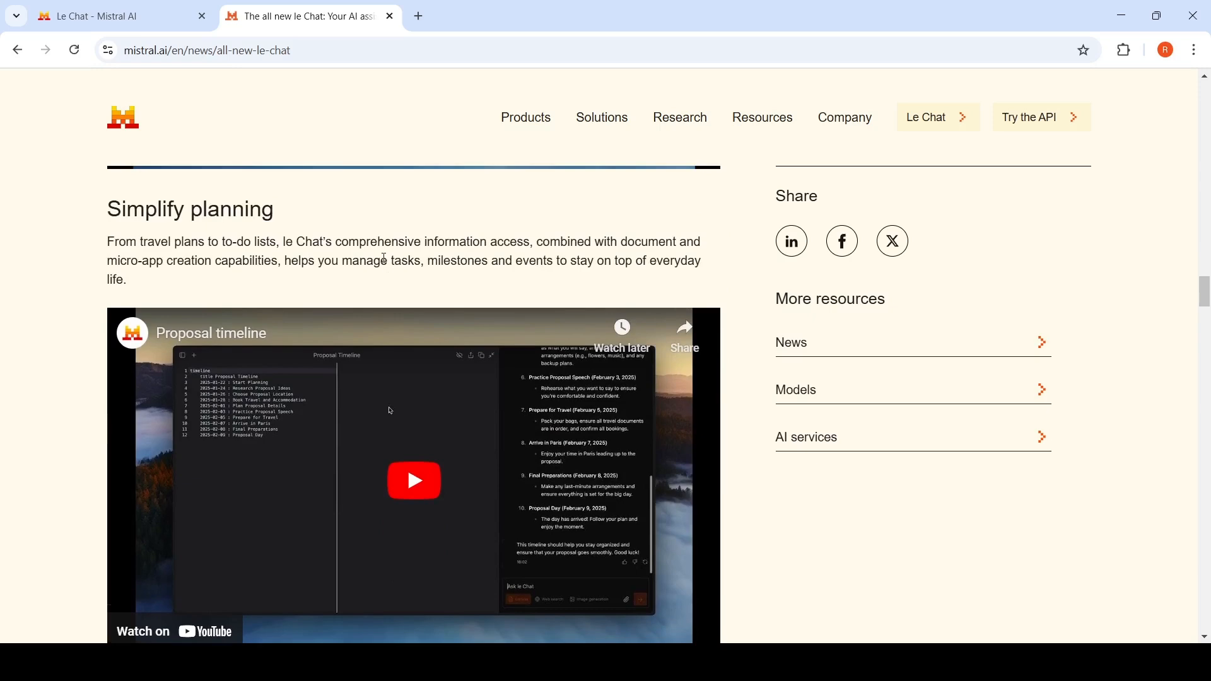
pyautogui.moveTo(589, 258)
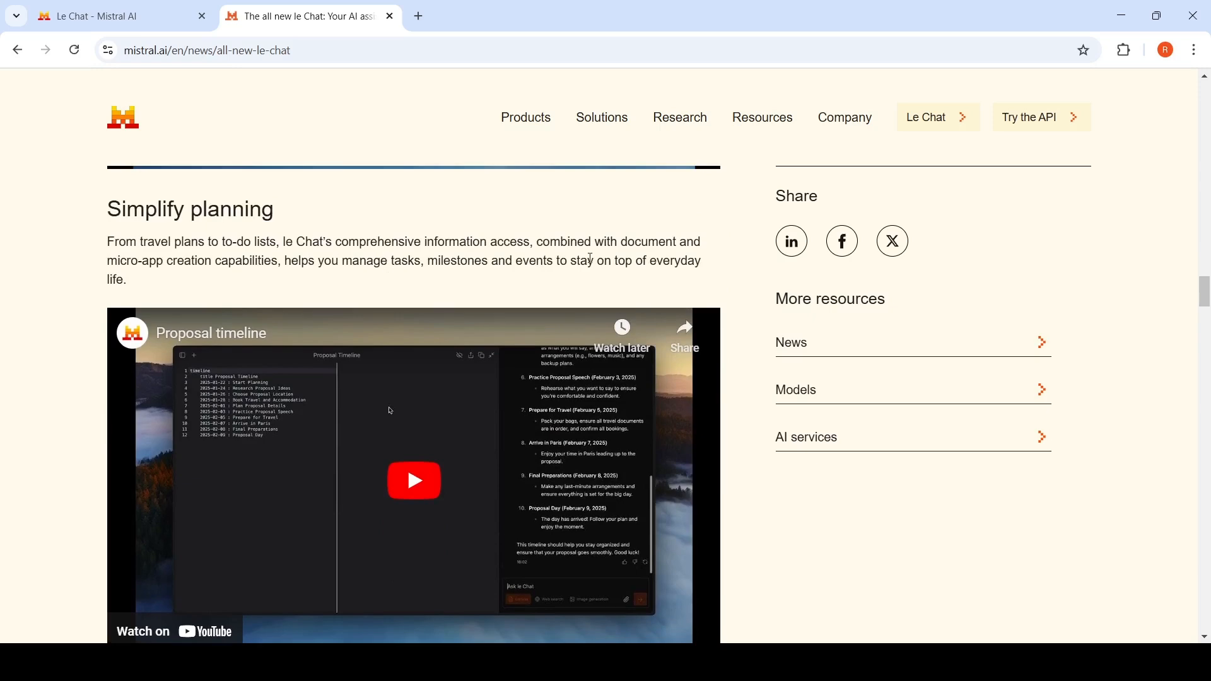
pyautogui.moveTo(547, 286)
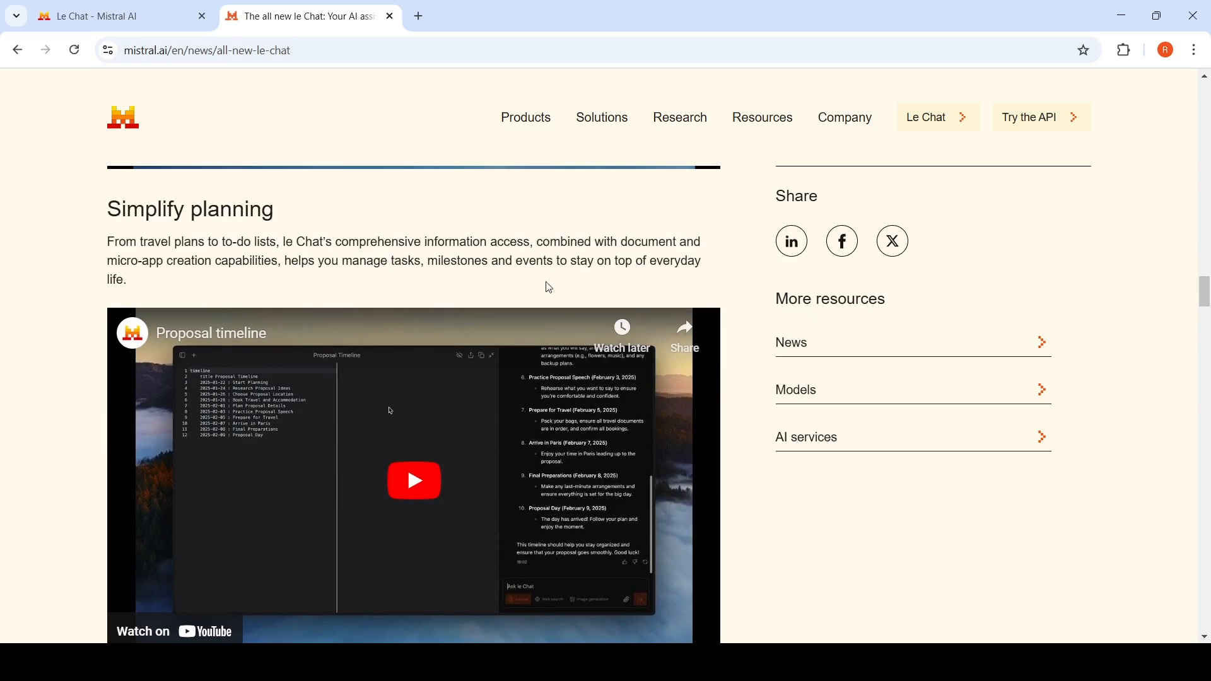
pyautogui.scroll(-3)
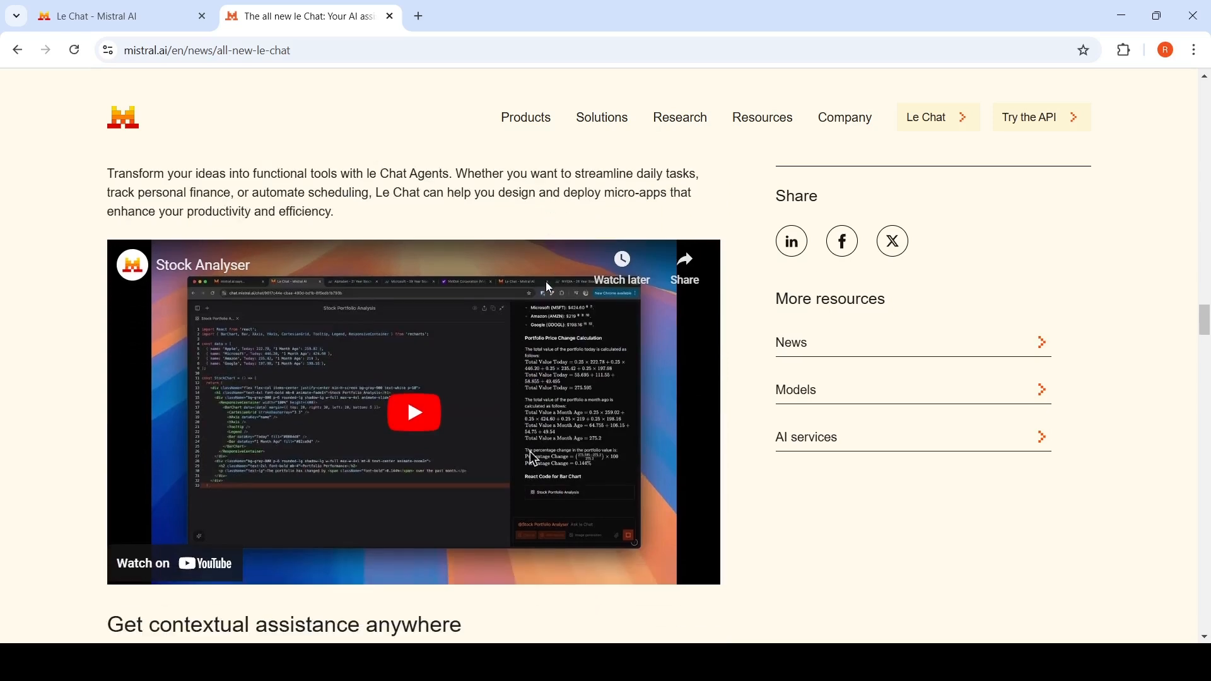
pyautogui.scroll(-3)
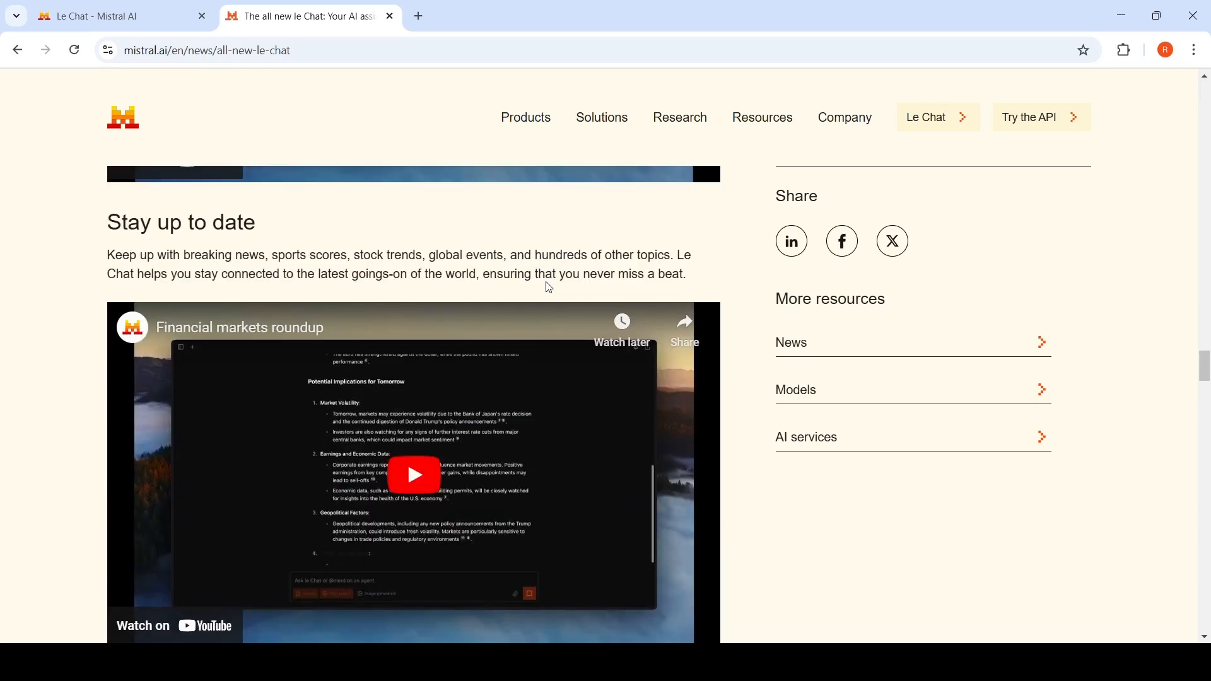
pyautogui.scroll(-3)
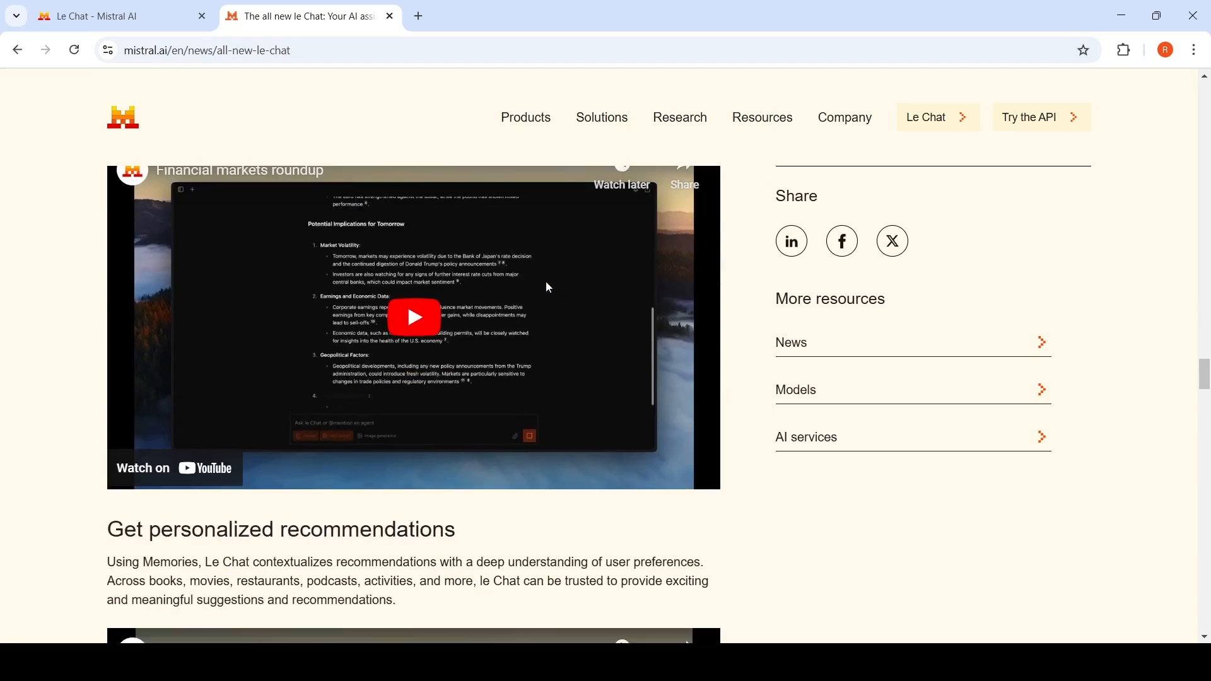
pyautogui.scroll(-3)
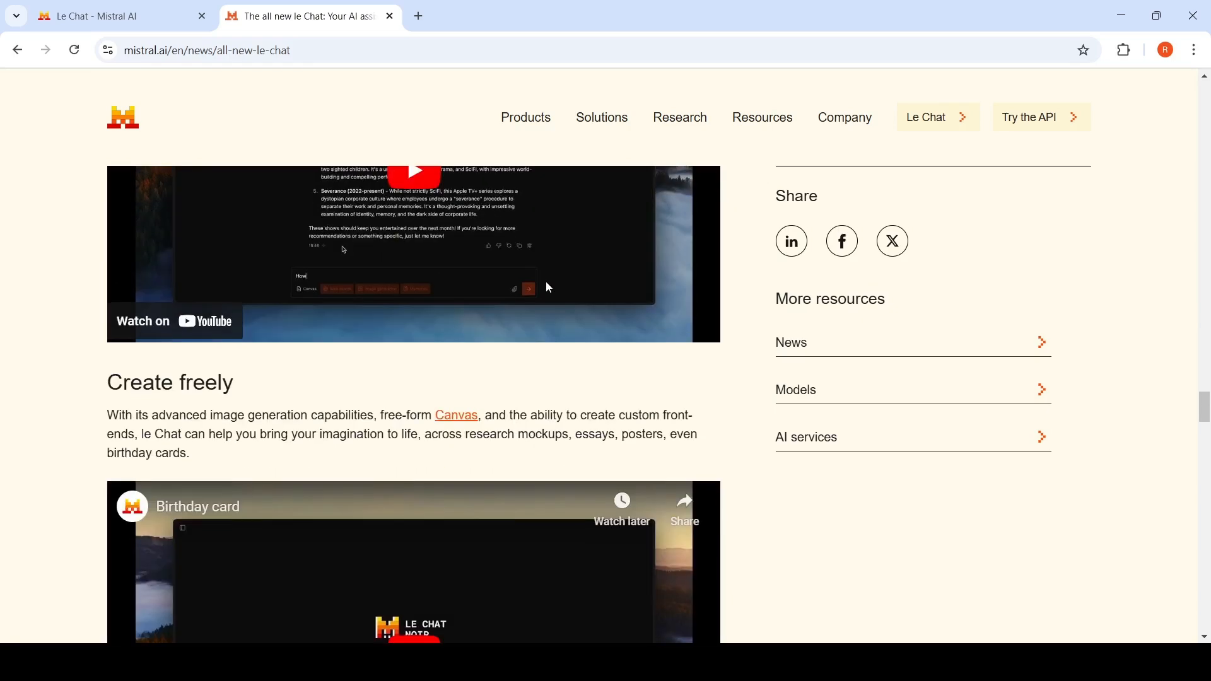
pyautogui.scroll(-3)
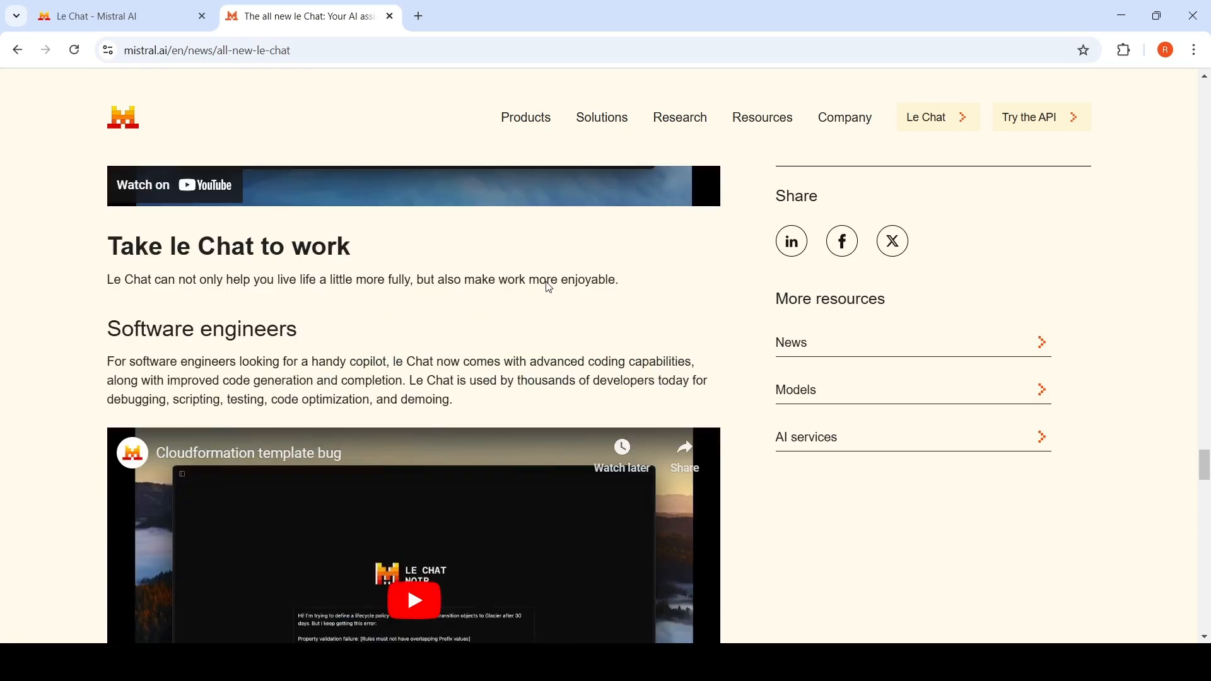
pyautogui.scroll(-3)
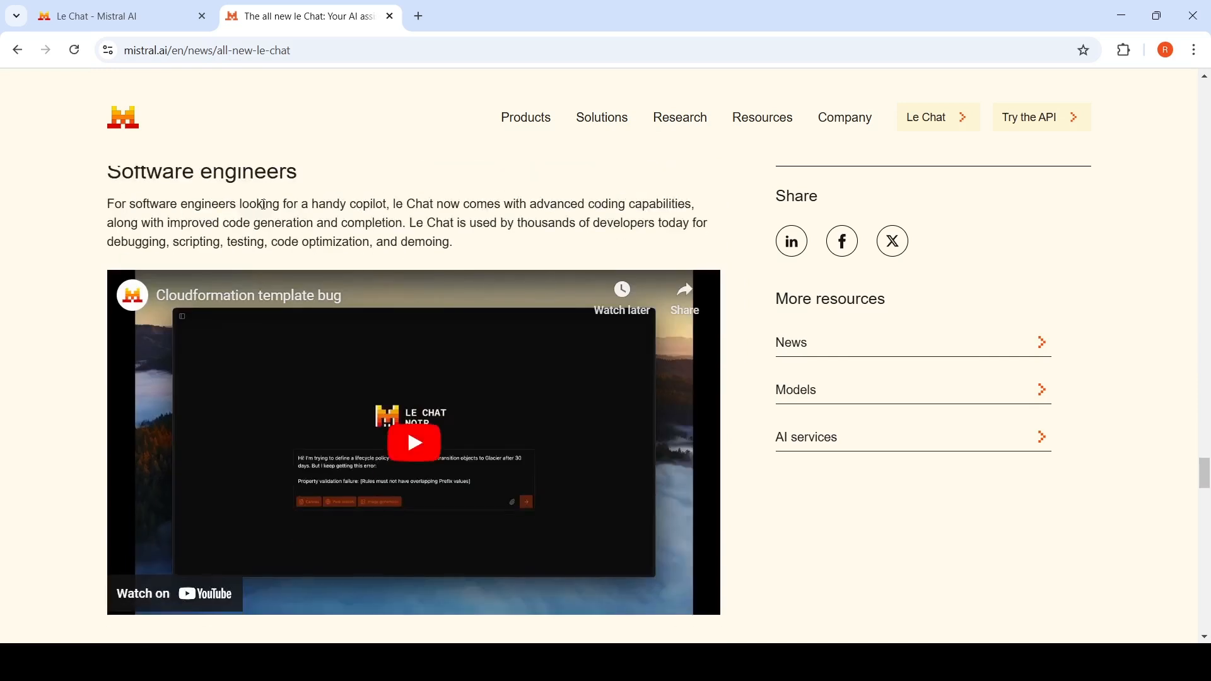
pyautogui.moveTo(215, 166)
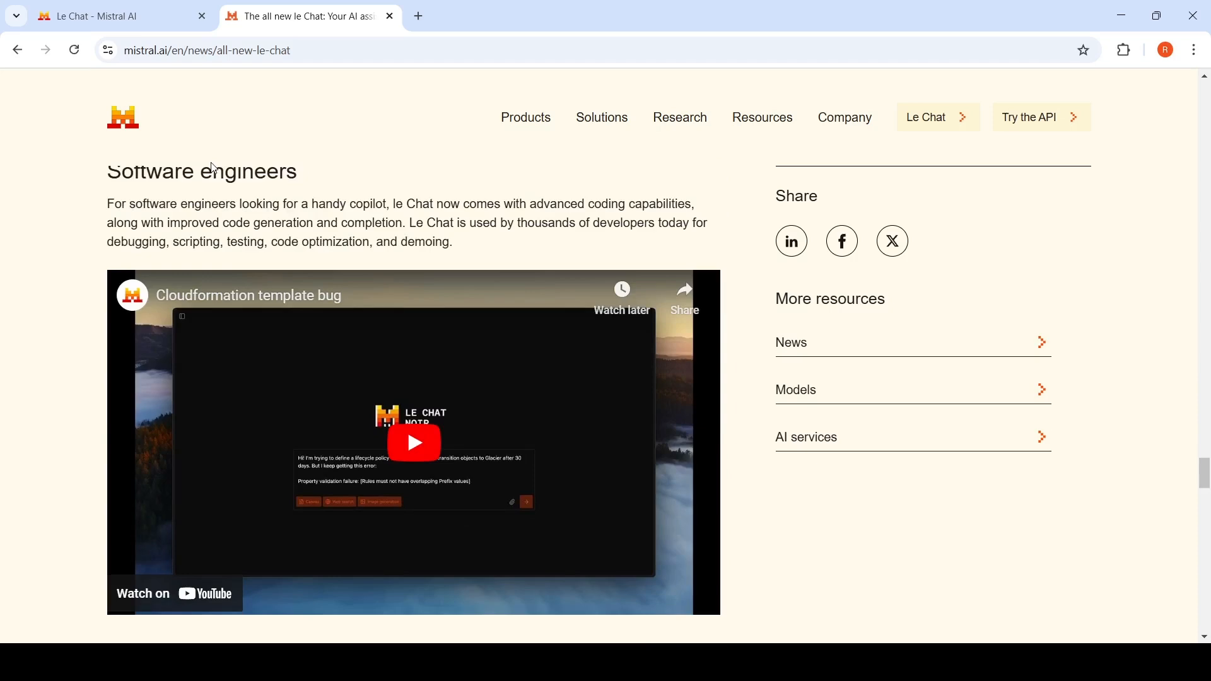
pyautogui.scroll(-3)
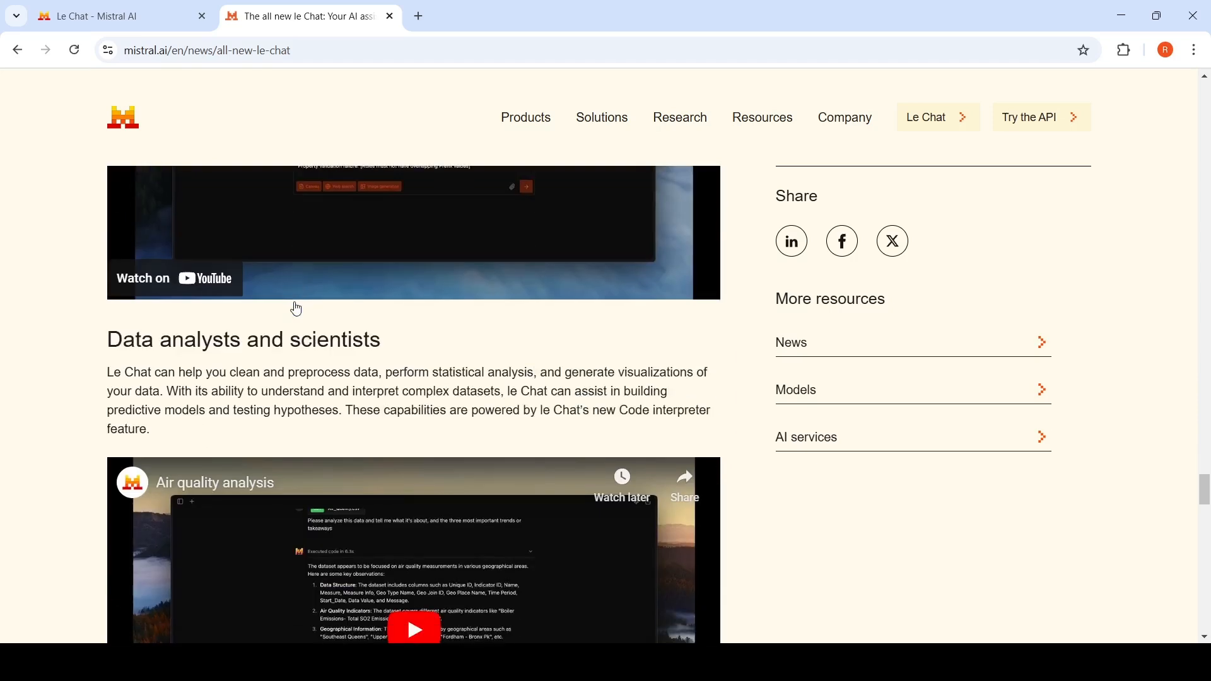
pyautogui.scroll(-3)
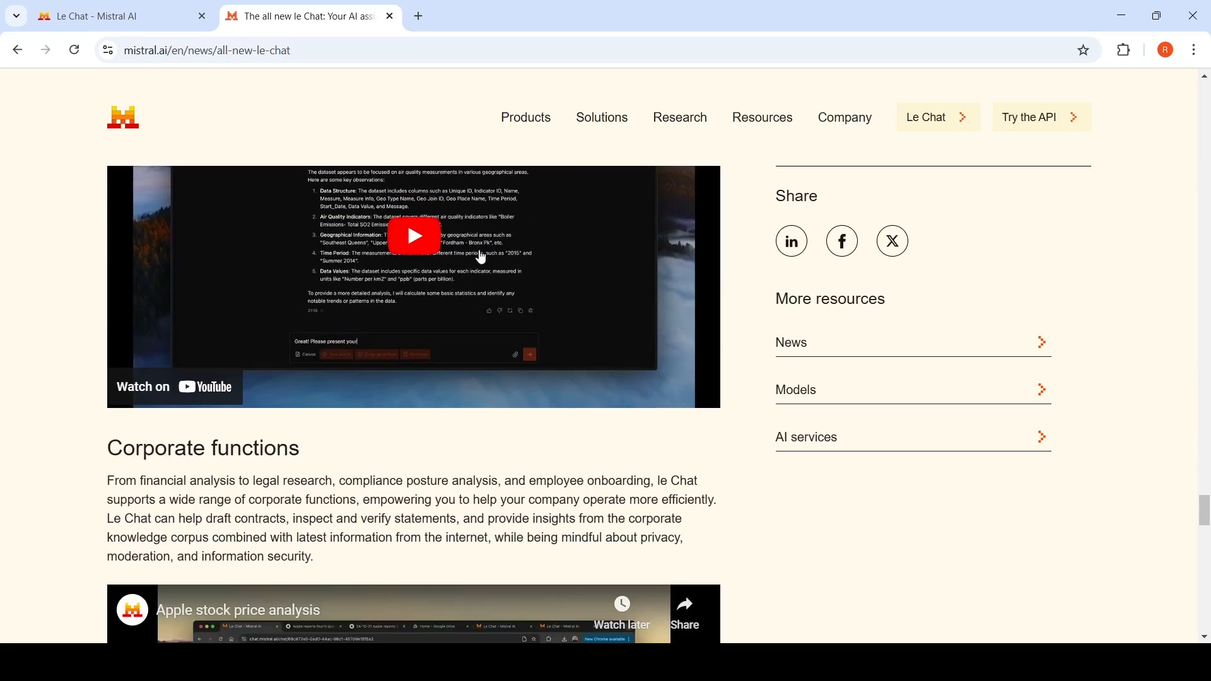
pyautogui.scroll(-3)
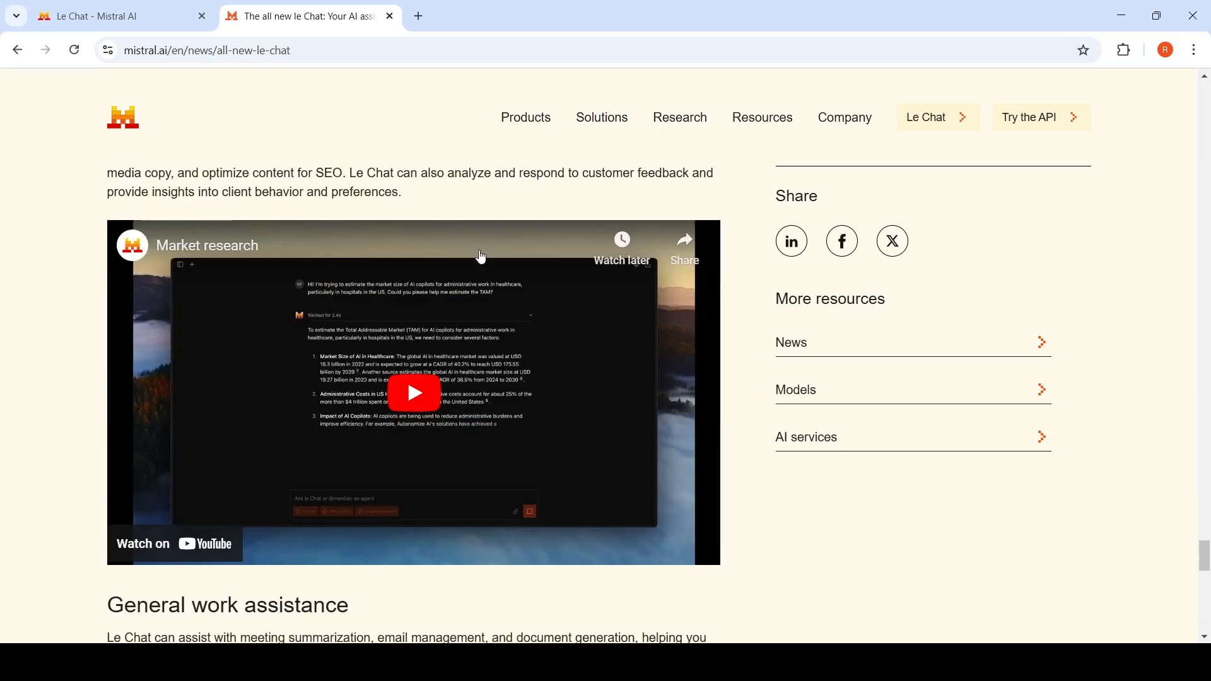
pyautogui.scroll(-3)
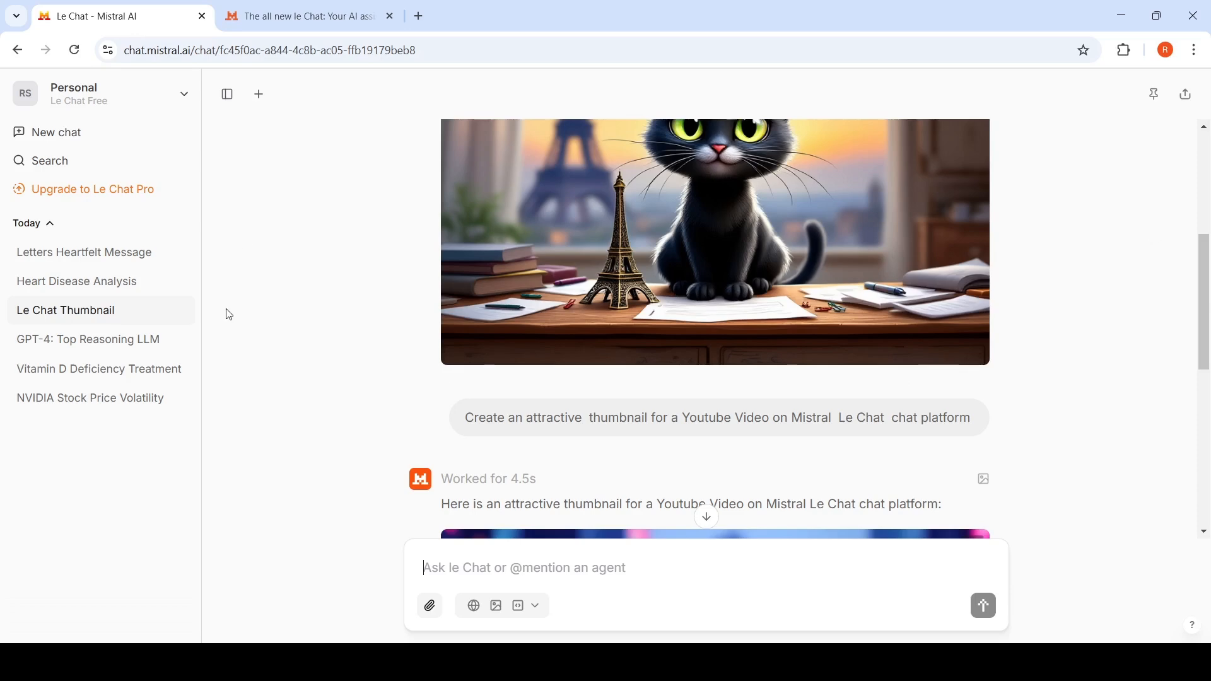
pyautogui.moveTo(135, 397)
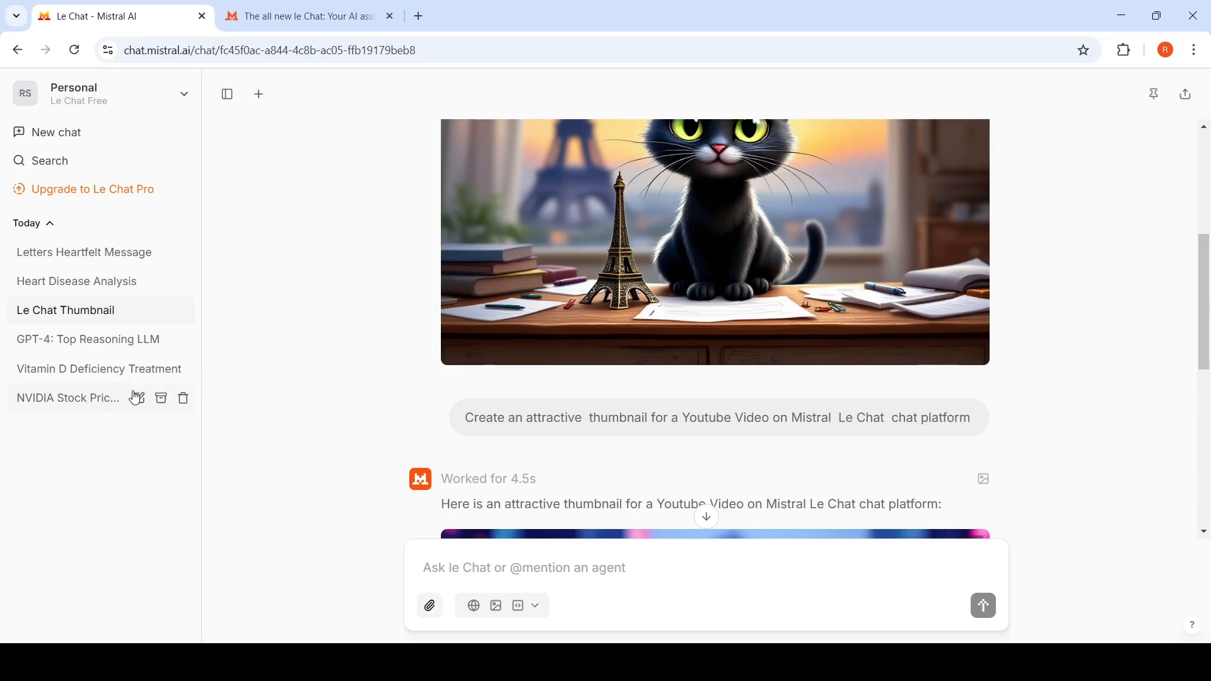
# - Read the NVIDIA Stock Price Volatility chat's cited answer down to its closing summary and sources
pyautogui.click(68, 398)
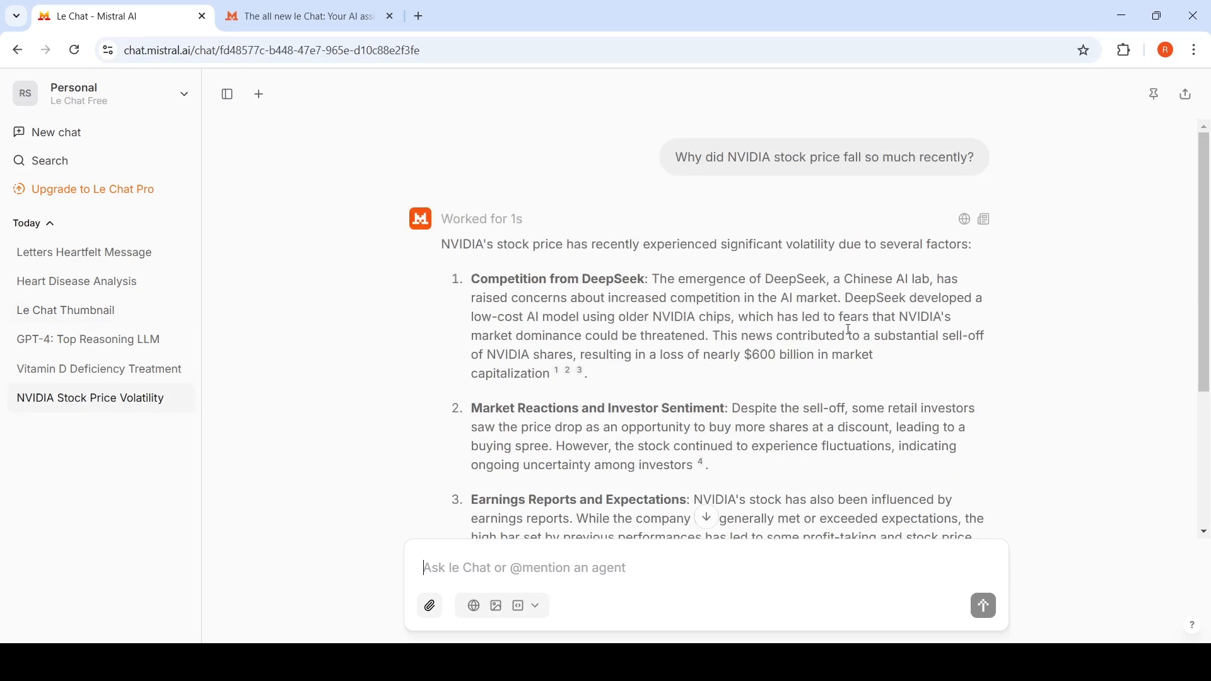
pyautogui.moveTo(824, 179)
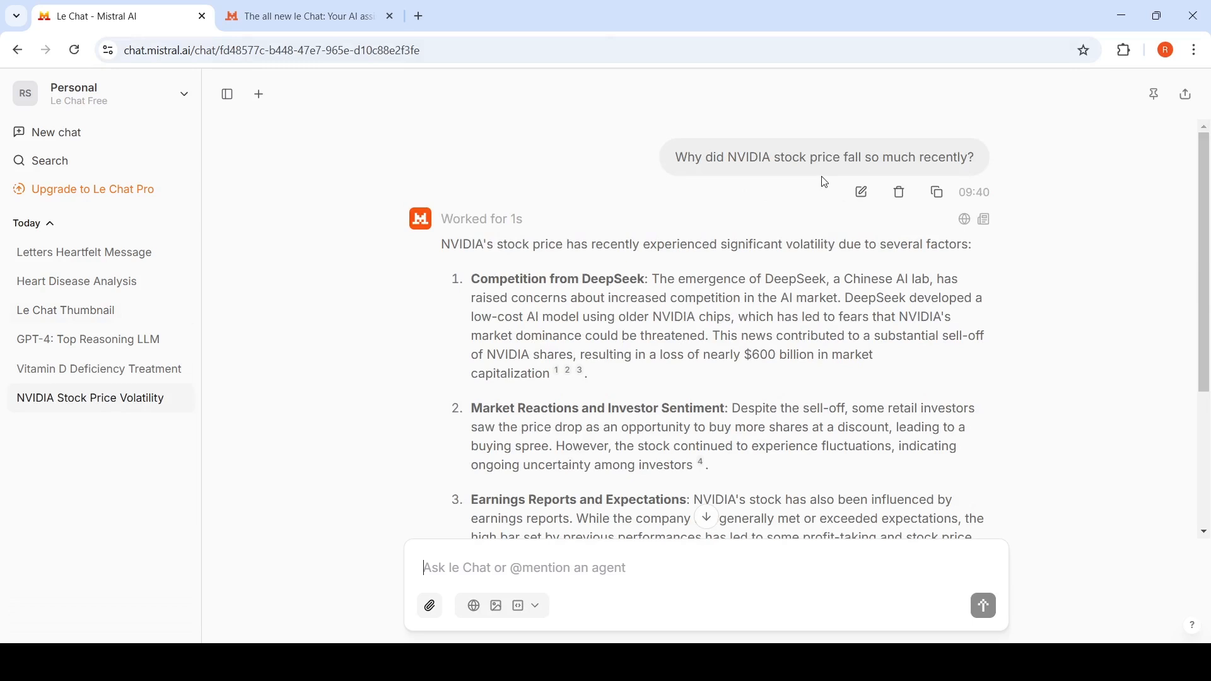
pyautogui.moveTo(762, 268)
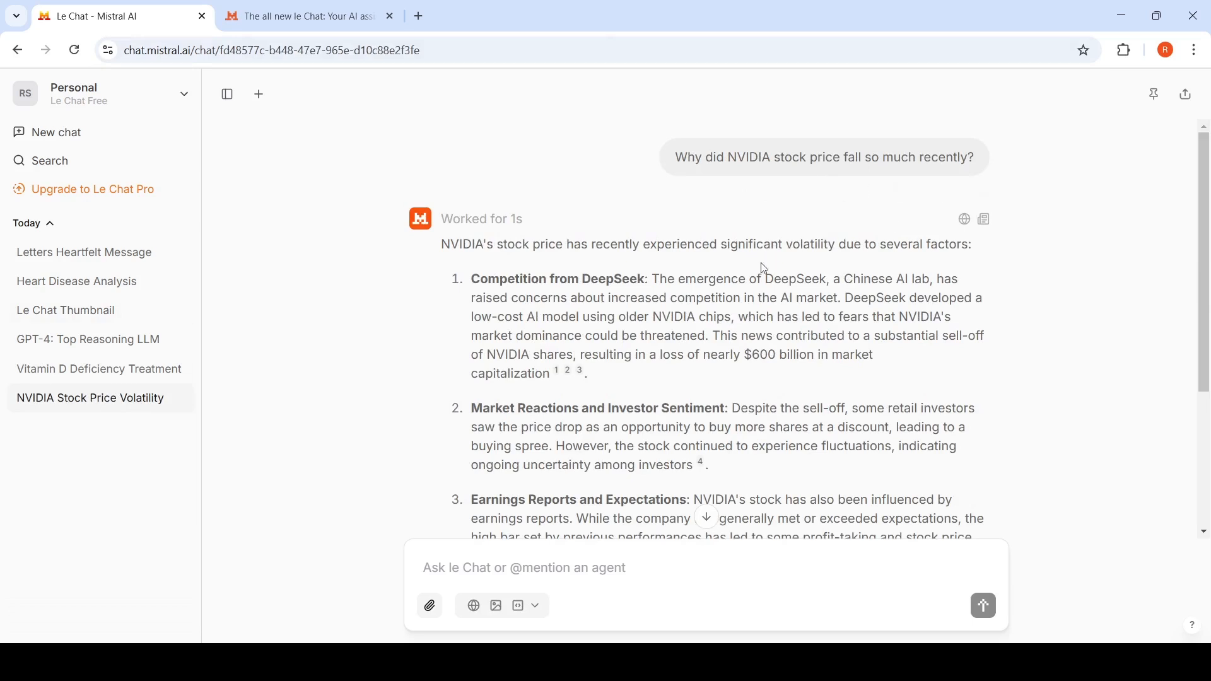
pyautogui.moveTo(989, 235)
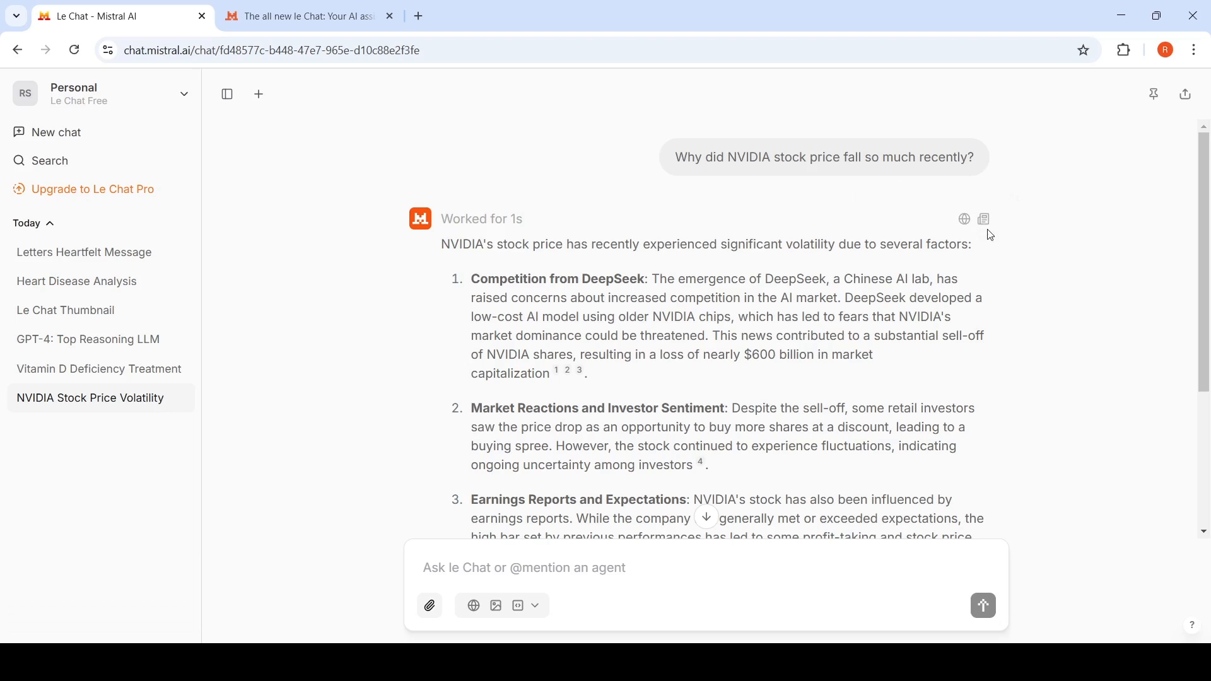
pyautogui.moveTo(964, 219)
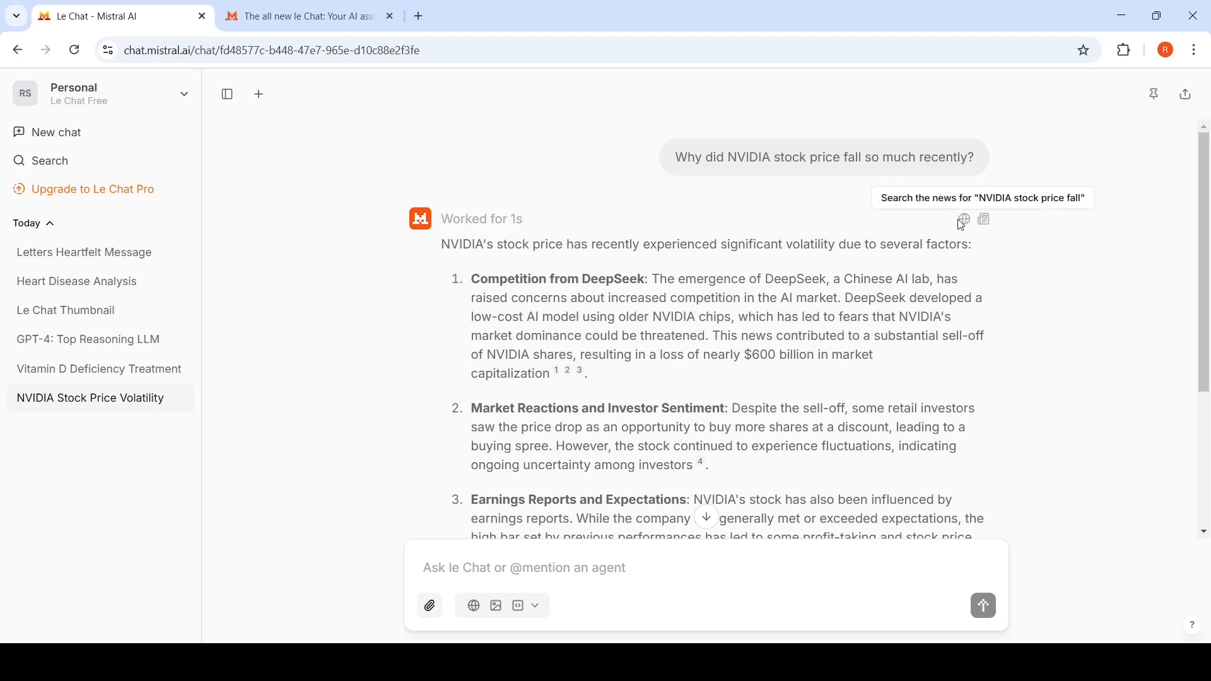
pyautogui.moveTo(589, 267)
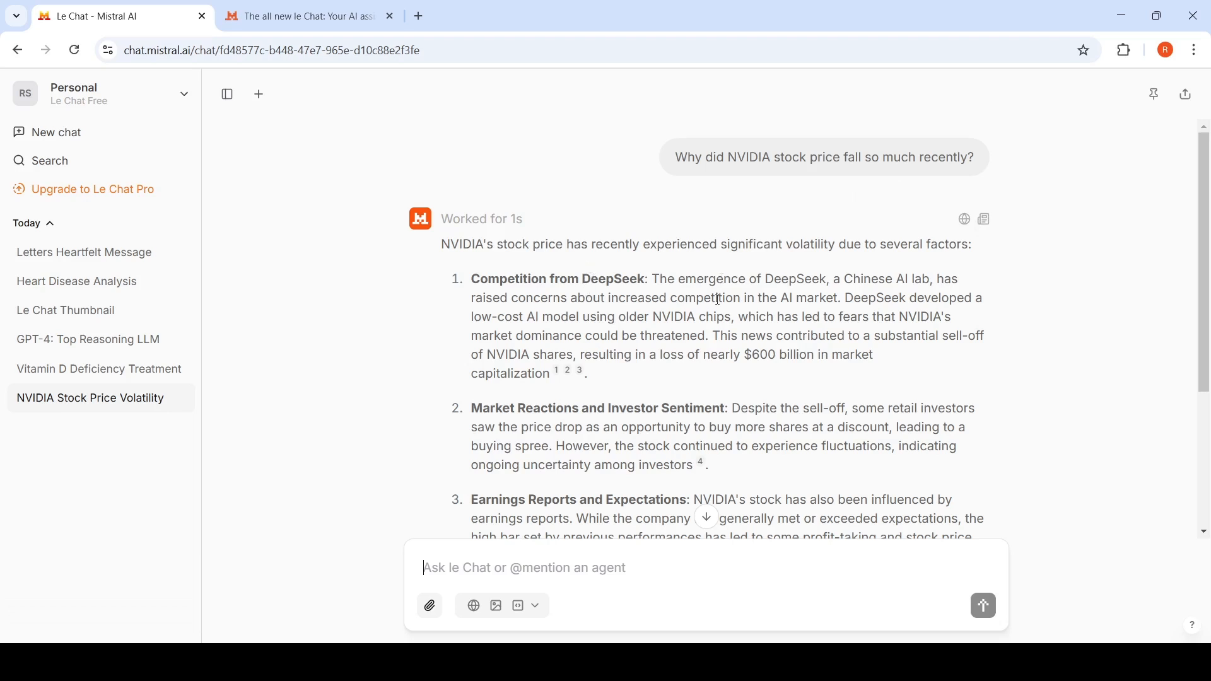
pyautogui.scroll(-3)
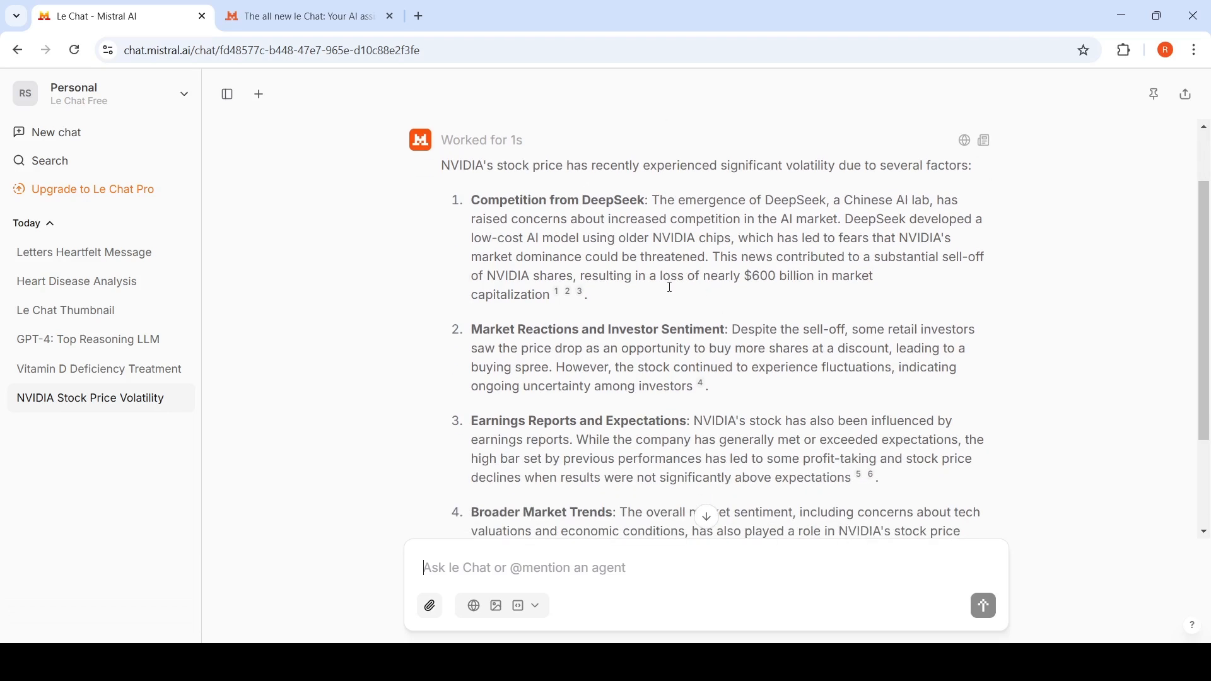
pyautogui.scroll(-3)
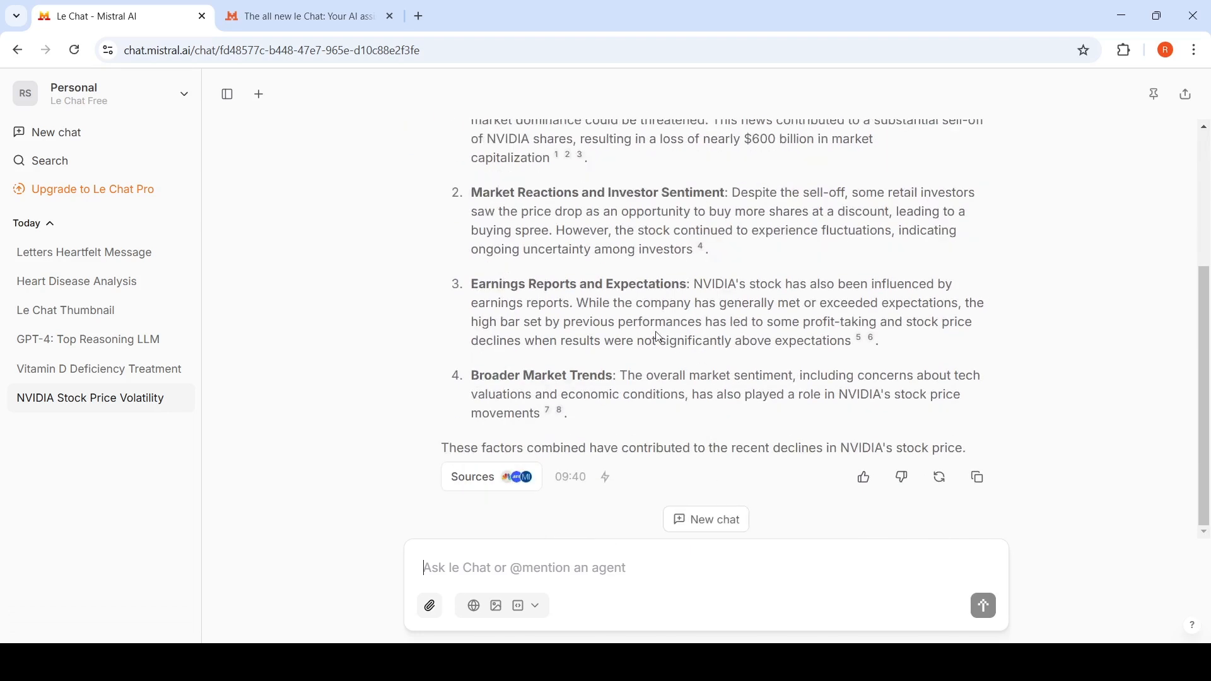
pyautogui.moveTo(626, 368)
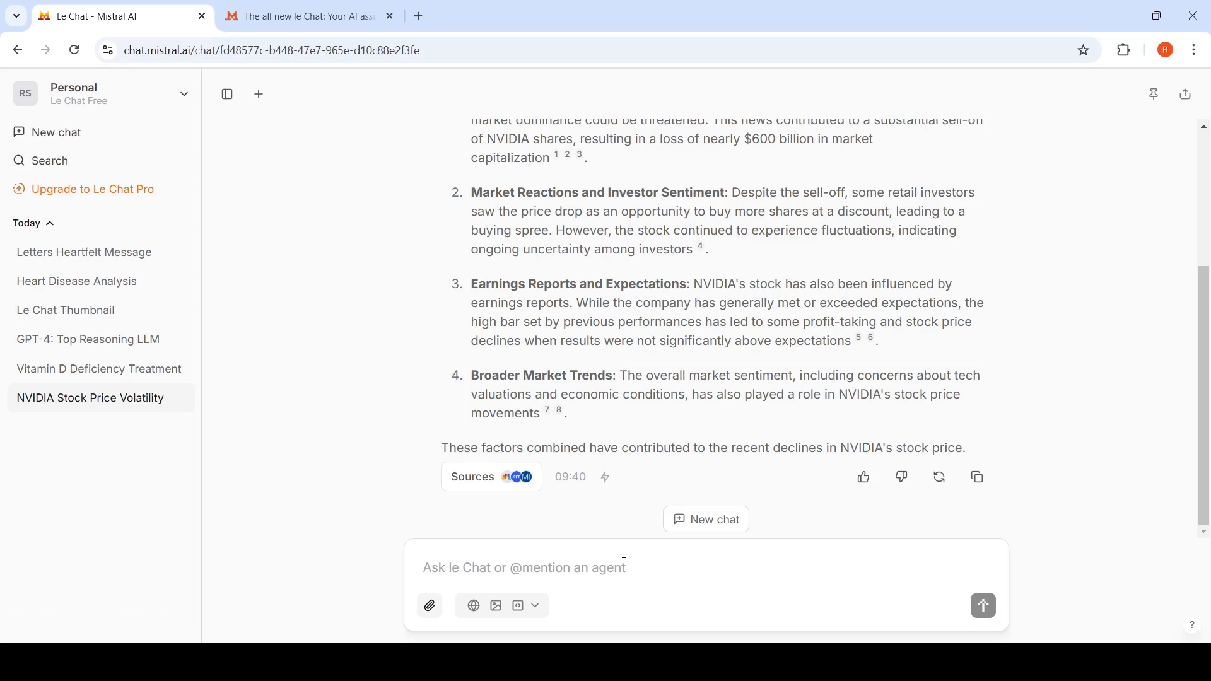
# - Send the follow-up 'can you provide detailed analysis' in the NVIDIA chat
pyautogui.write('c')
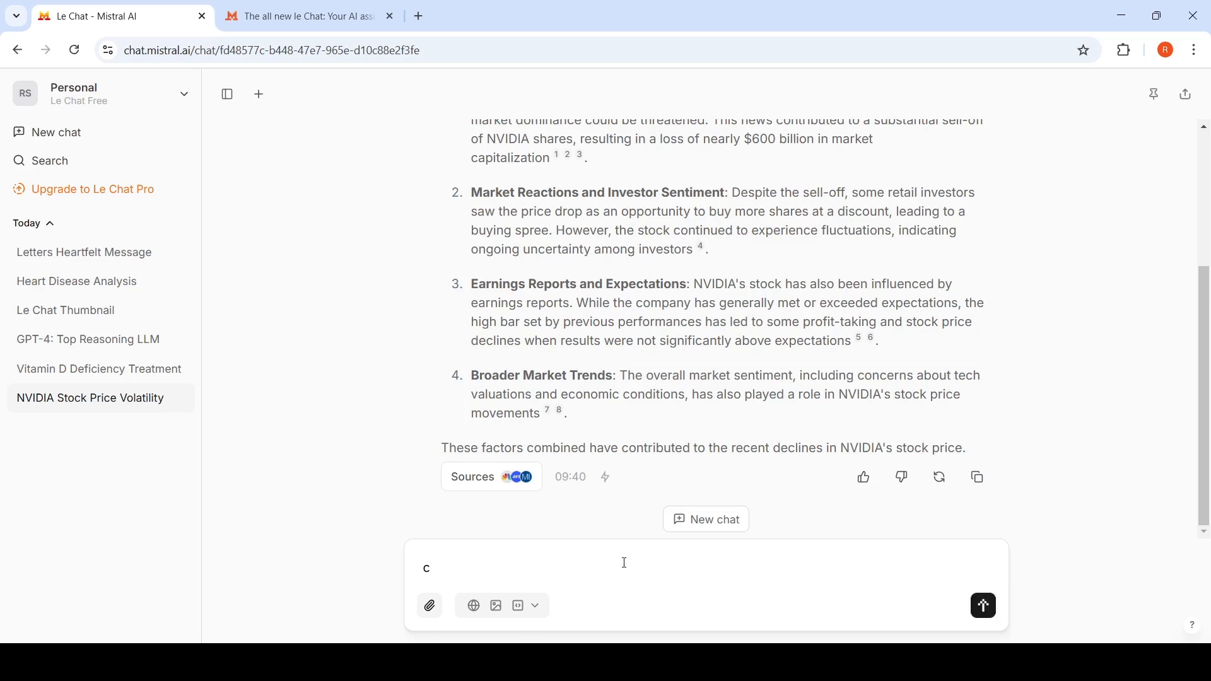
pyautogui.write('an y')
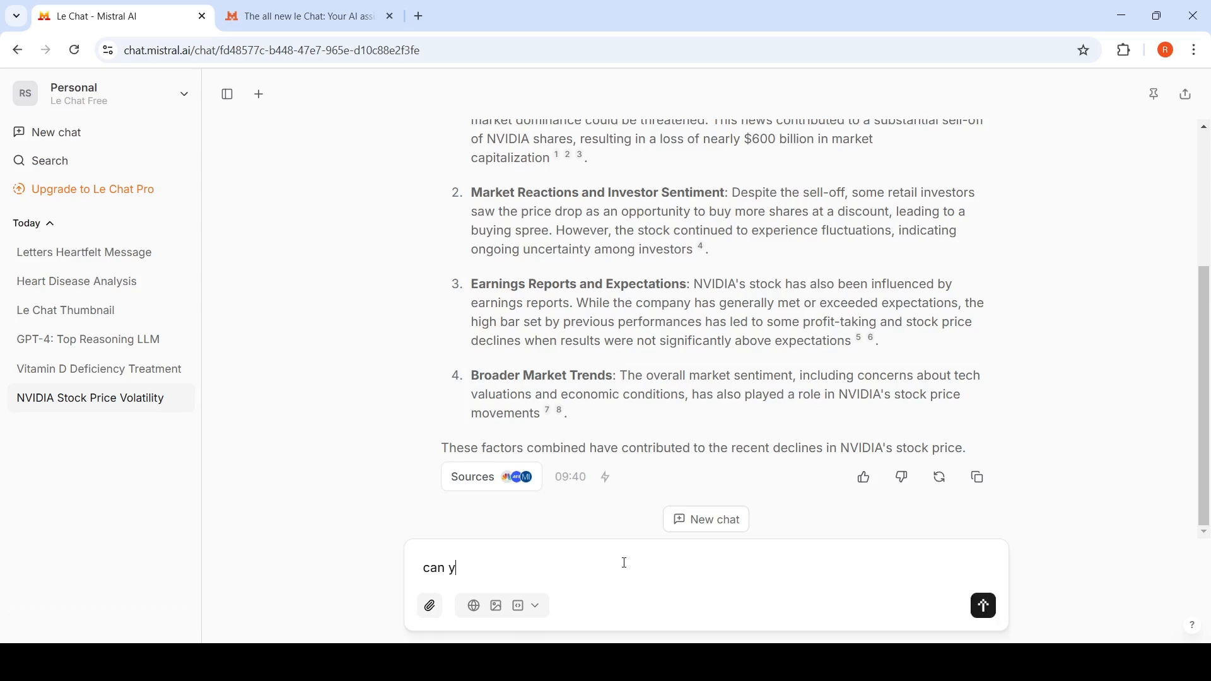
pyautogui.write('ou por')
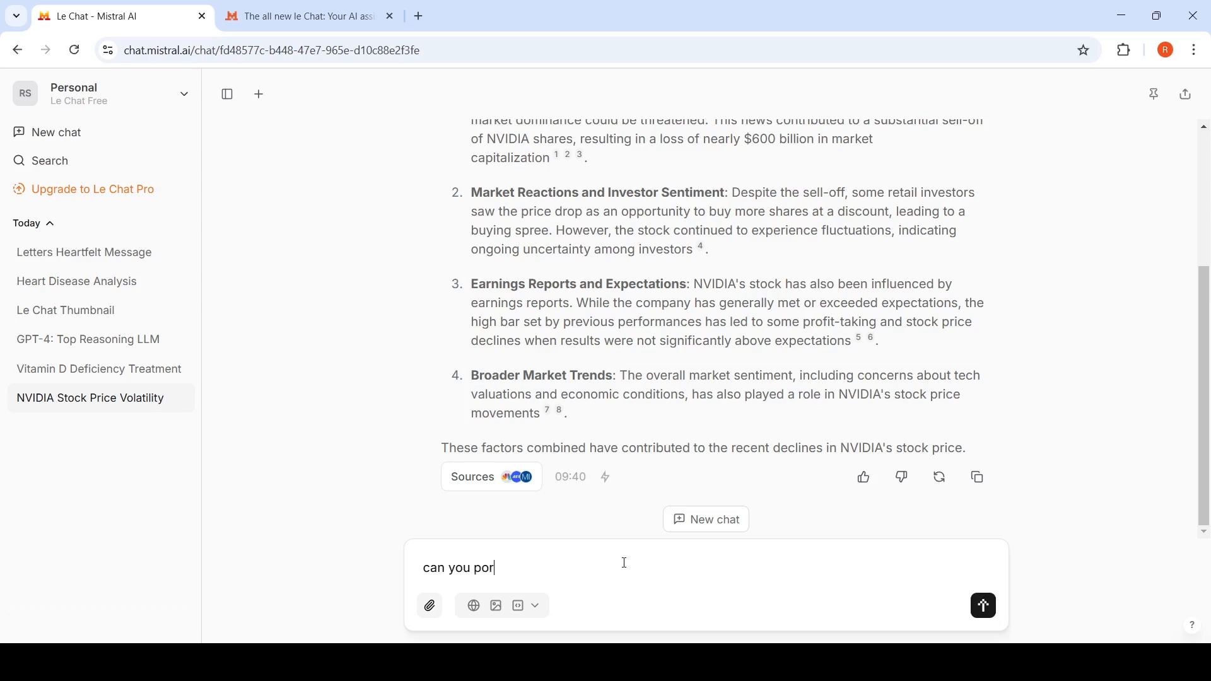
pyautogui.press('Backspace')
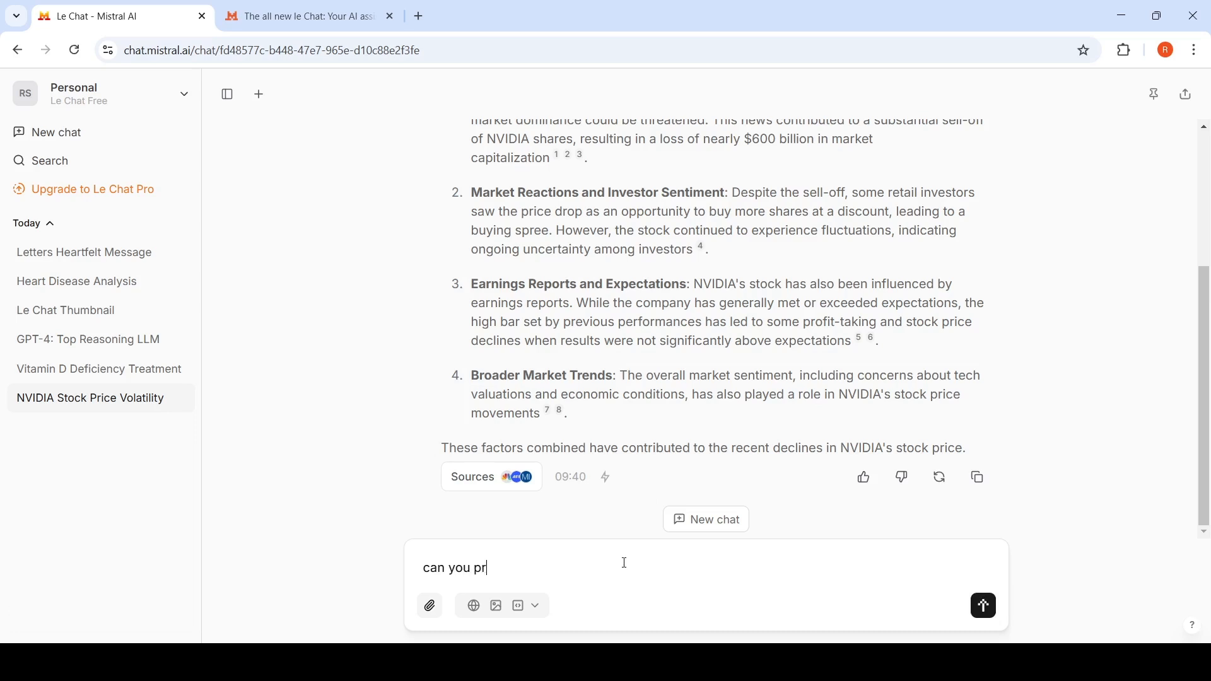
pyautogui.write('ovide de')
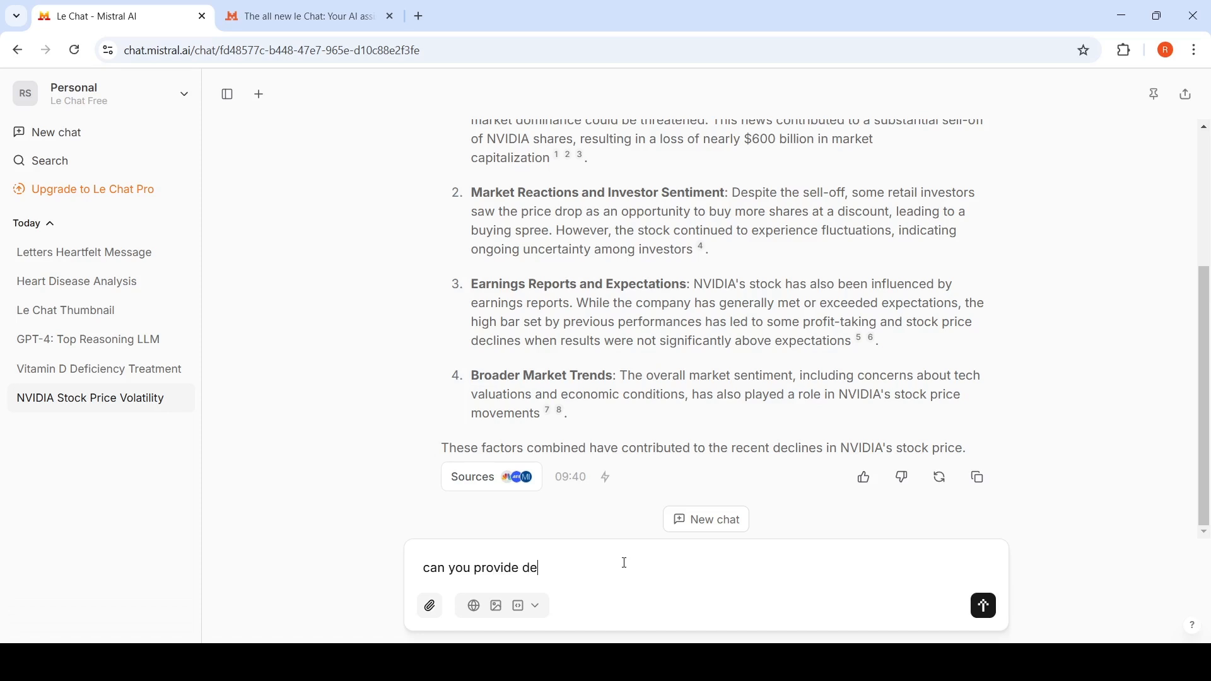
pyautogui.write('tailed a')
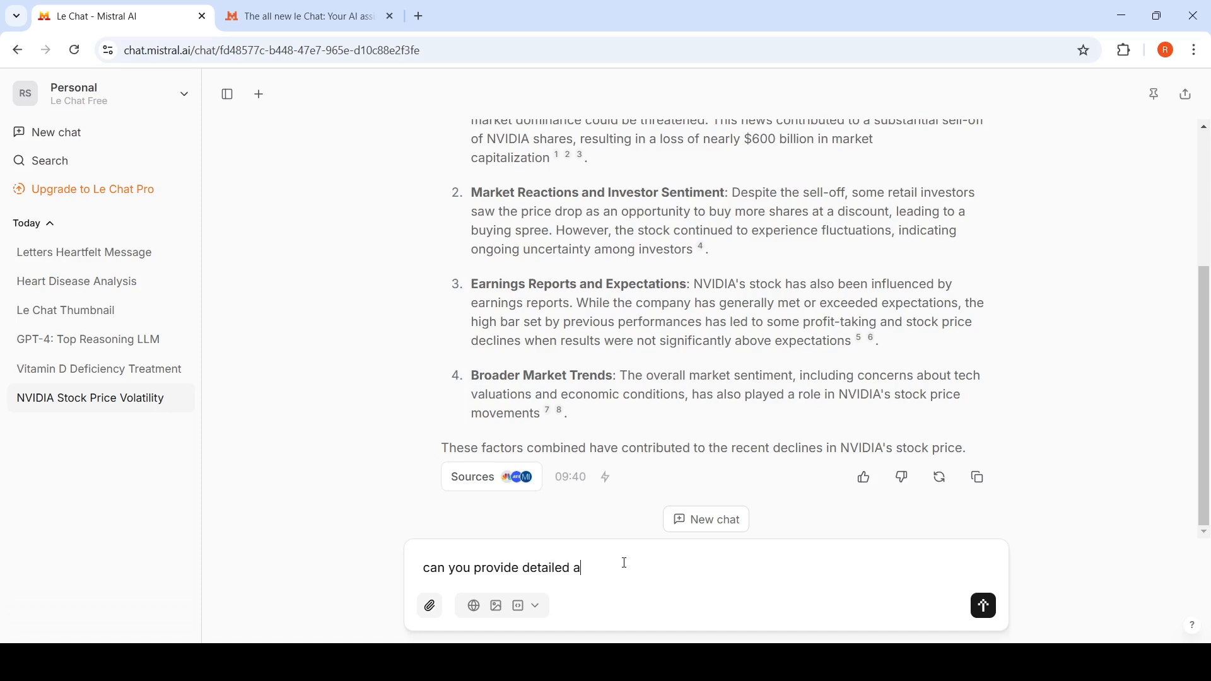
pyautogui.write('nalysi')
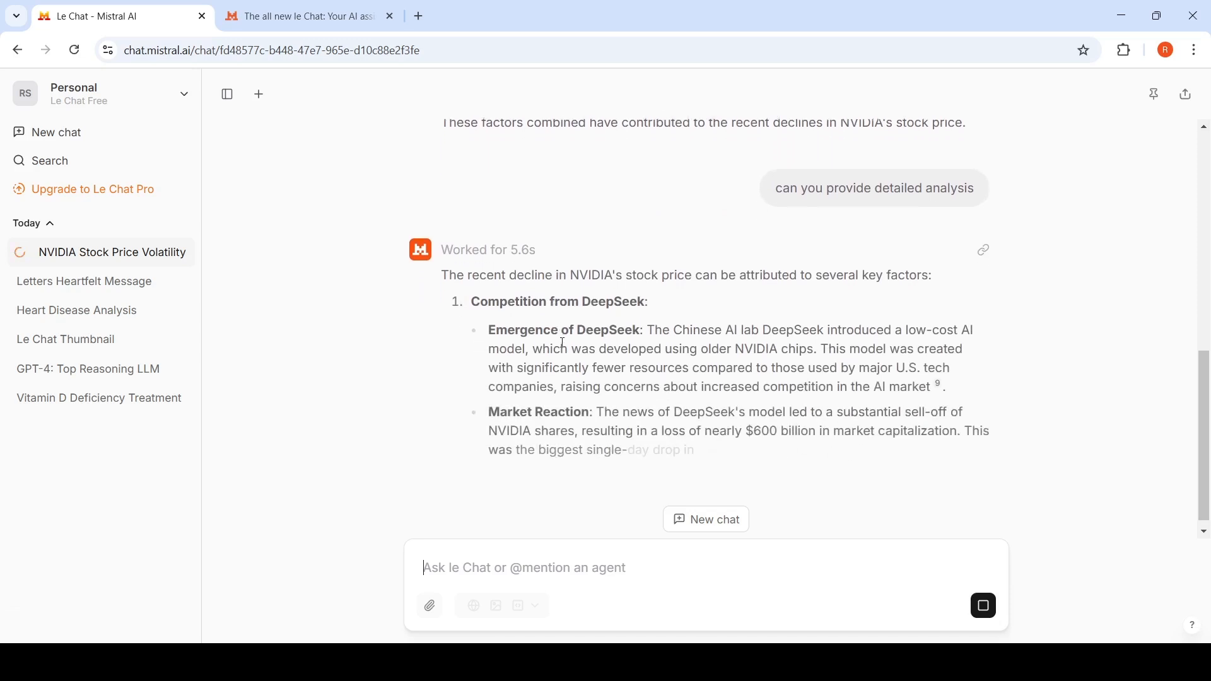
# - Scroll through the generated multi-section detailed analysis down to its sources
pyautogui.scroll(-3)
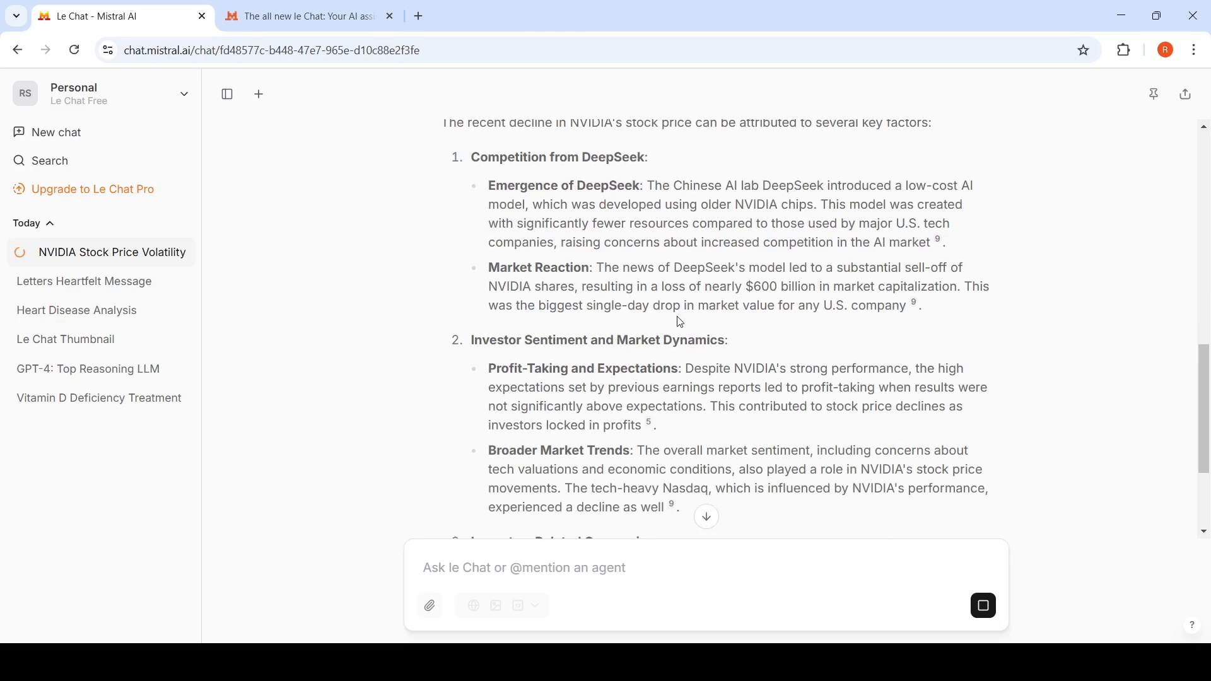
pyautogui.scroll(-3)
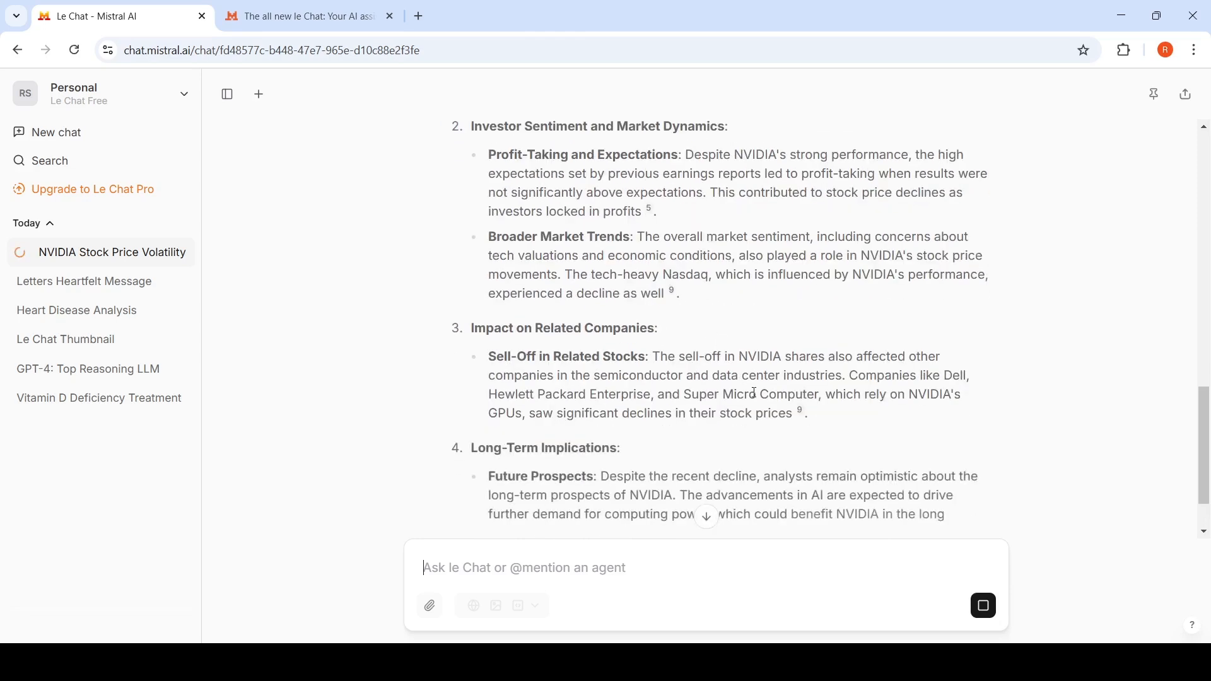
pyautogui.scroll(-3)
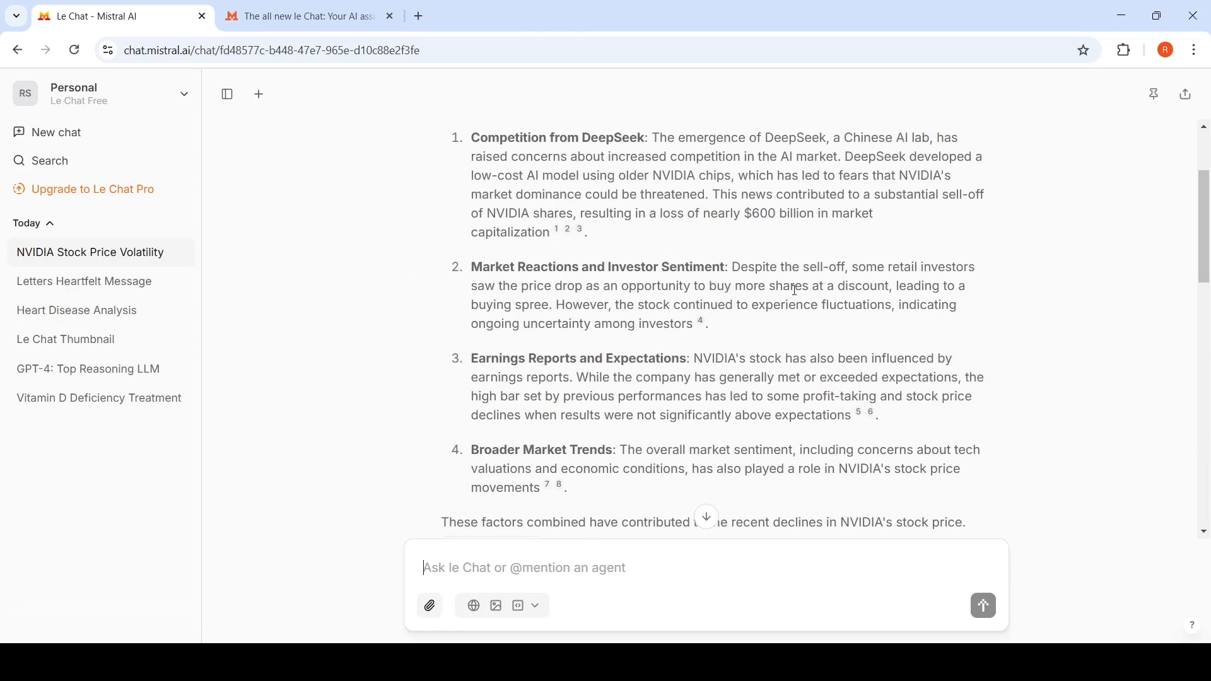
pyautogui.scroll(-3)
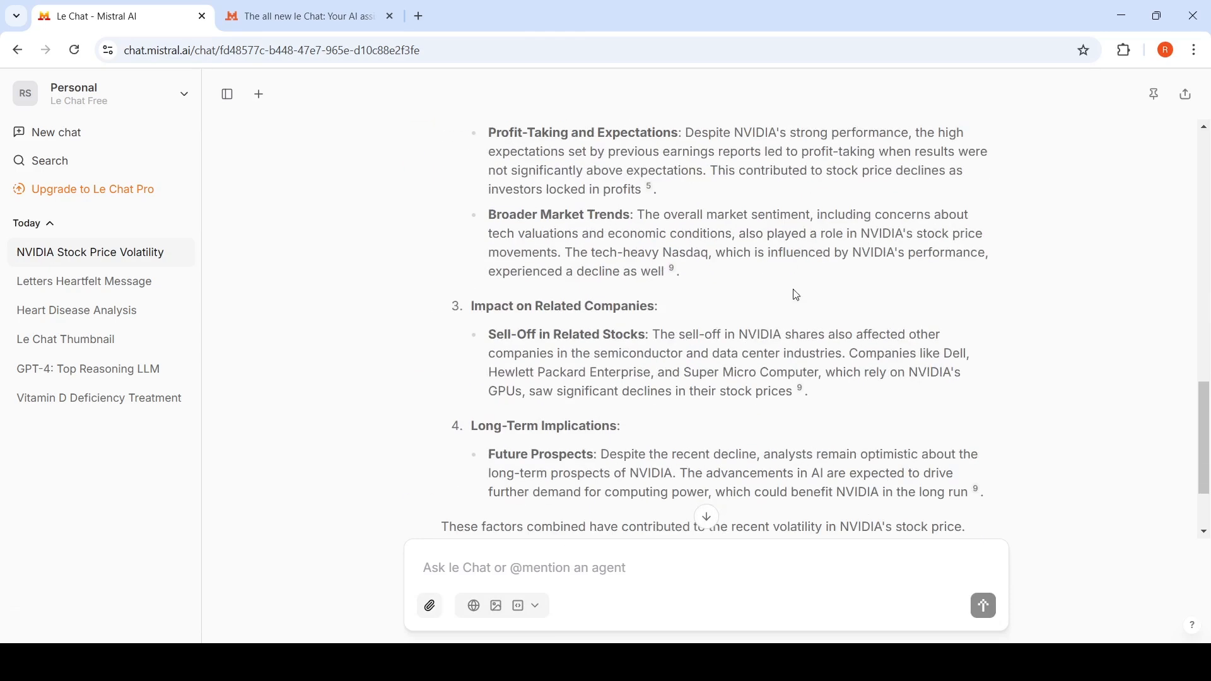
pyautogui.scroll(-3)
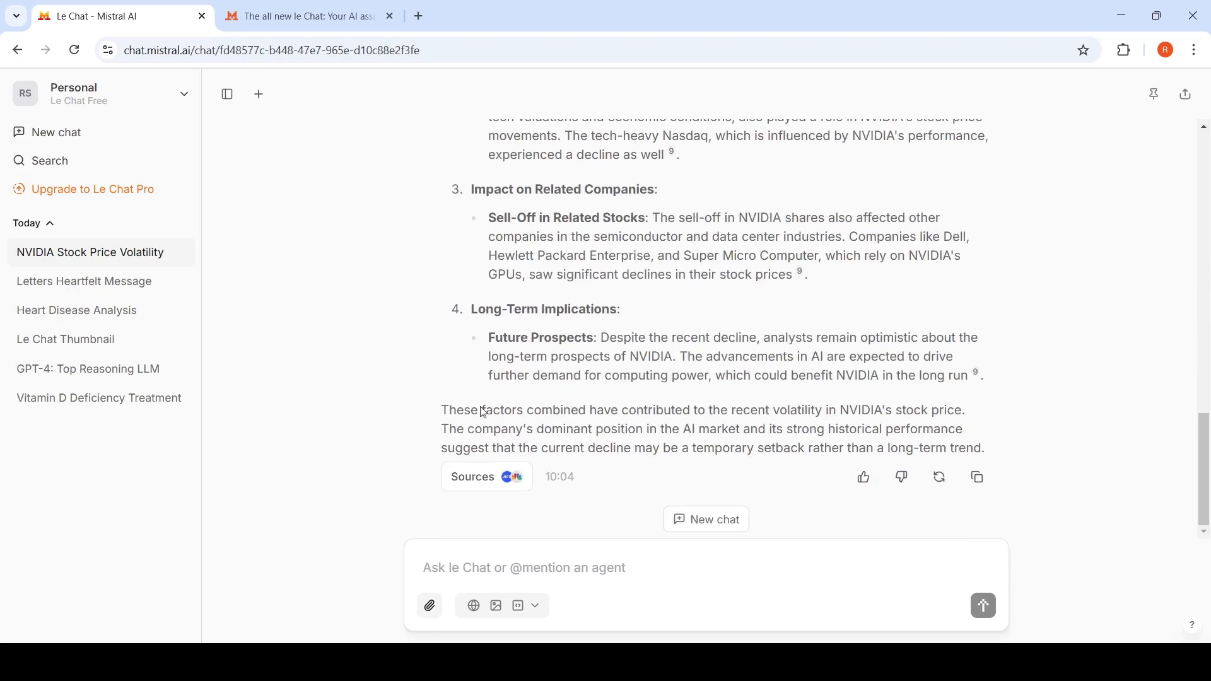
pyautogui.moveTo(893, 240)
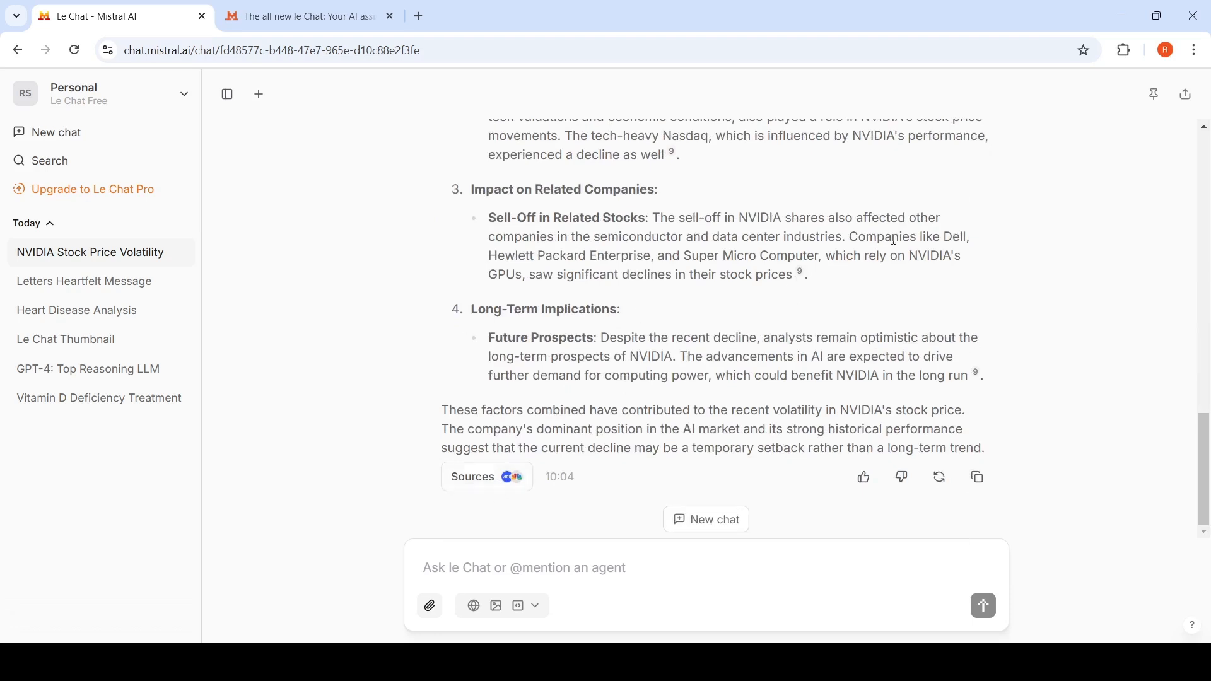
# - Read the GPT-4: Top Reasoning LLM chat from the benchmark question to the HLE follow-up answer
pyautogui.click(89, 368)
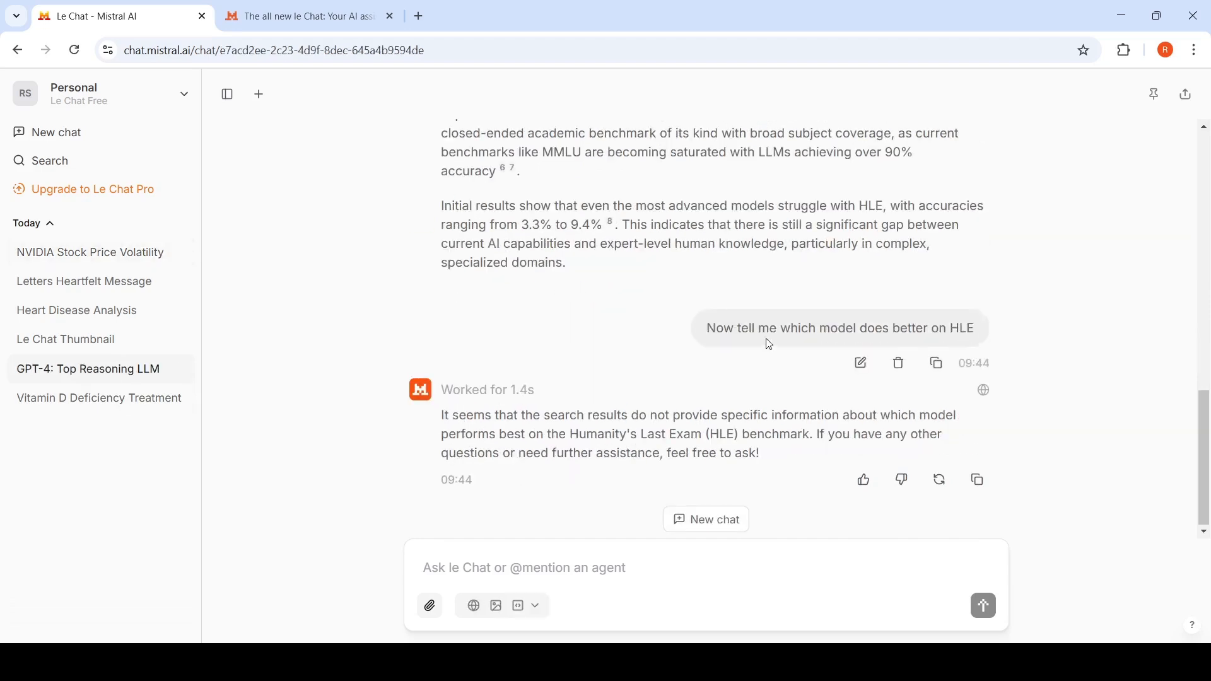
pyautogui.scroll(3)
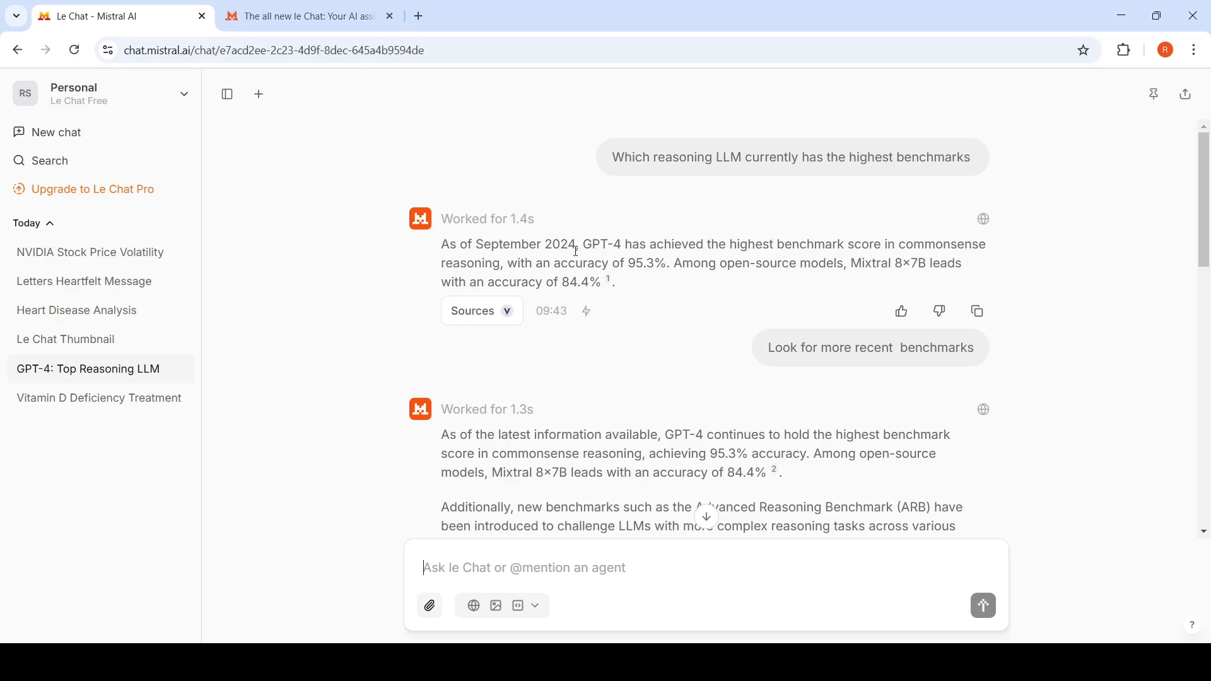
pyautogui.moveTo(804, 381)
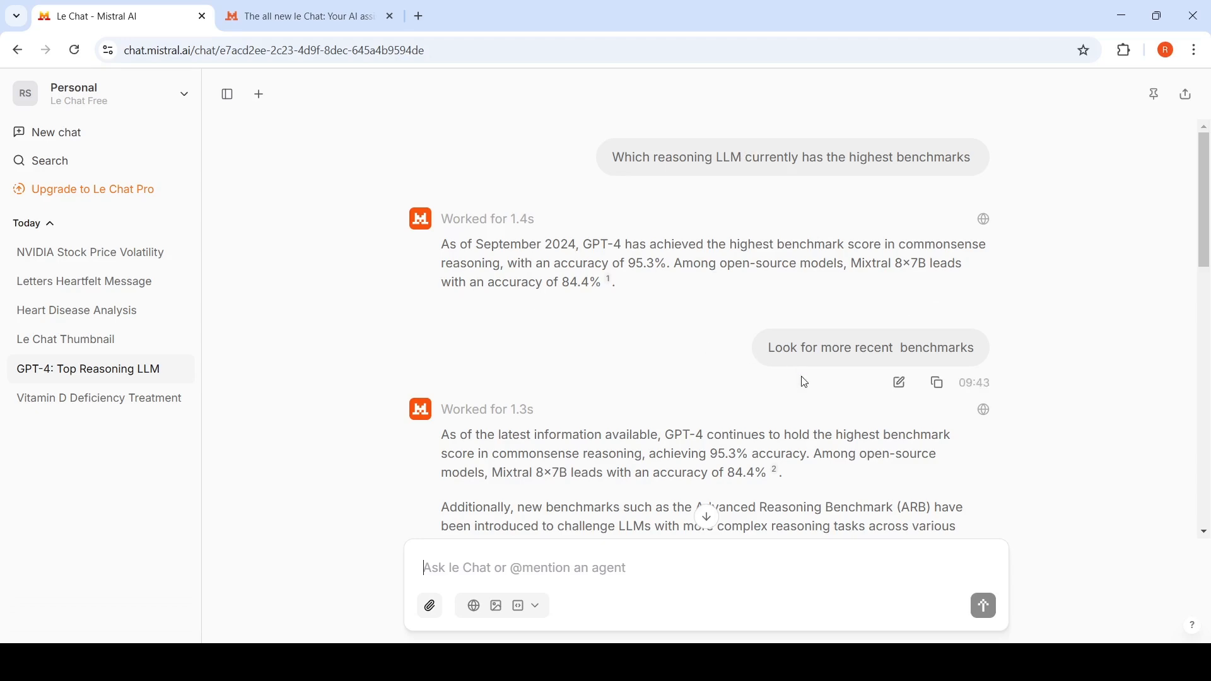
pyautogui.scroll(-3)
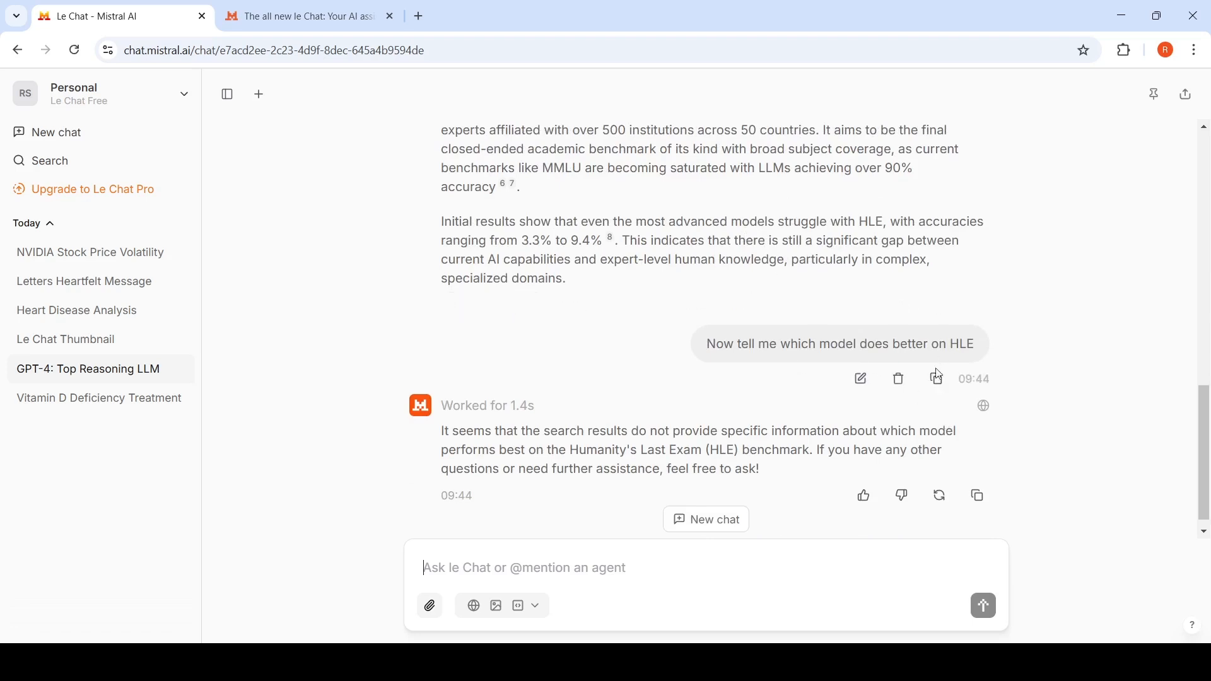
pyautogui.moveTo(1014, 389)
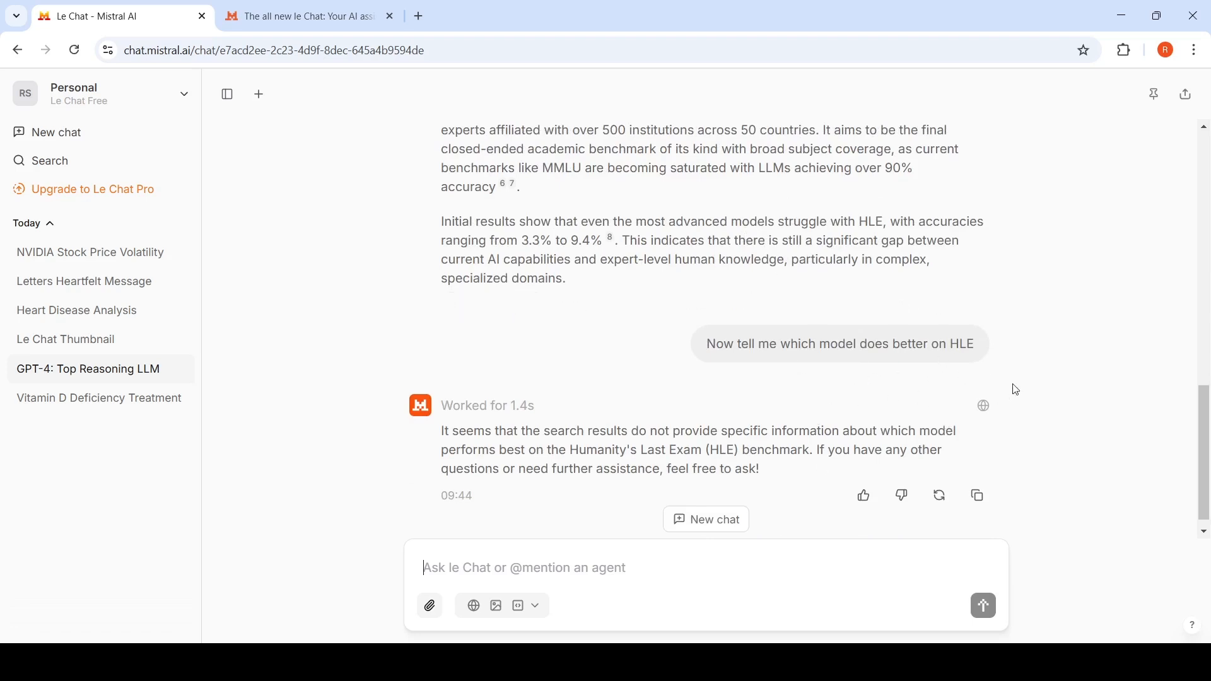
pyautogui.moveTo(983, 405)
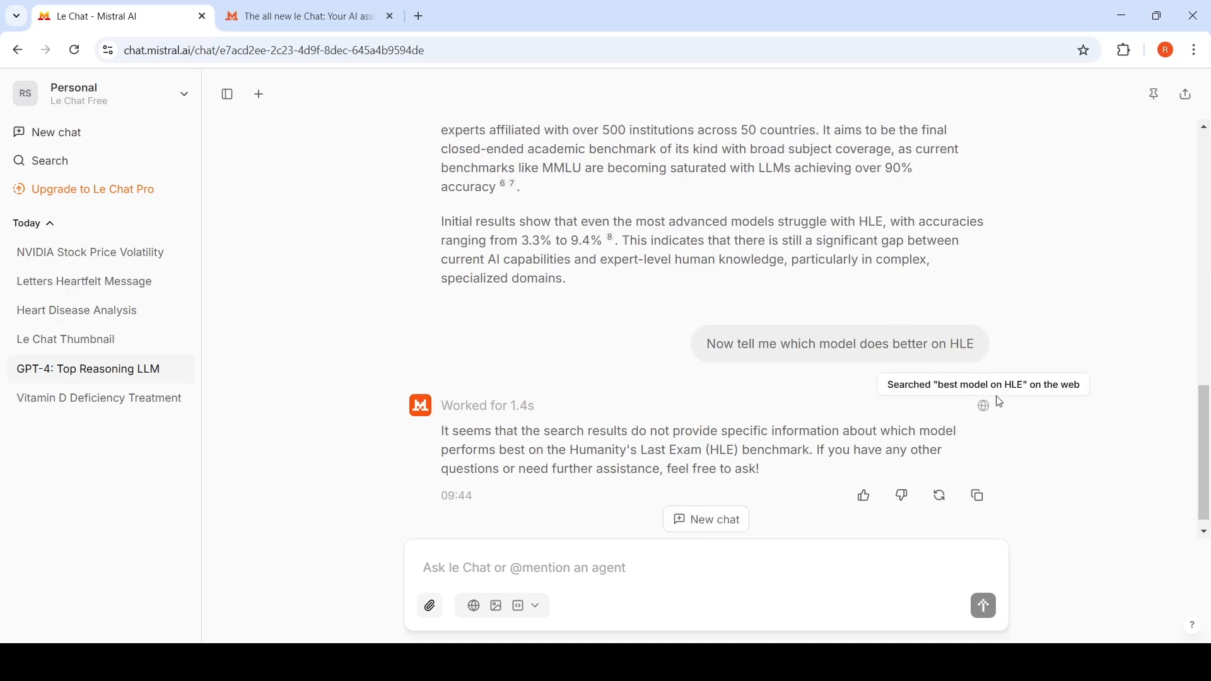
pyautogui.moveTo(983, 403)
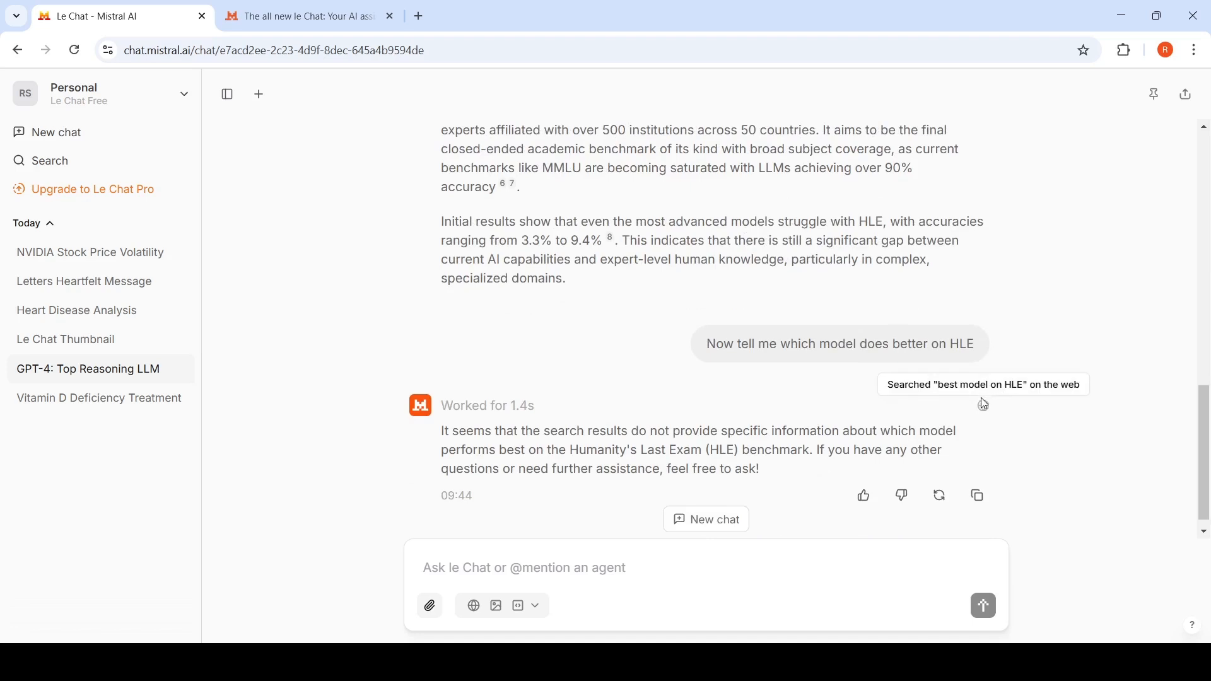
pyautogui.moveTo(105, 376)
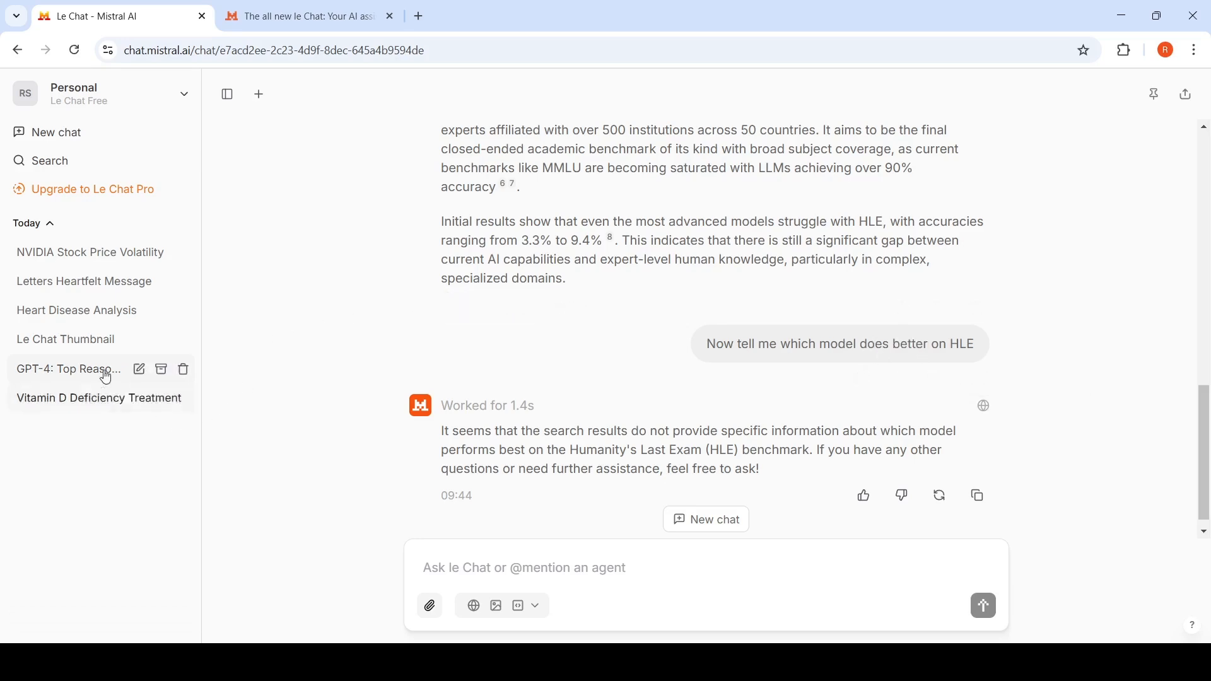
pyautogui.click(98, 398)
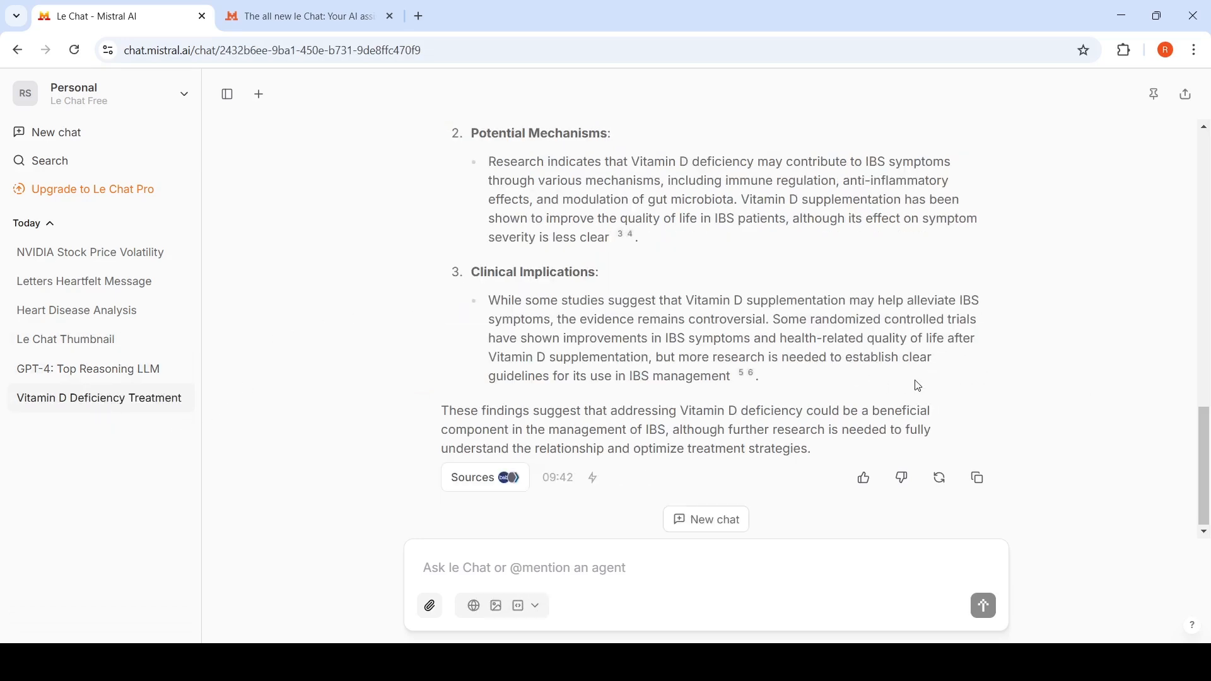
pyautogui.scroll(3)
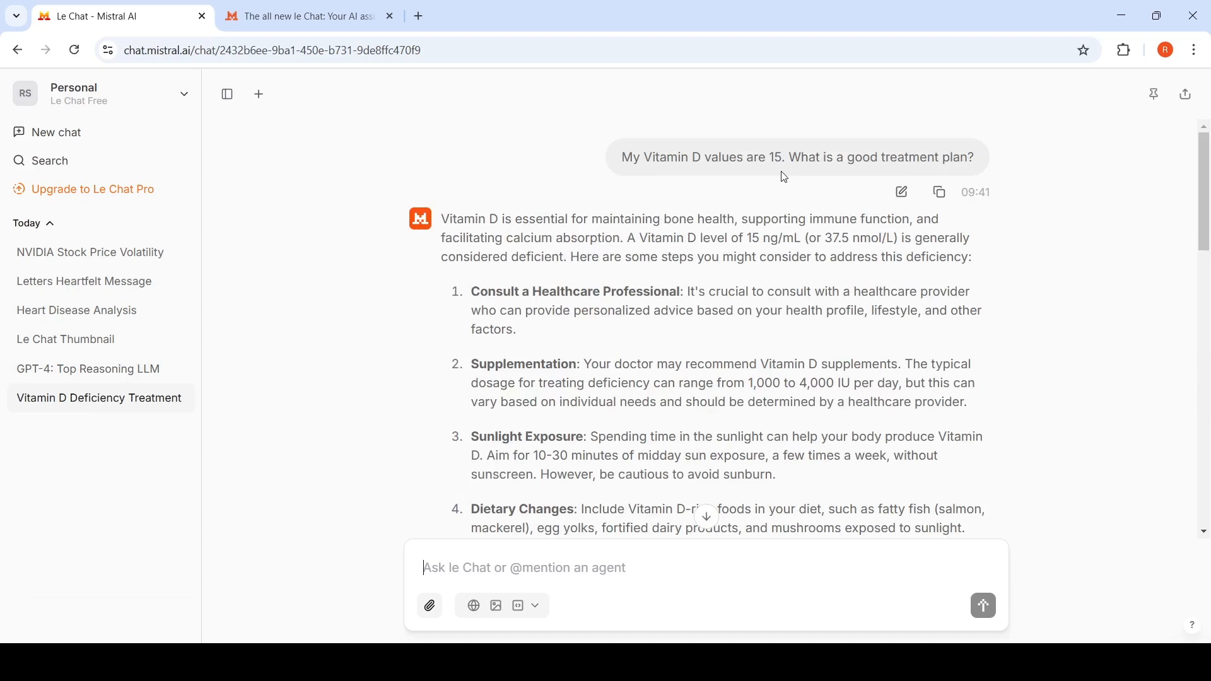
pyautogui.moveTo(807, 309)
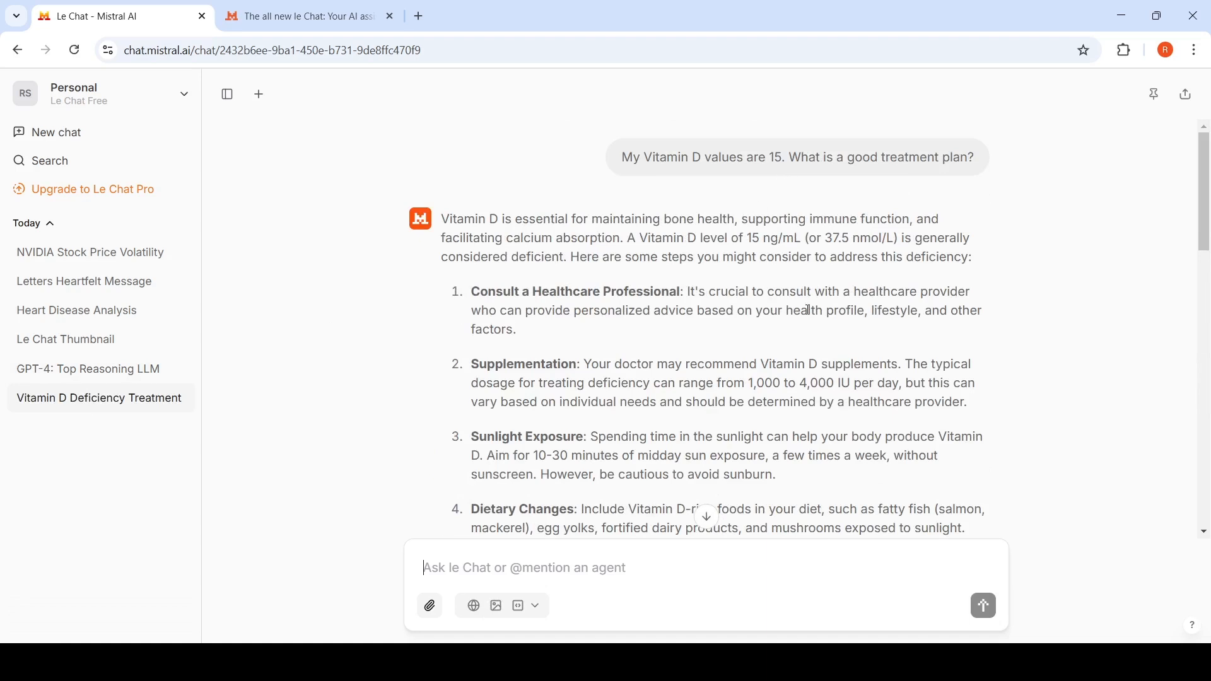
pyautogui.scroll(-3)
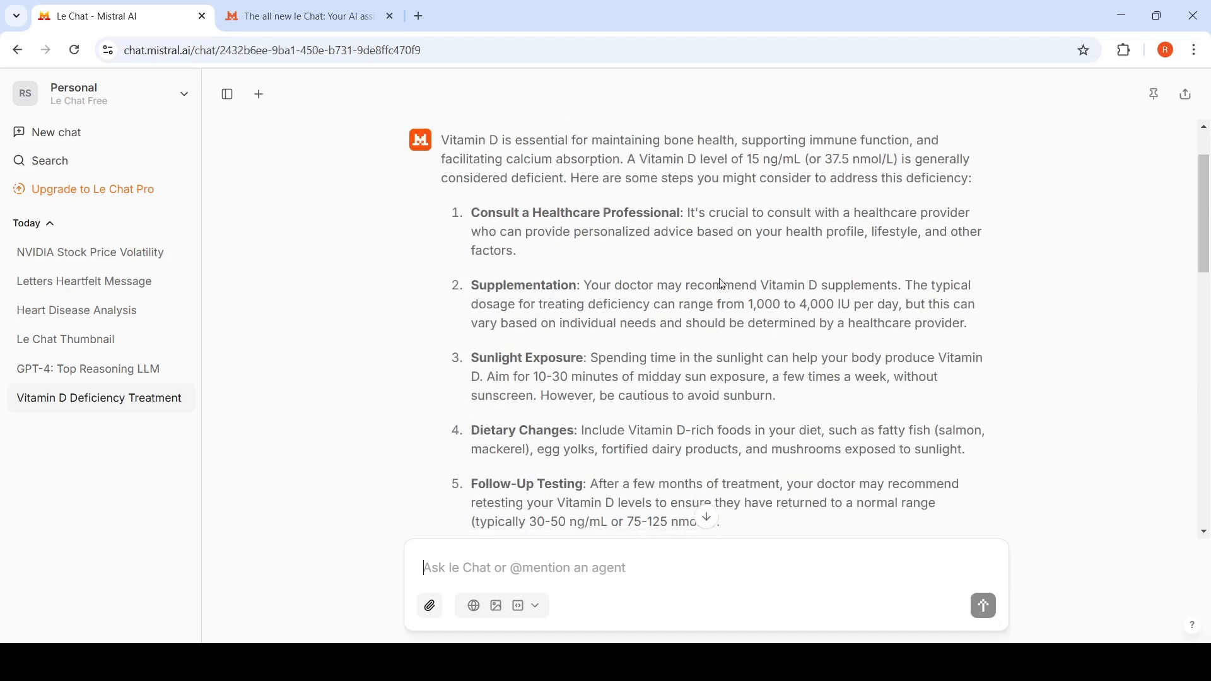
pyautogui.scroll(3)
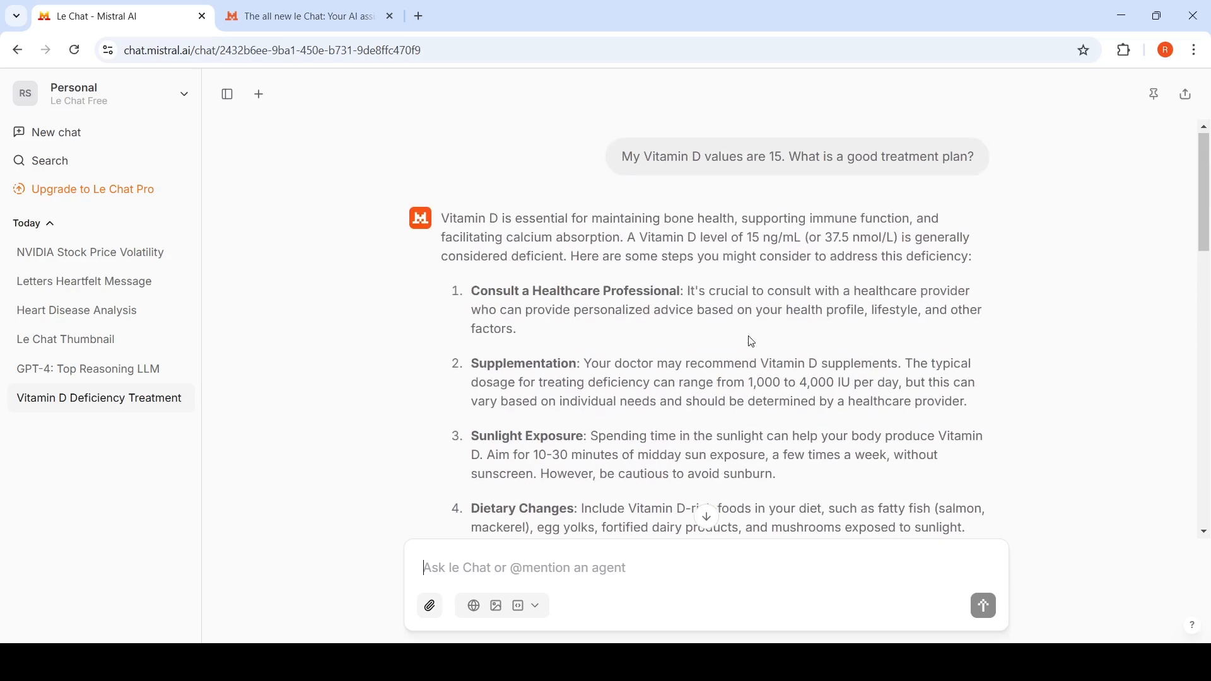
pyautogui.moveTo(760, 352)
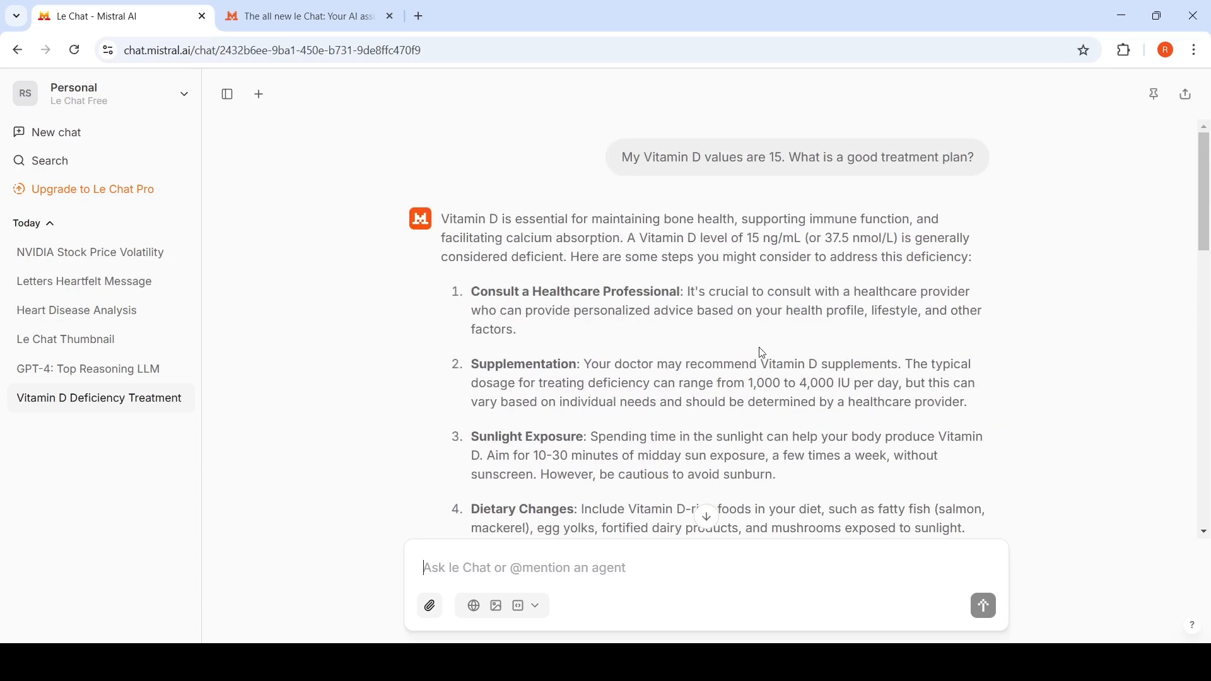
pyautogui.scroll(-3)
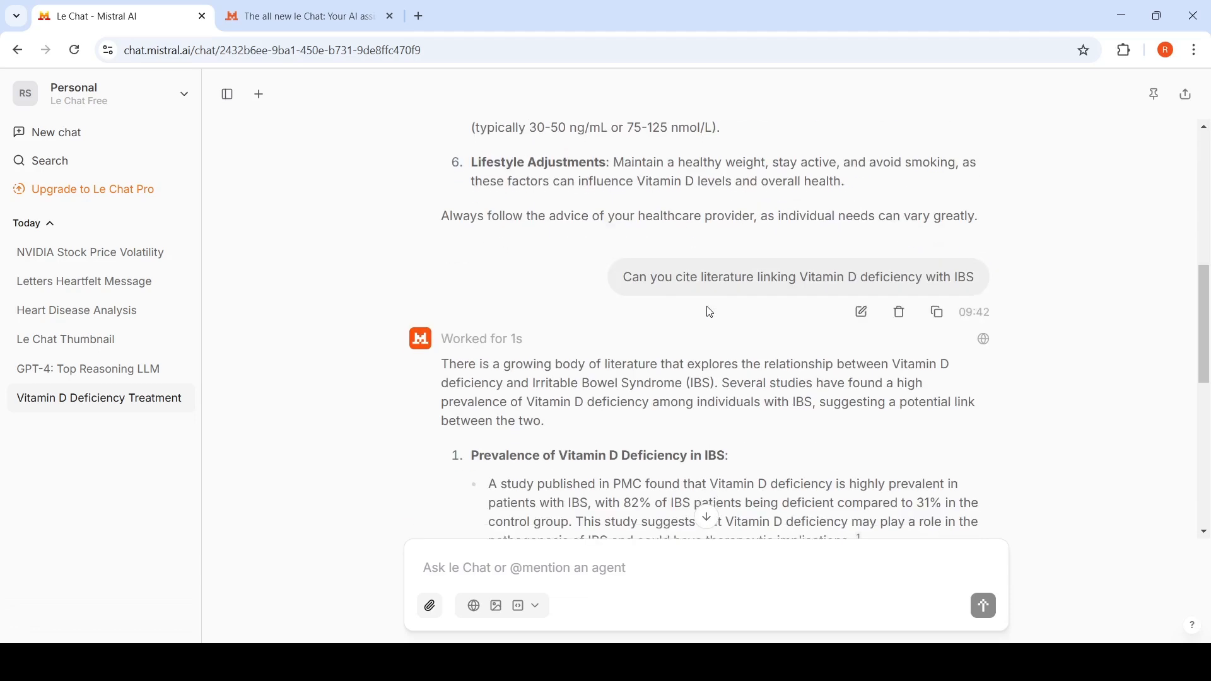
pyautogui.moveTo(863, 295)
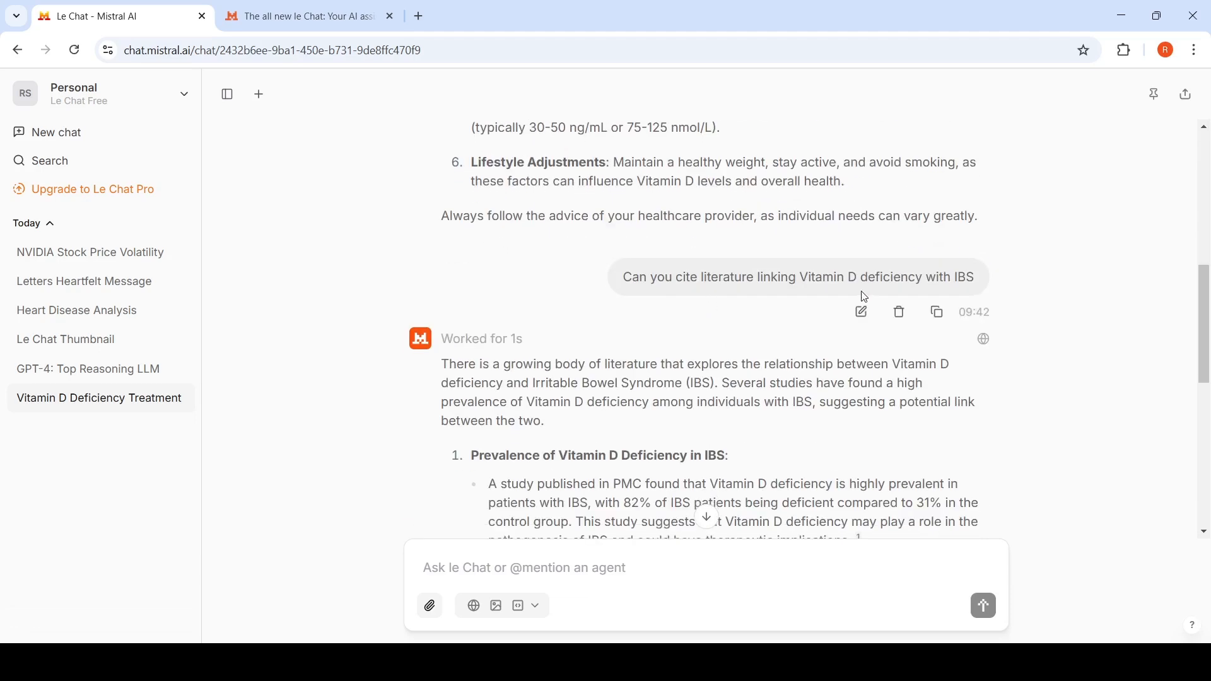
pyautogui.moveTo(775, 345)
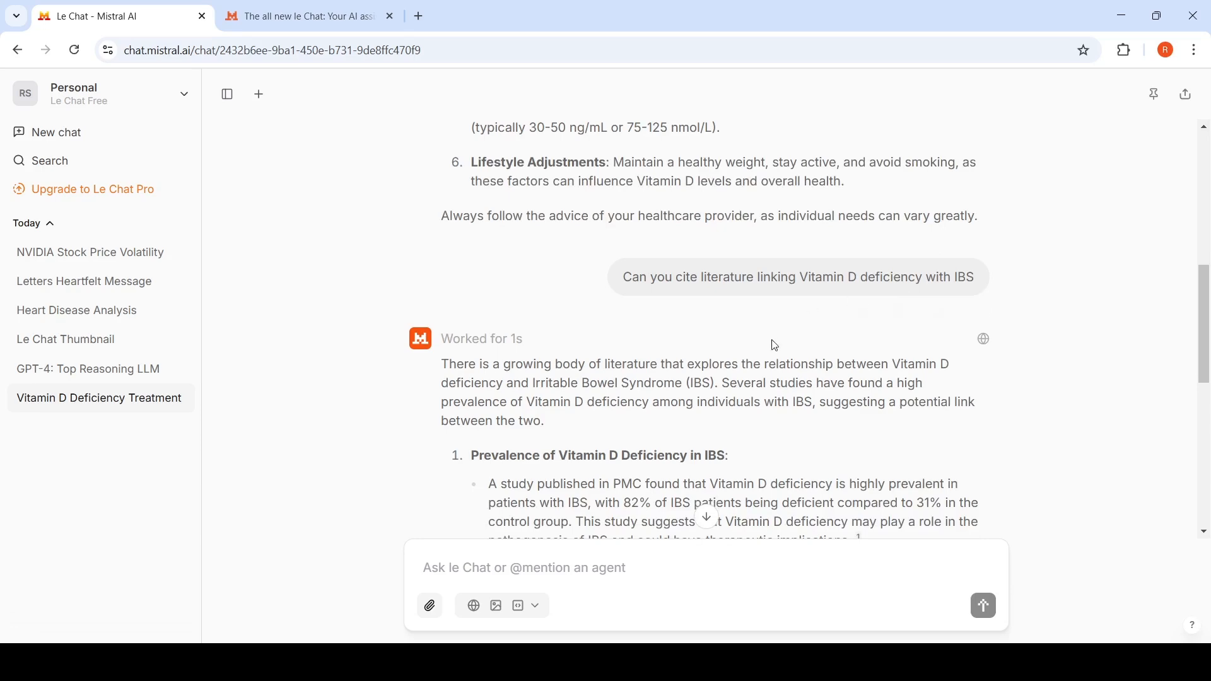
pyautogui.scroll(-3)
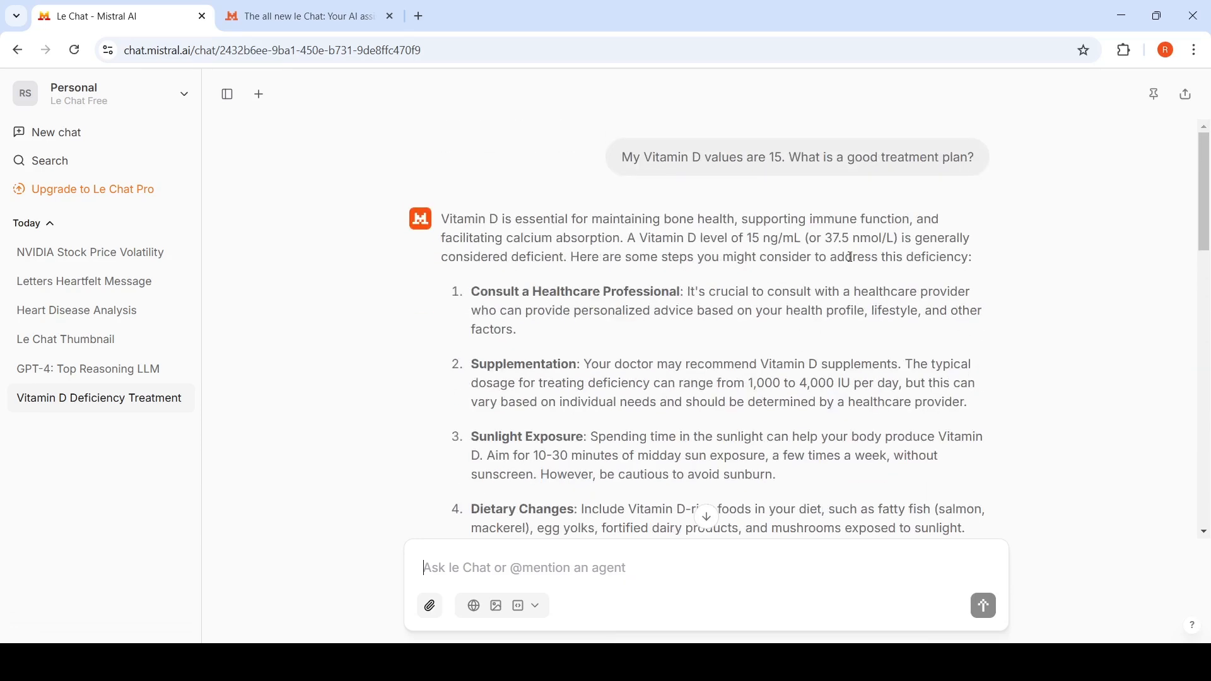
pyautogui.moveTo(825, 210)
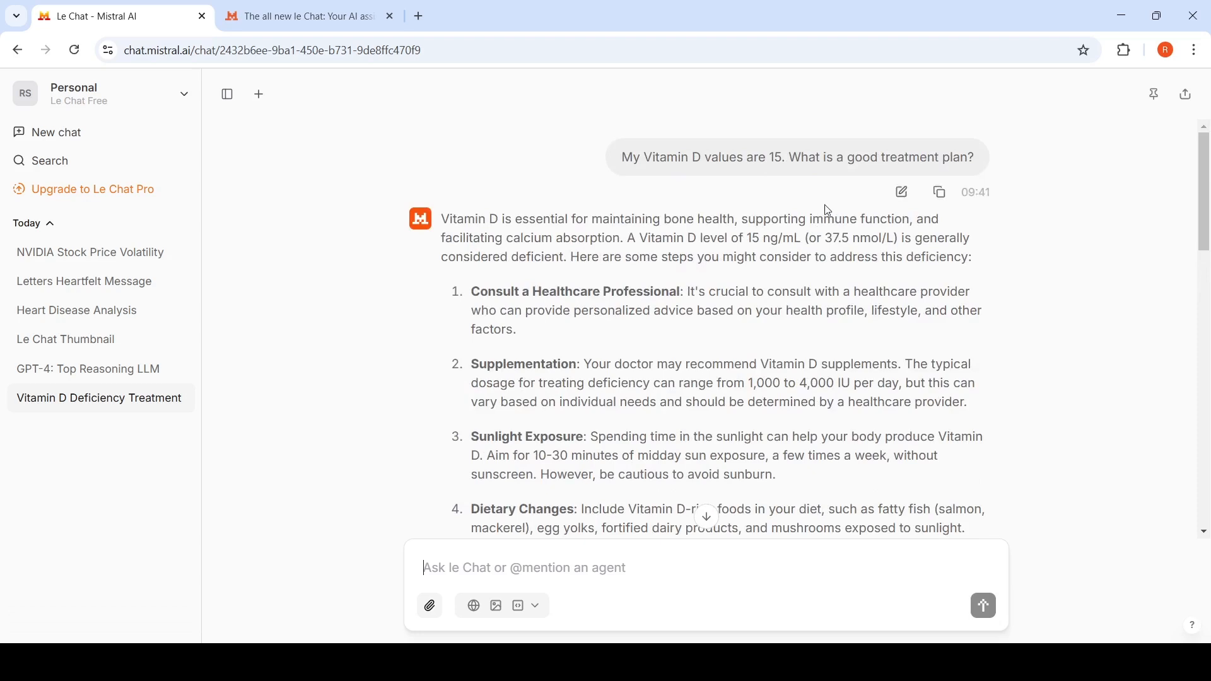
pyautogui.moveTo(939, 196)
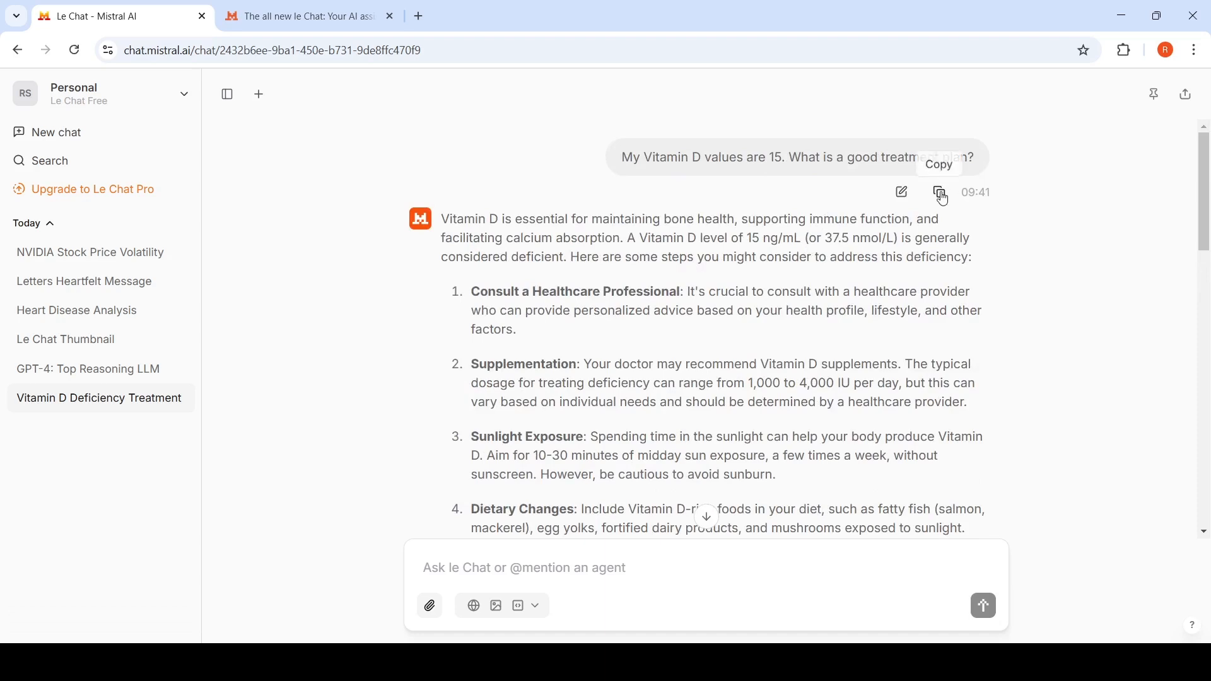
pyautogui.moveTo(786, 304)
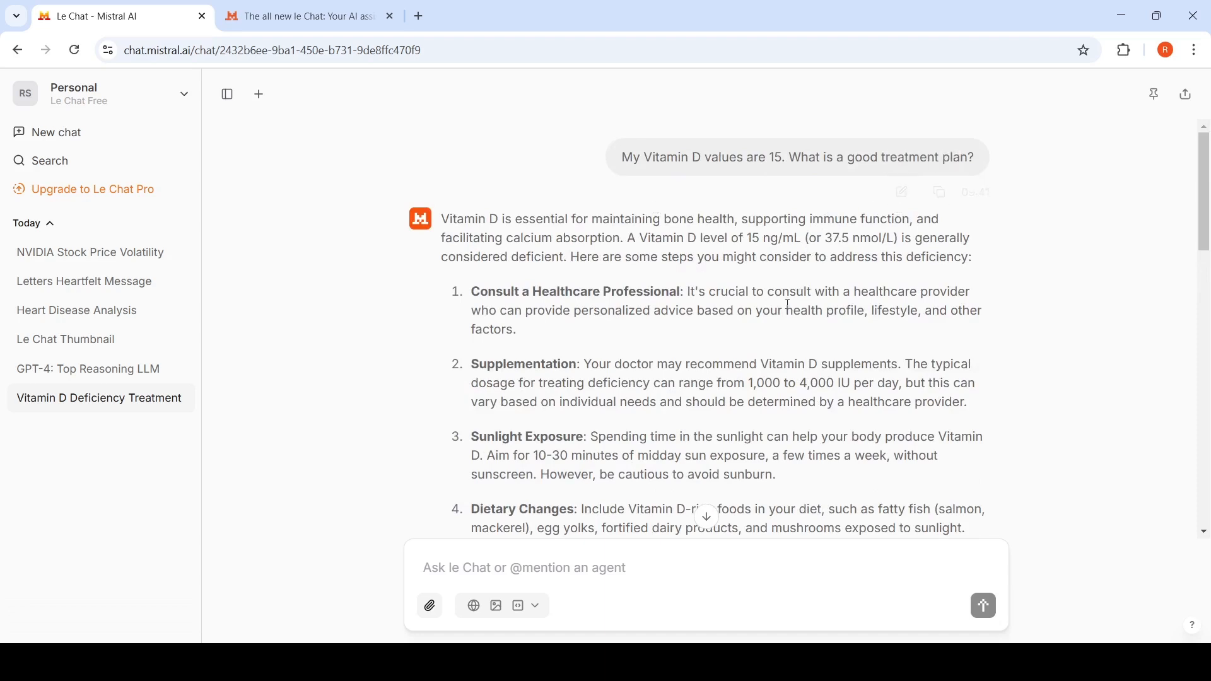
pyautogui.moveTo(748, 276)
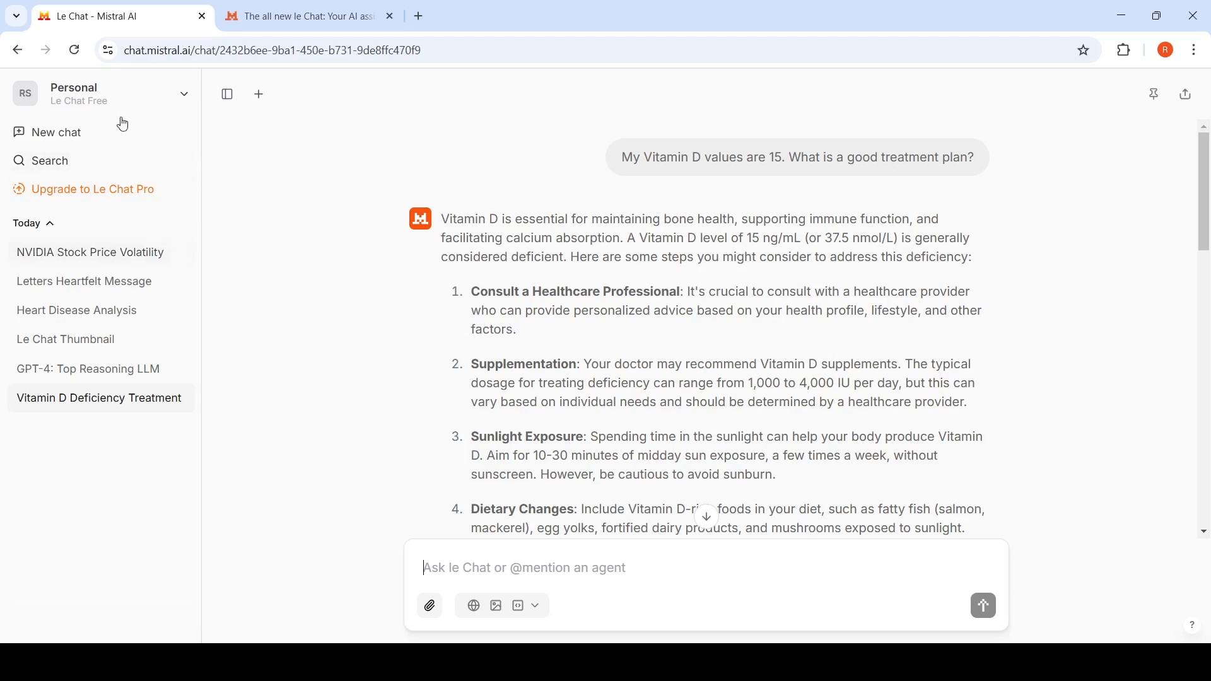
pyautogui.moveTo(175, 105)
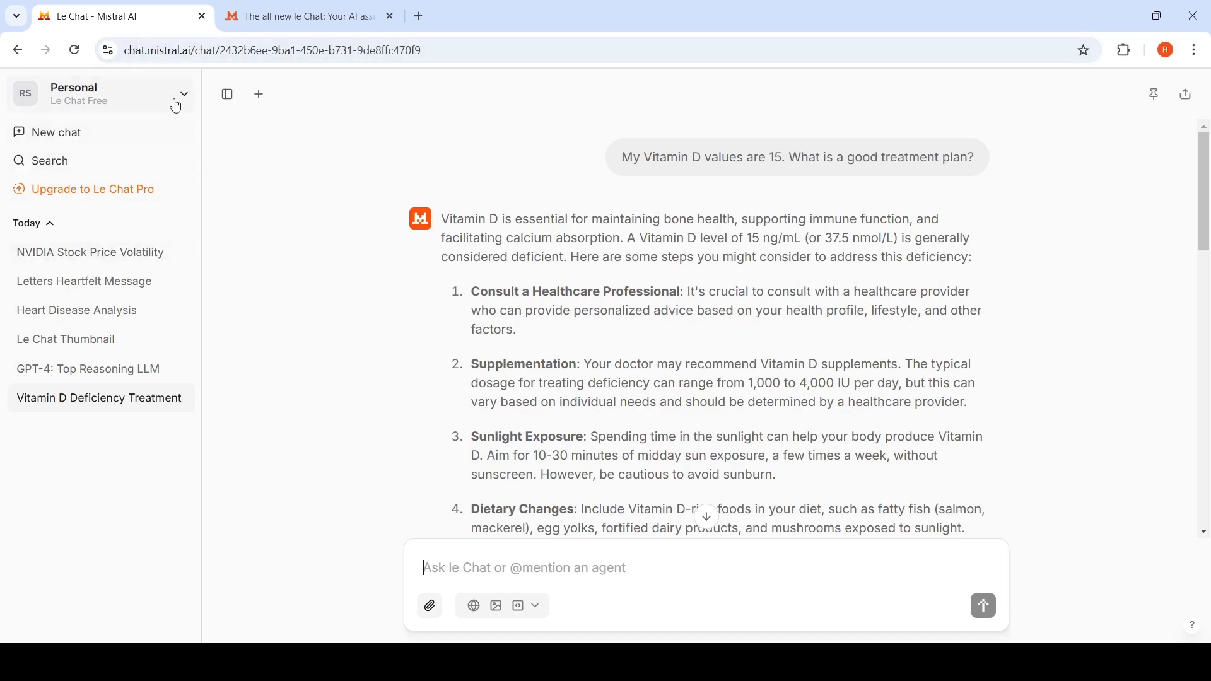
# - Copy the Vitamin D treatment question and re-ask it in a brand-new chat
pyautogui.click(184, 95)
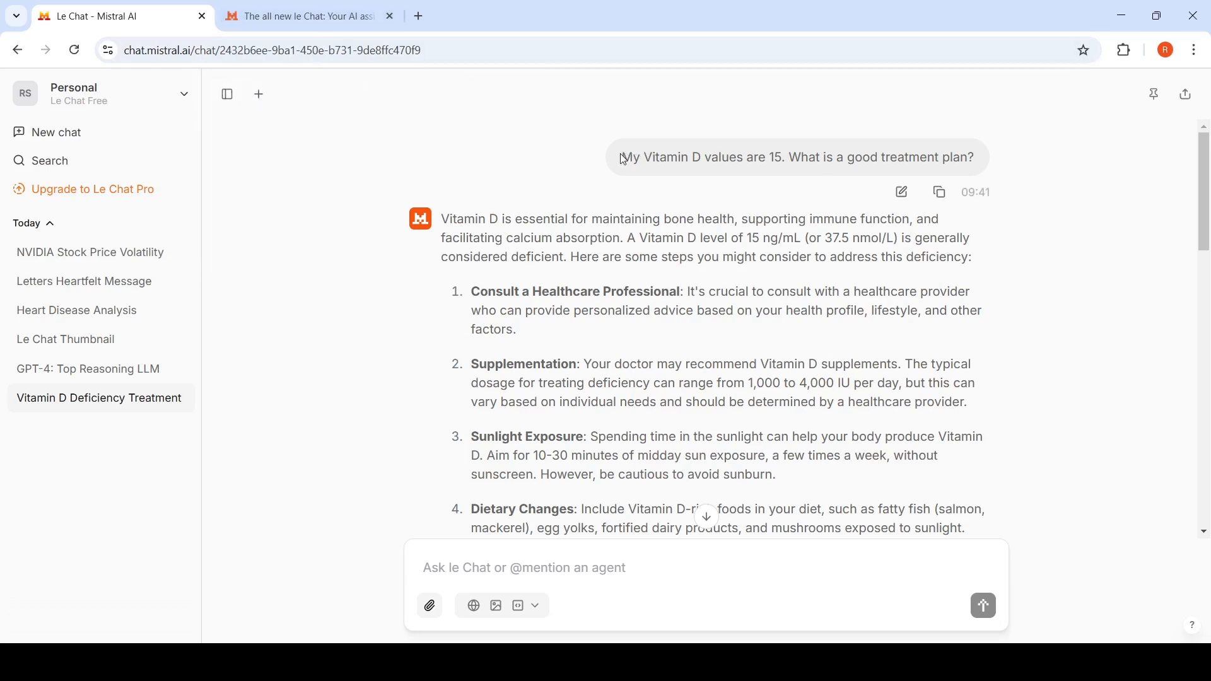
pyautogui.tripleClick(797, 156)
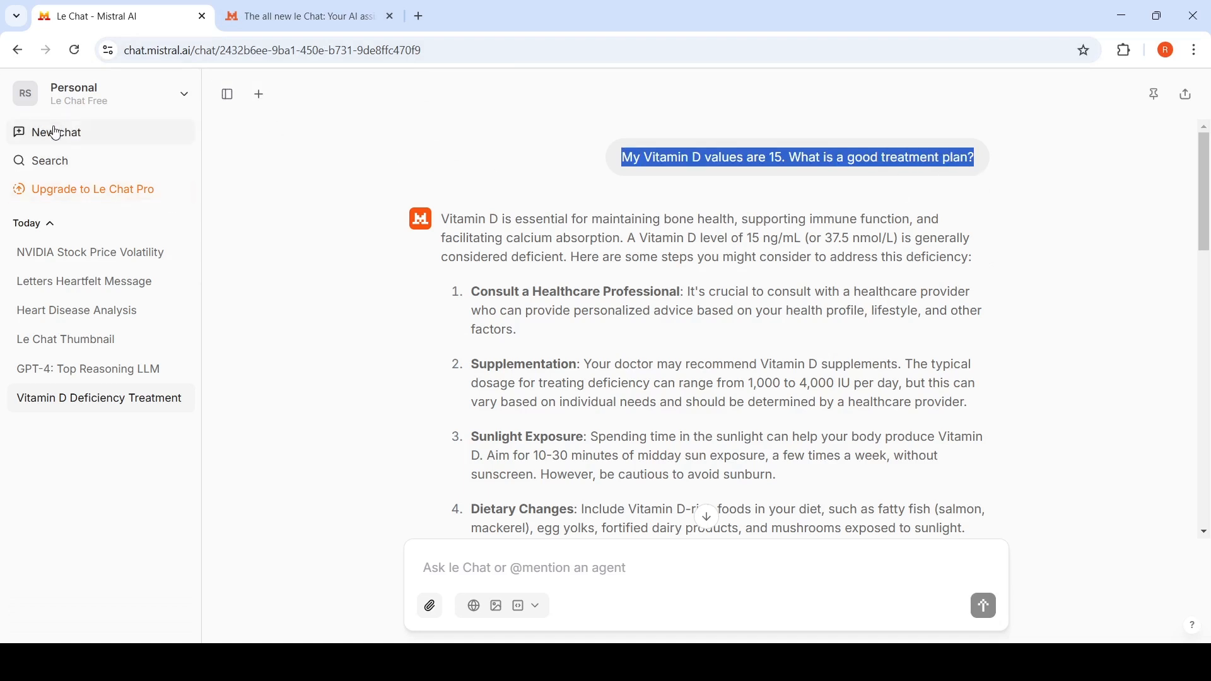
pyautogui.click(54, 132)
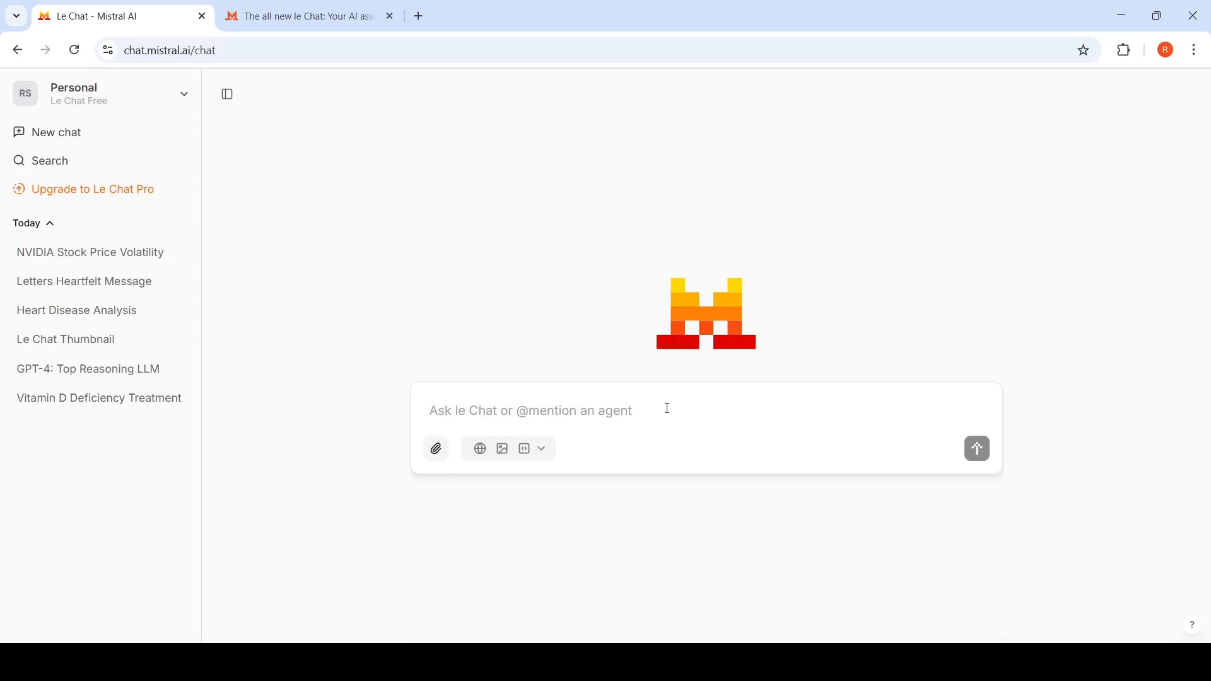
pyautogui.click(976, 448)
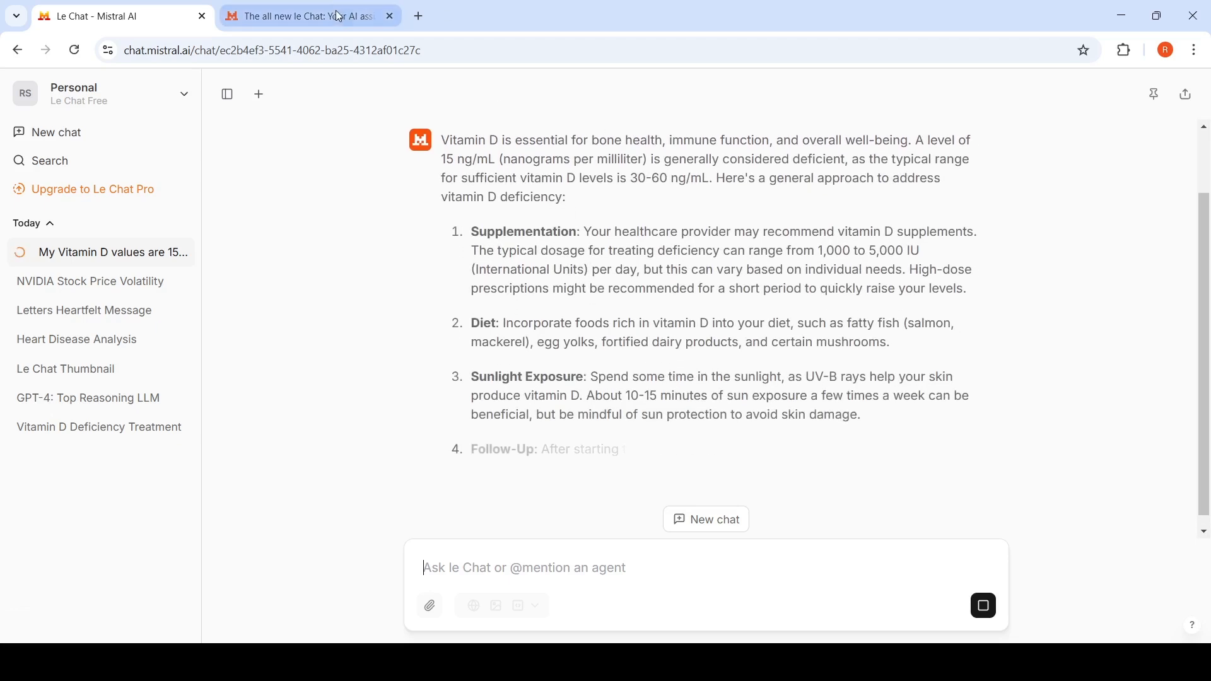
# - Browse the le Chat announcement article while the Vitamin D answer finishes generating
pyautogui.click(307, 15)
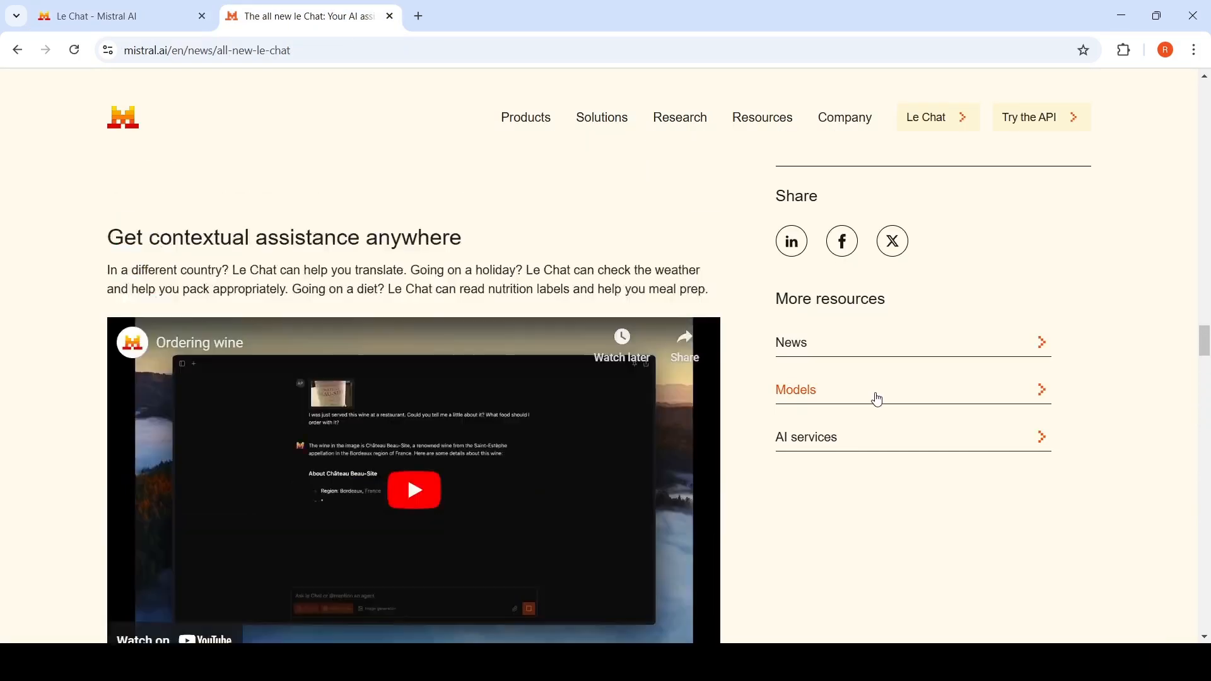
pyautogui.scroll(3)
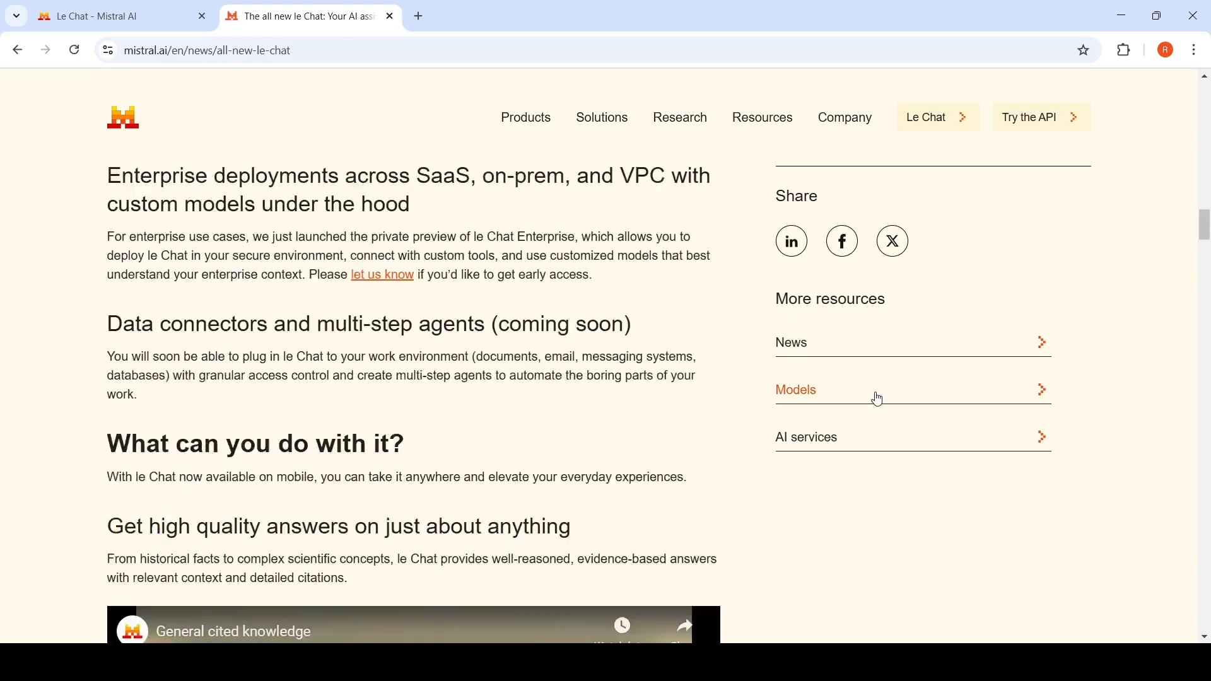
pyautogui.scroll(3)
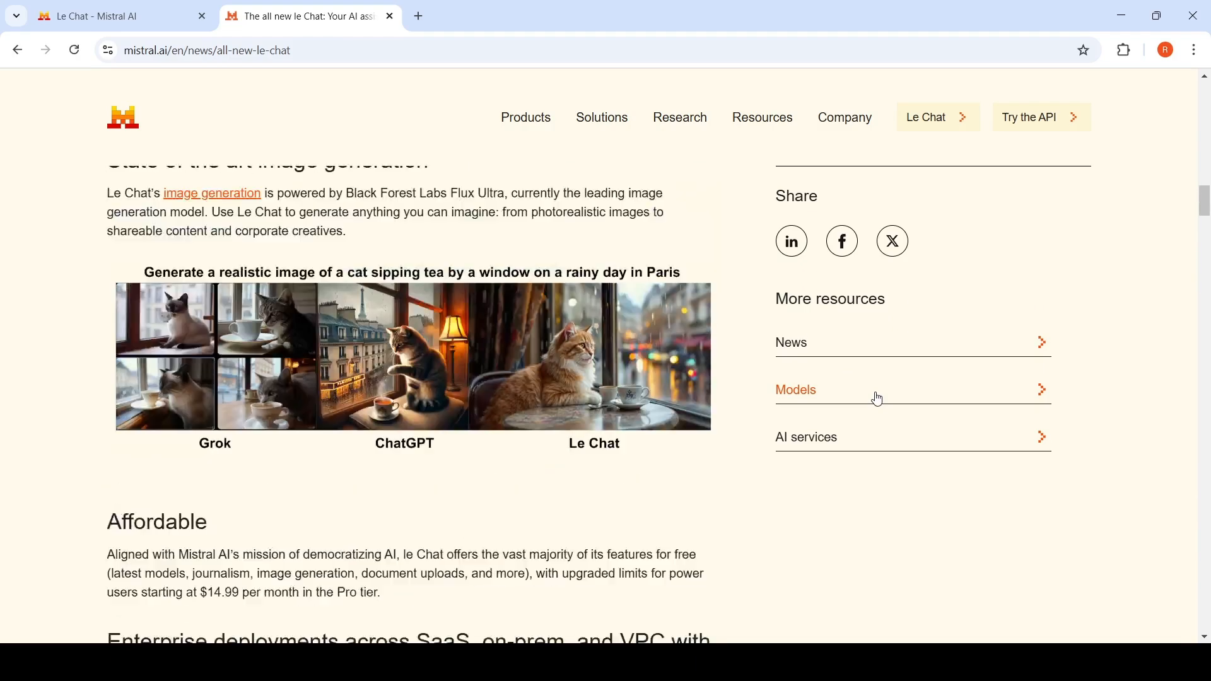
pyautogui.scroll(3)
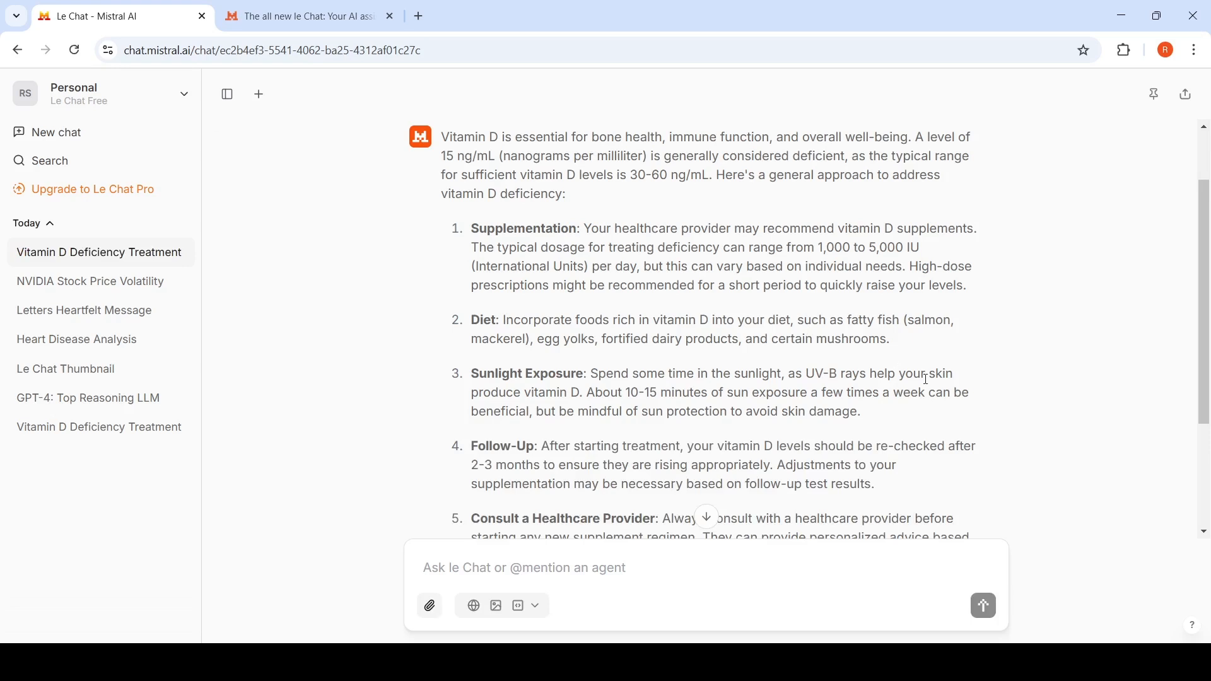
# - Enable Flash Answers from the workspace options dropdown
pyautogui.scroll(3)
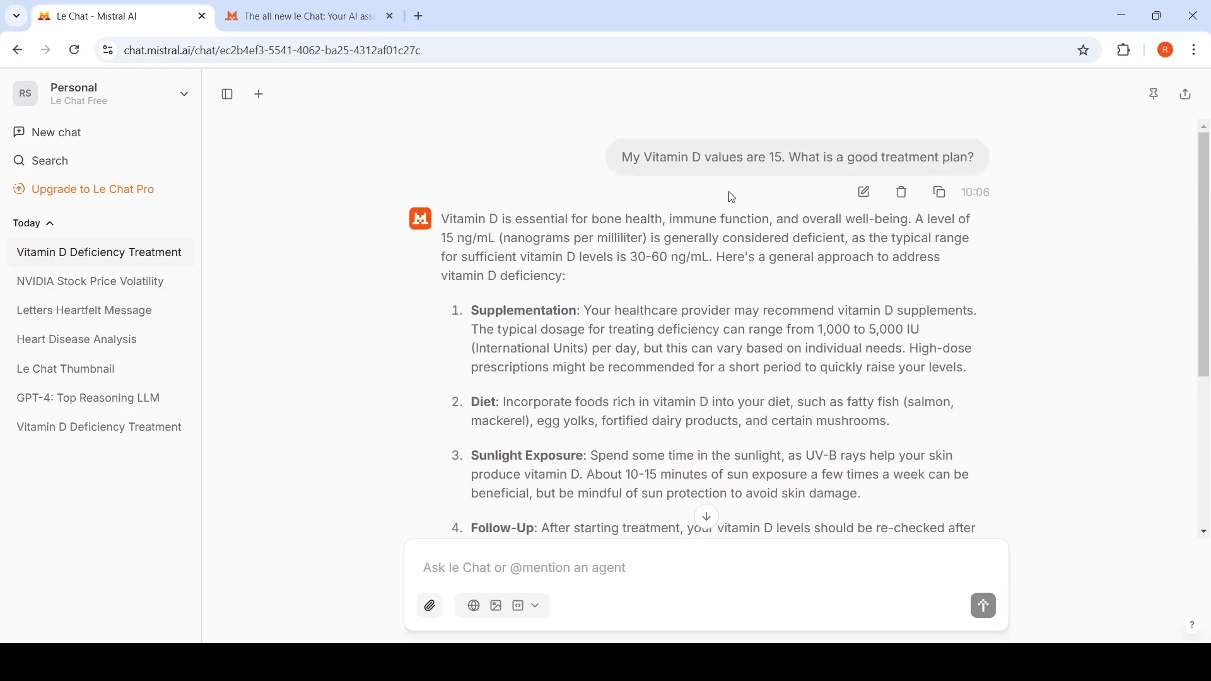
pyautogui.click(185, 93)
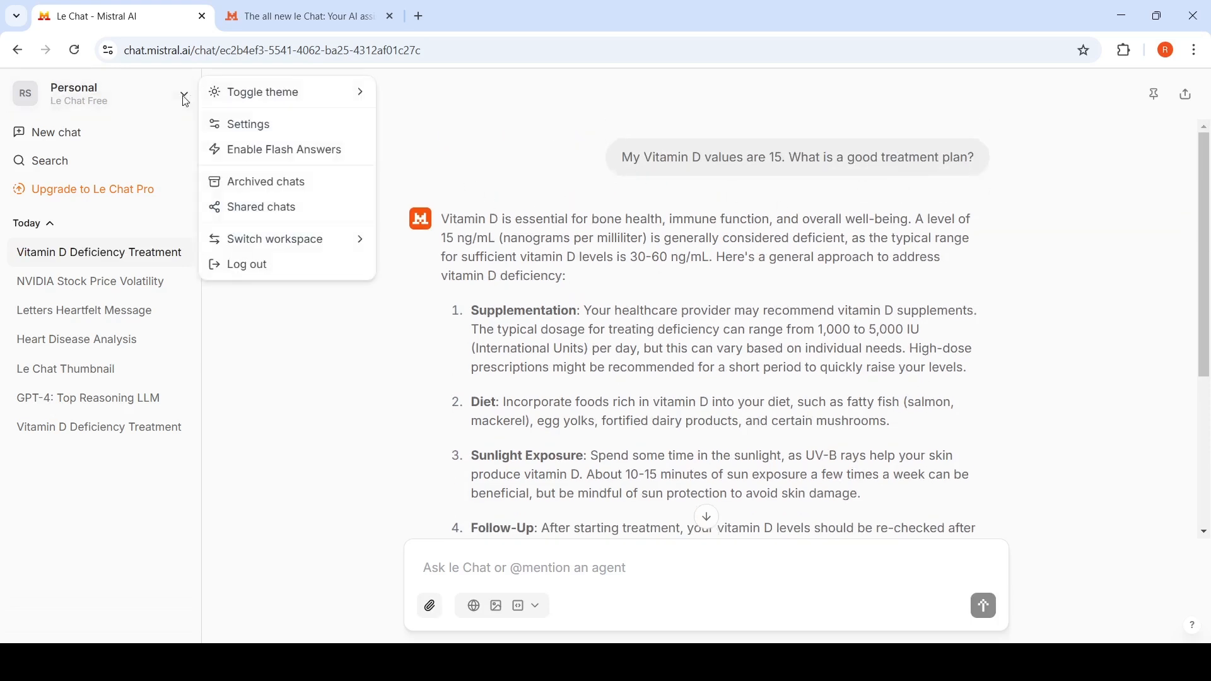
pyautogui.click(284, 149)
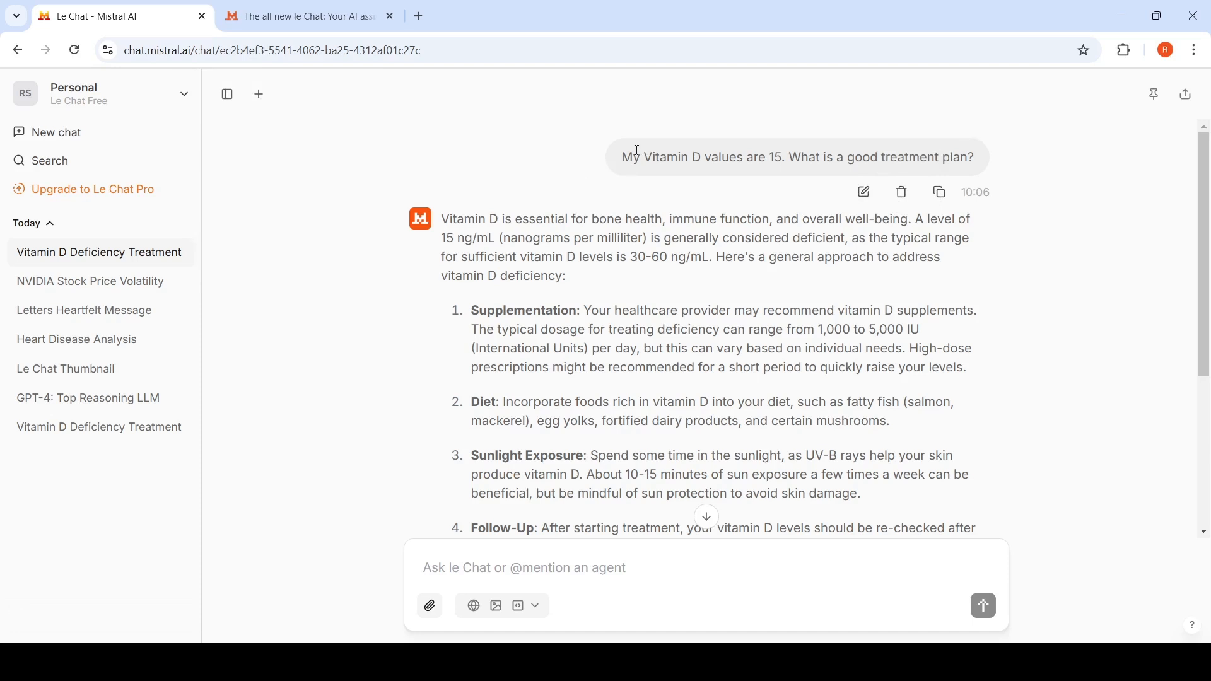
# - Send 'My Vitamin D values are 15. What is a good treatment plan?' in a fresh chat
pyautogui.tripleClick(796, 156)
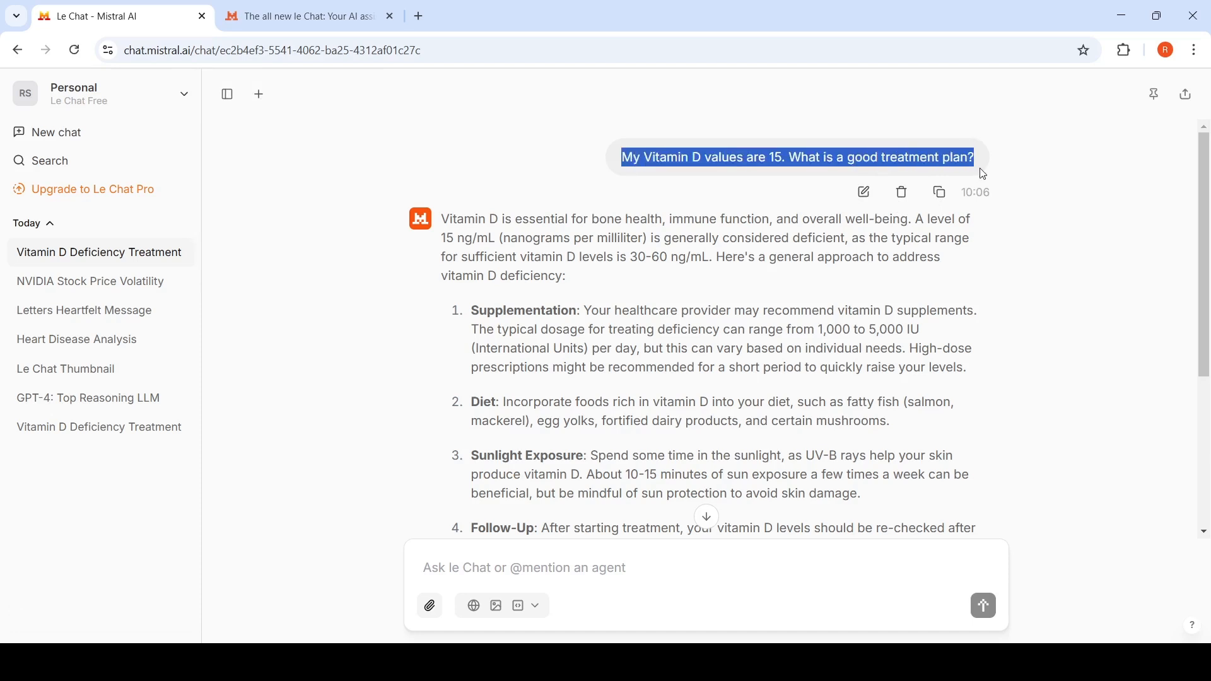
pyautogui.moveTo(133, 149)
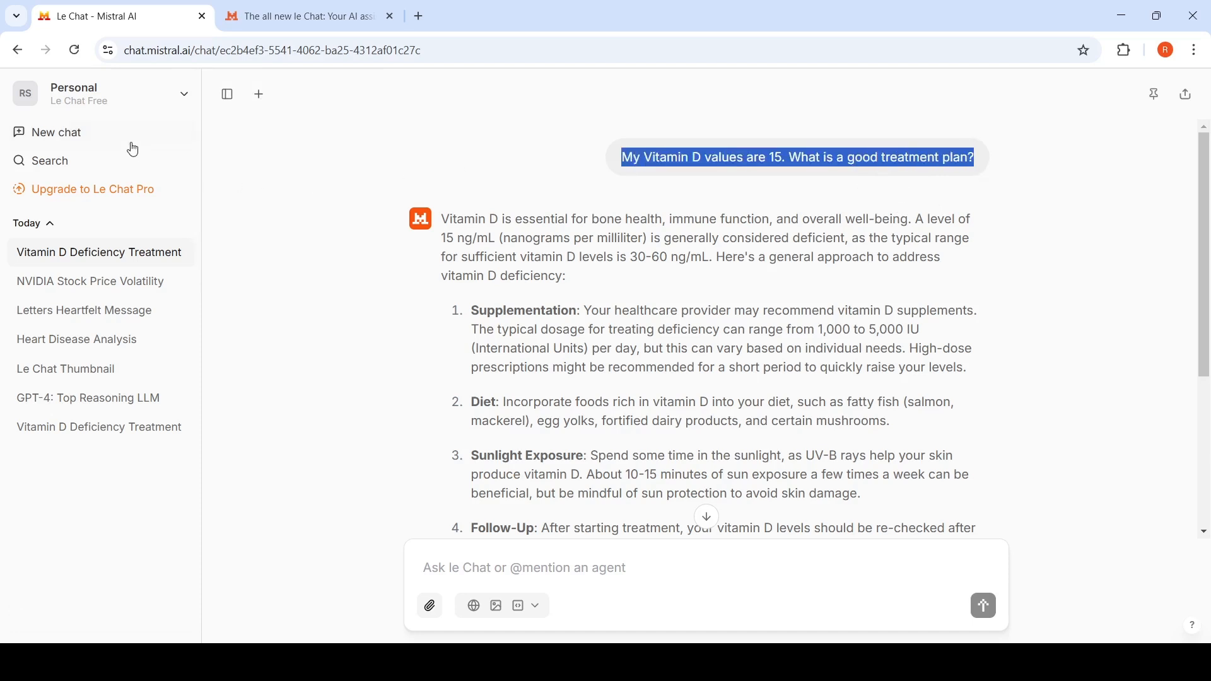
pyautogui.click(54, 133)
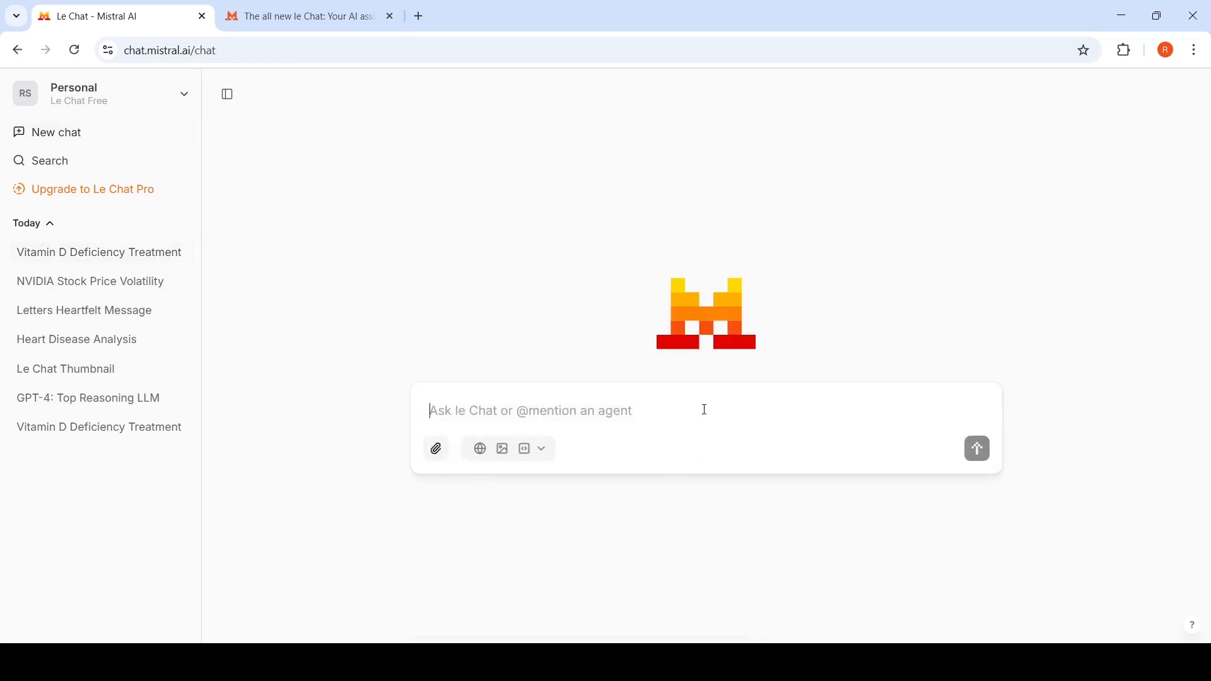
pyautogui.write('My Vitamin D values are 15. What is a good treatment plan?')
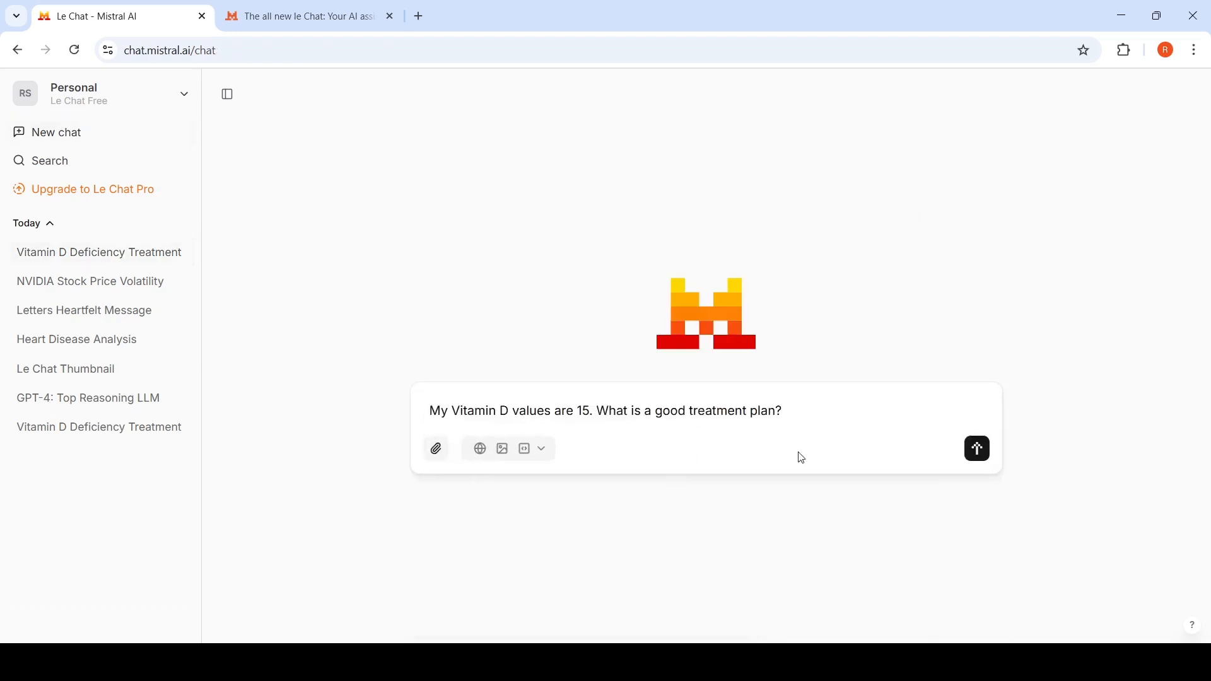
pyautogui.click(977, 448)
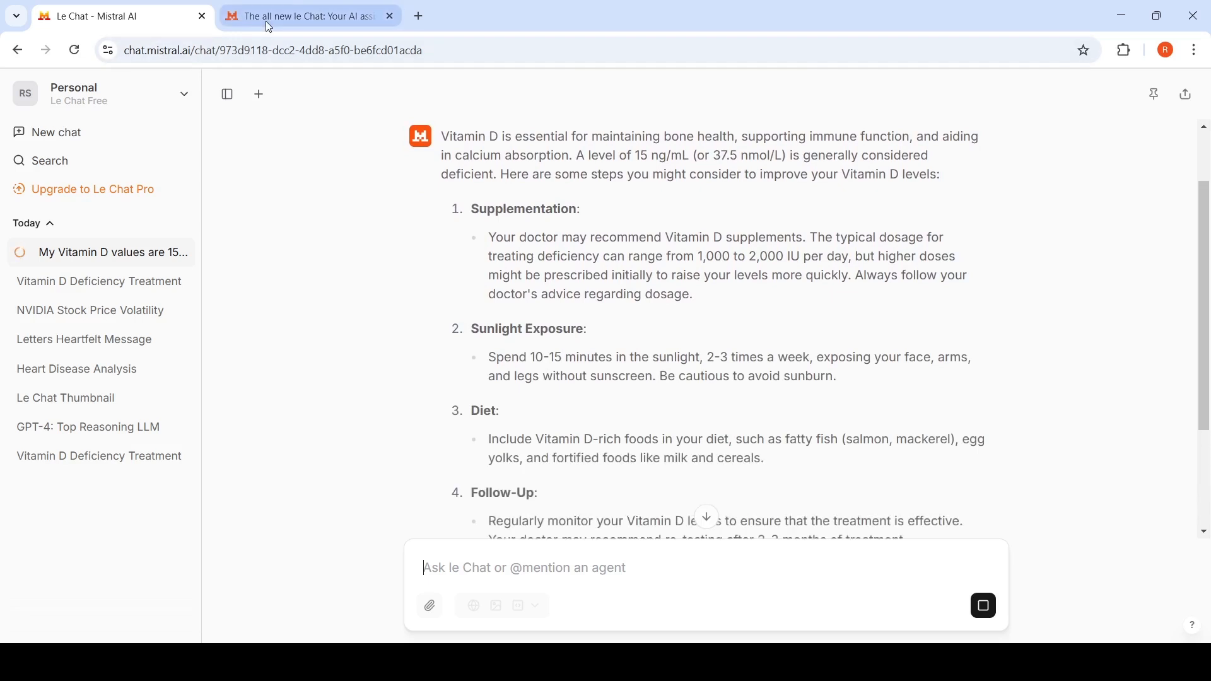
# - Review the Fast as Flash speed section of the le Chat announcement, then return to its title
pyautogui.click(305, 15)
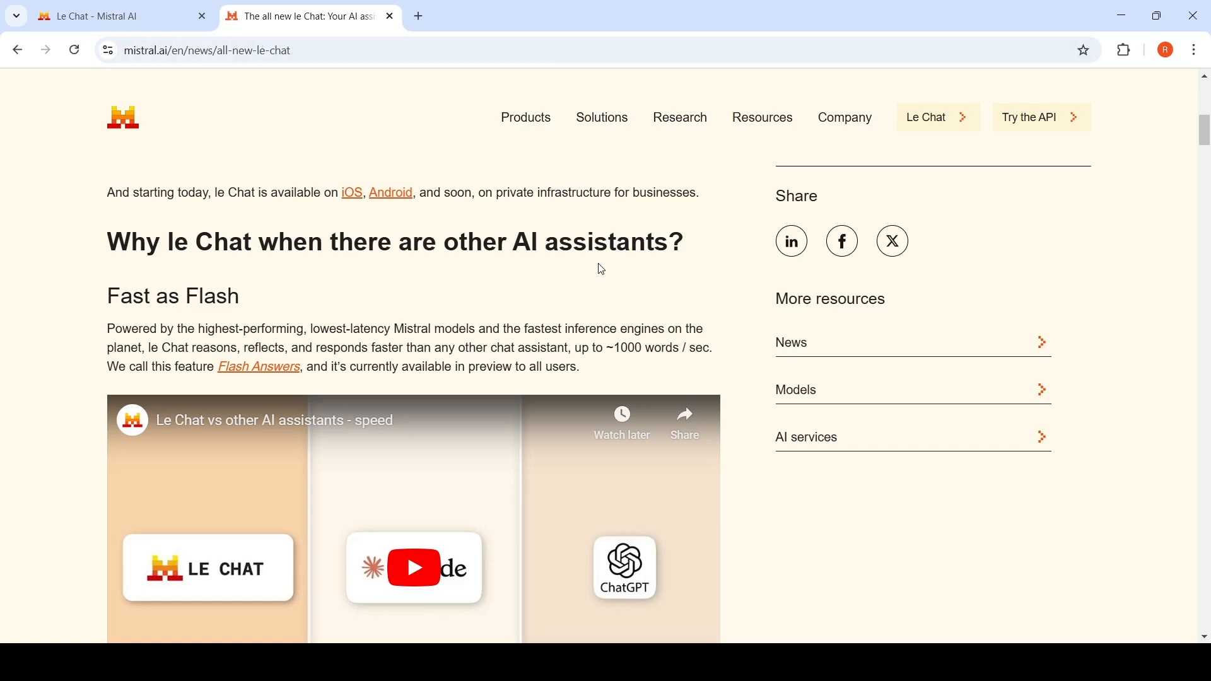
pyautogui.moveTo(710, 386)
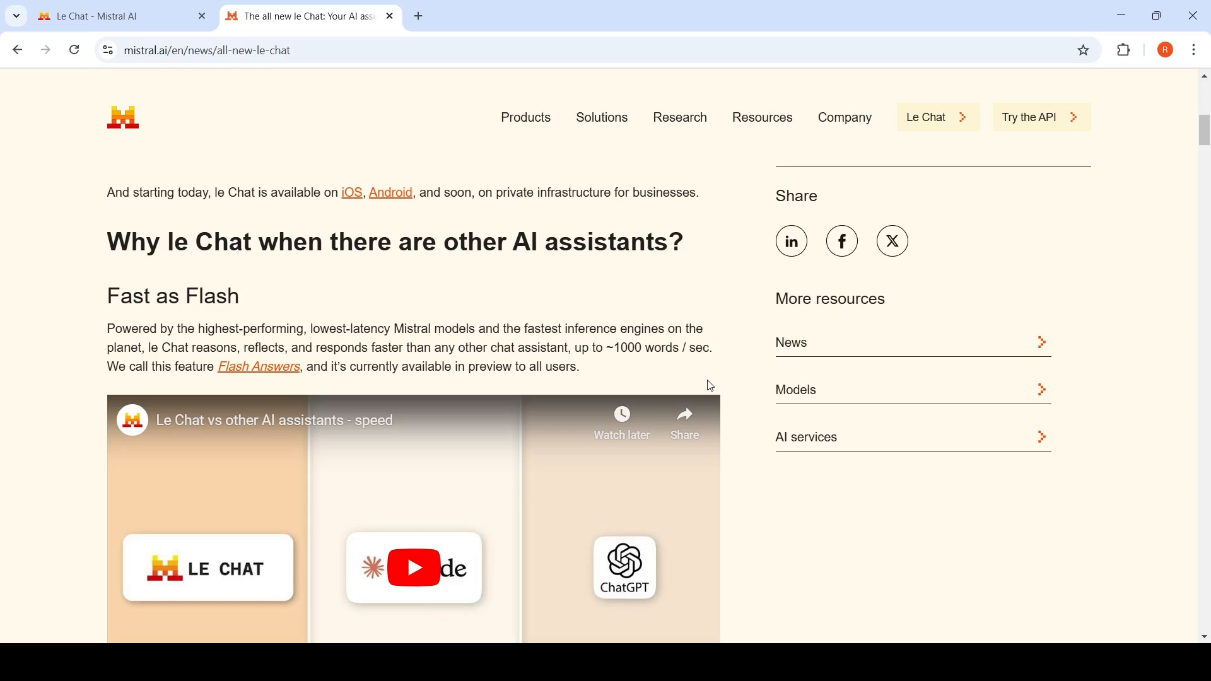
pyautogui.scroll(-3)
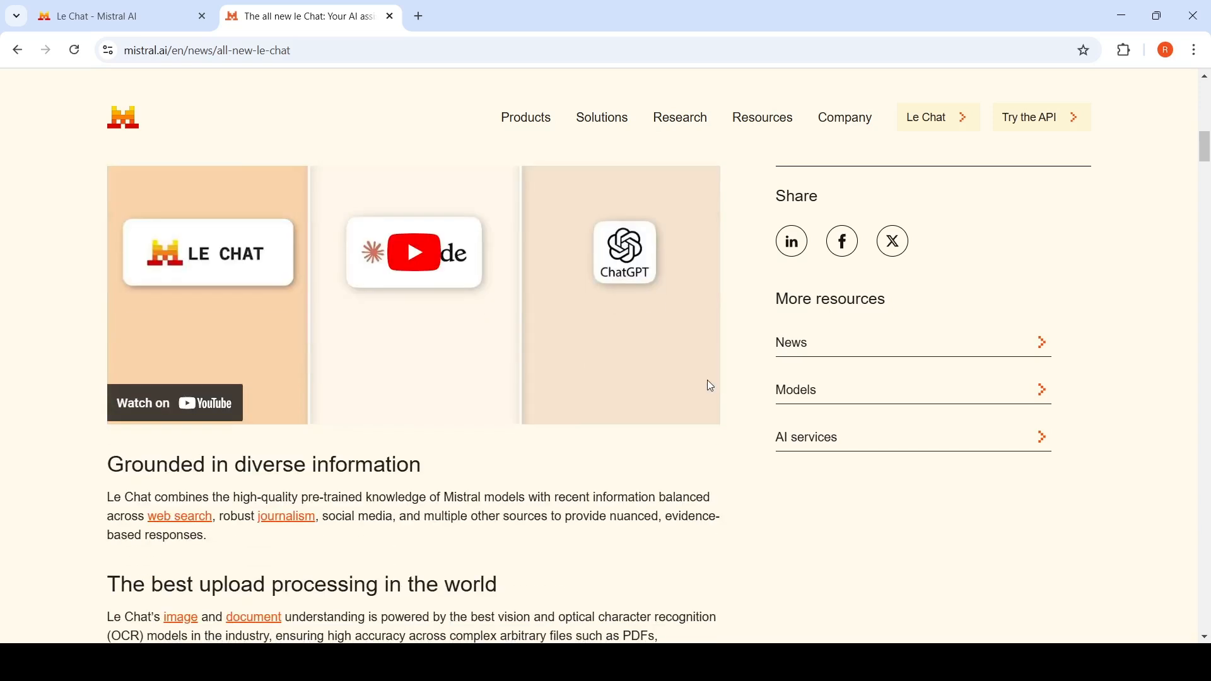
pyautogui.scroll(3)
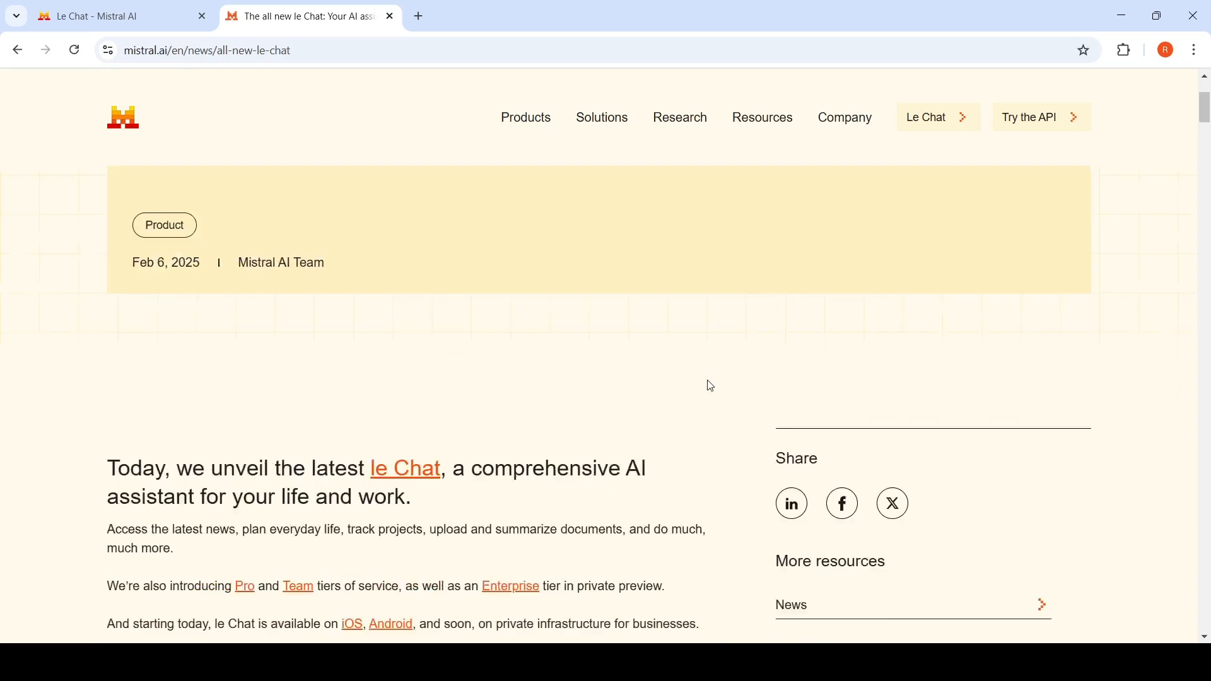
pyautogui.scroll(3)
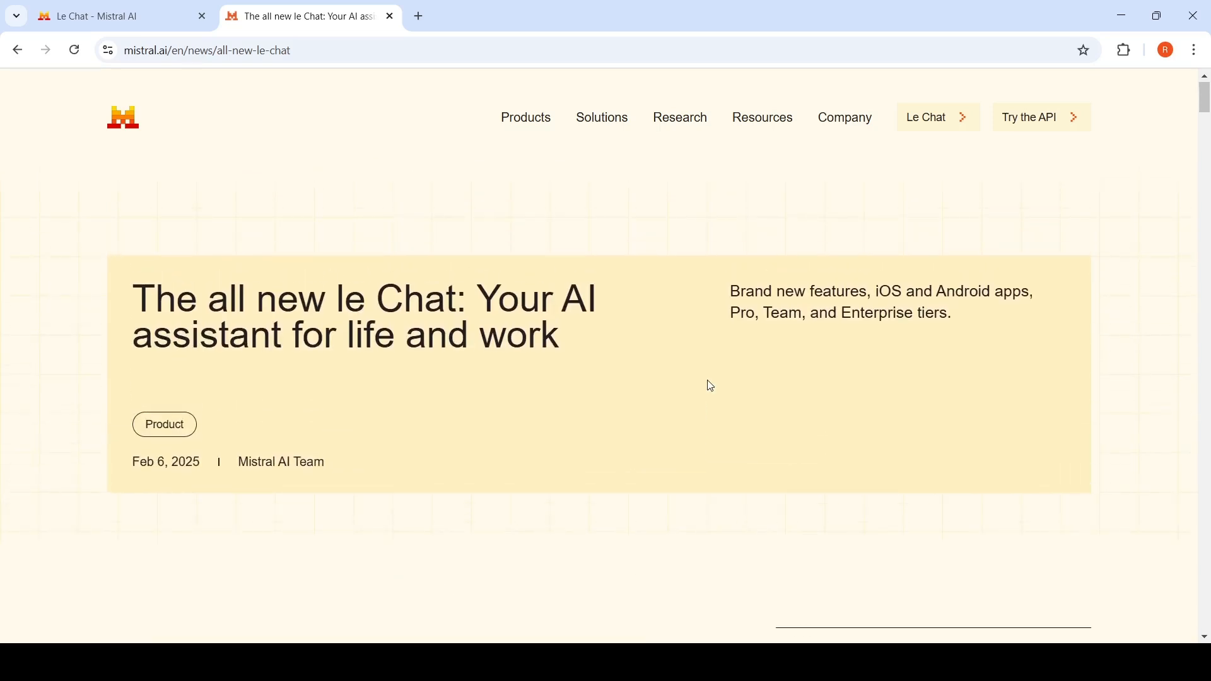